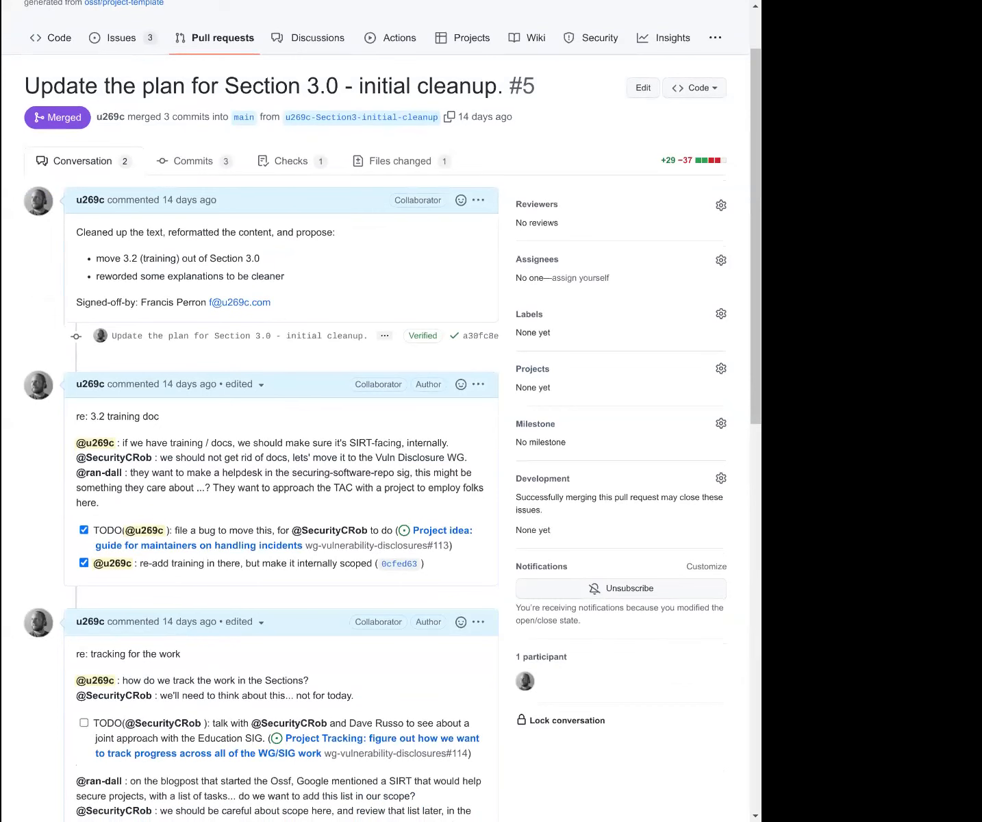
- Highlight the TODO about project tracking in pull request #5's timeline and review through the merge
scroll(down, 3)
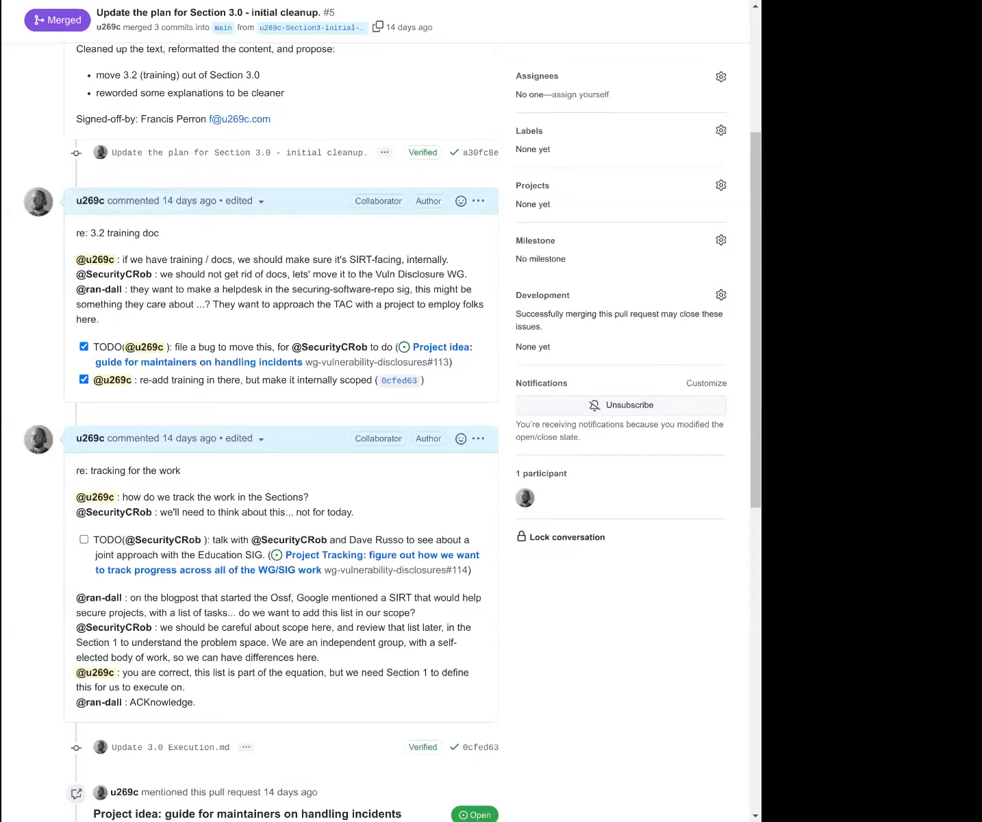
mouse_move(238, 221)
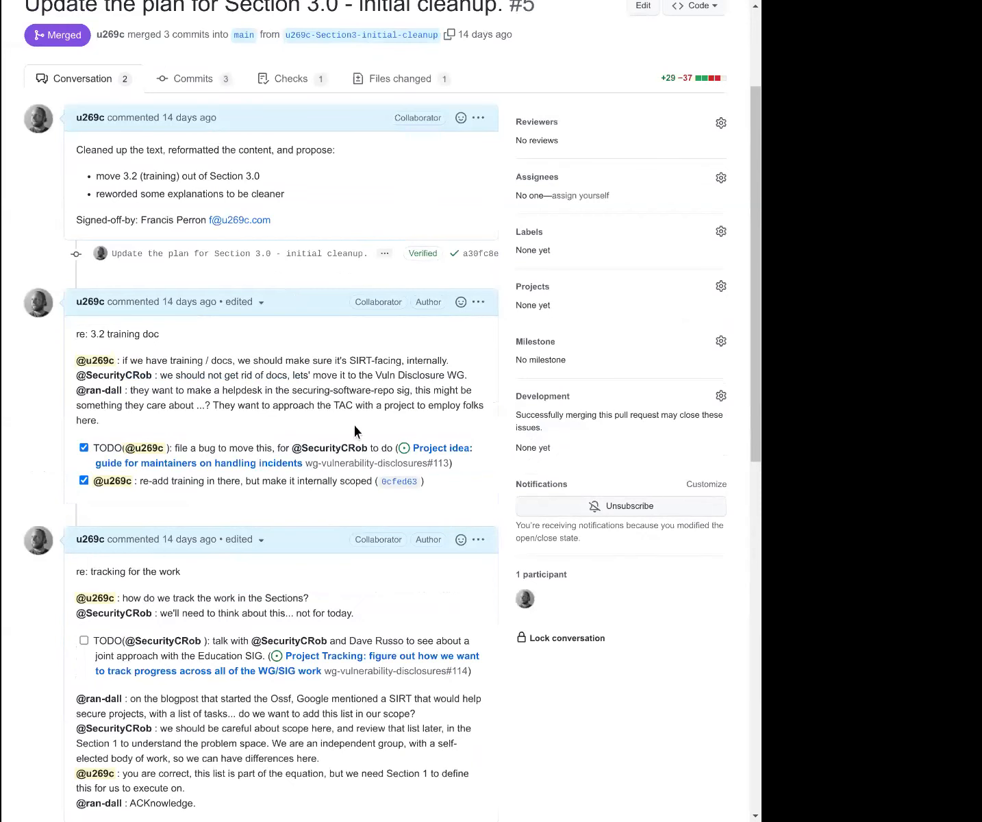
scroll(down, 3)
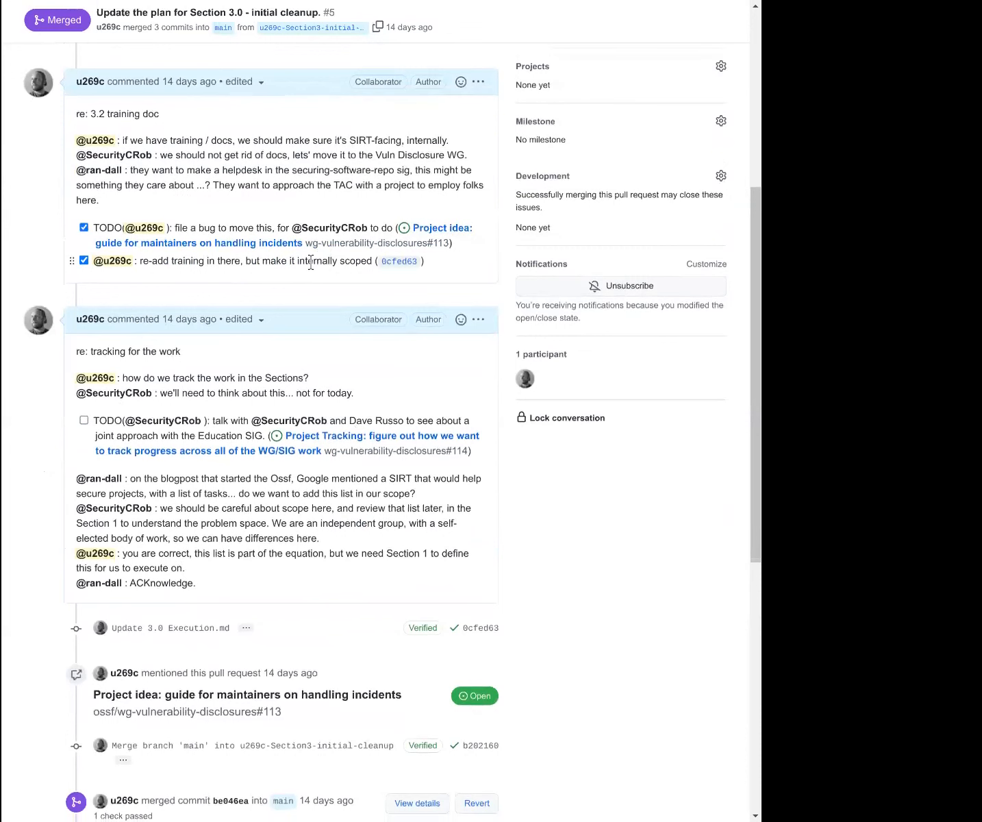
drag(95, 419, 471, 451)
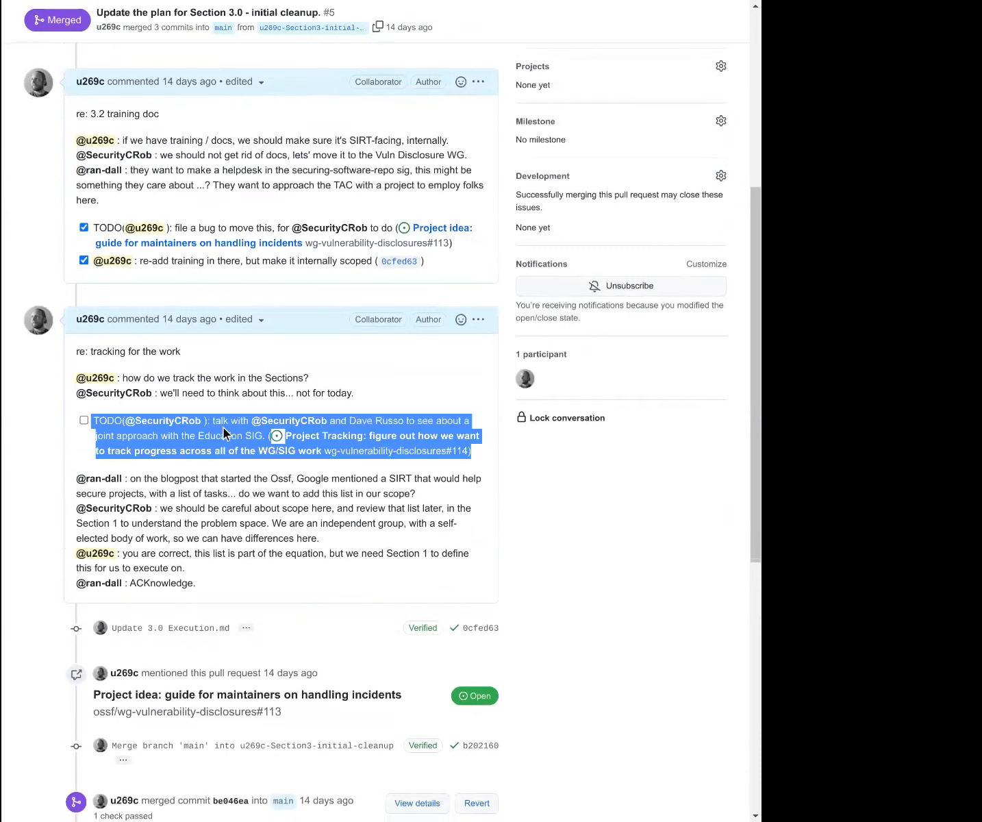
scroll(down, 3)
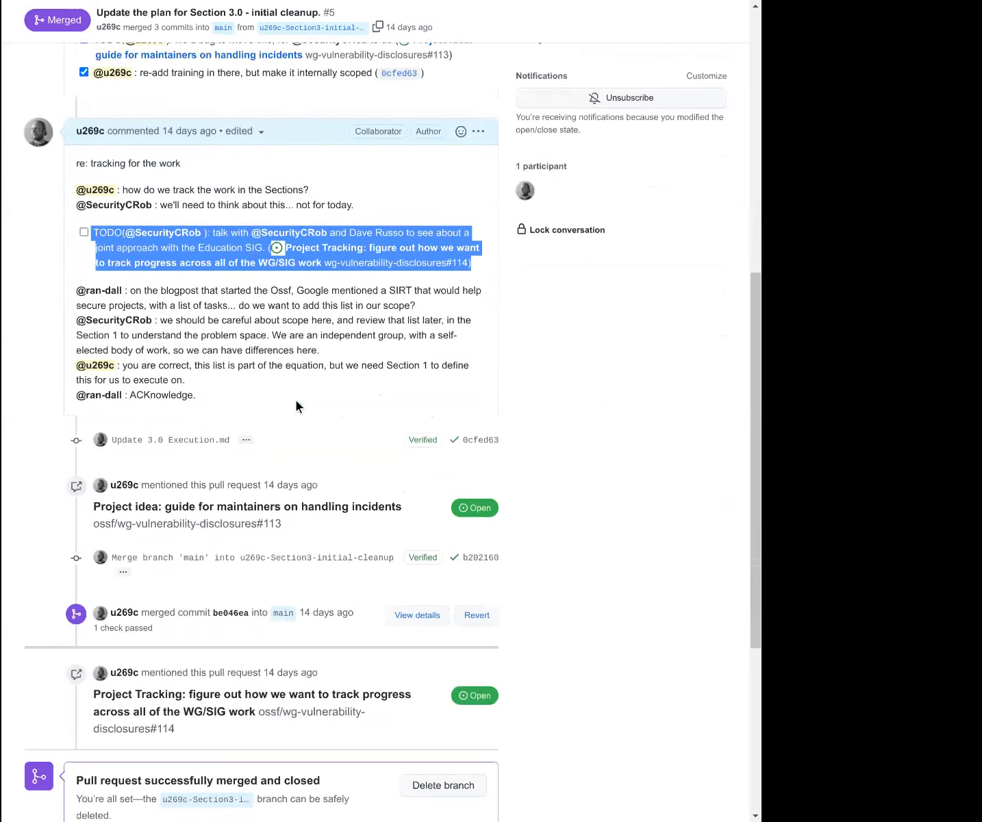
mouse_move(198, 304)
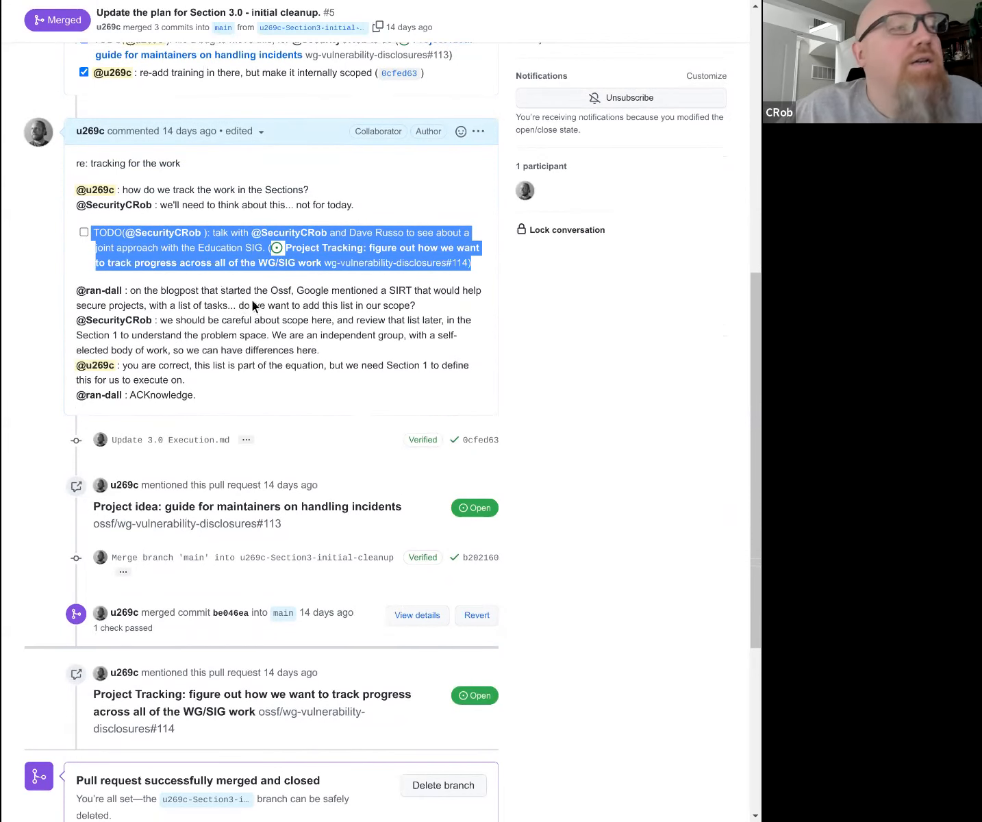
mouse_move(623, 274)
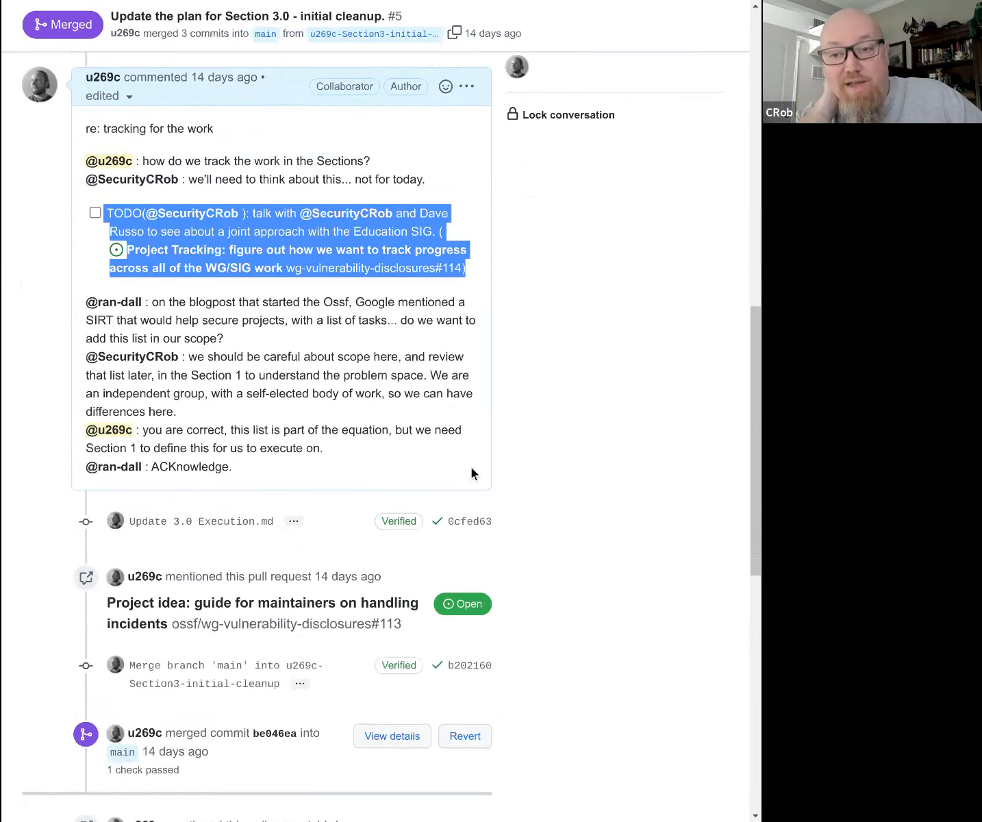
scroll(down, 3)
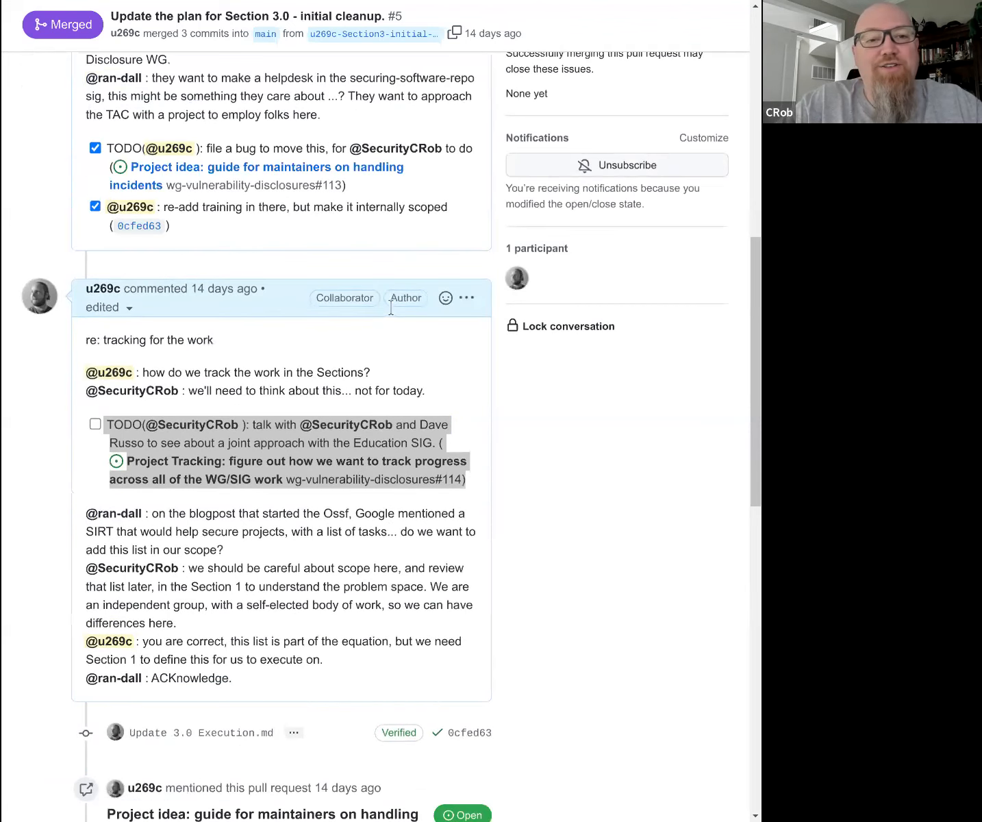
- Scroll further through pull request #5's 'tracking for the work' discussion
scroll(down, 3)
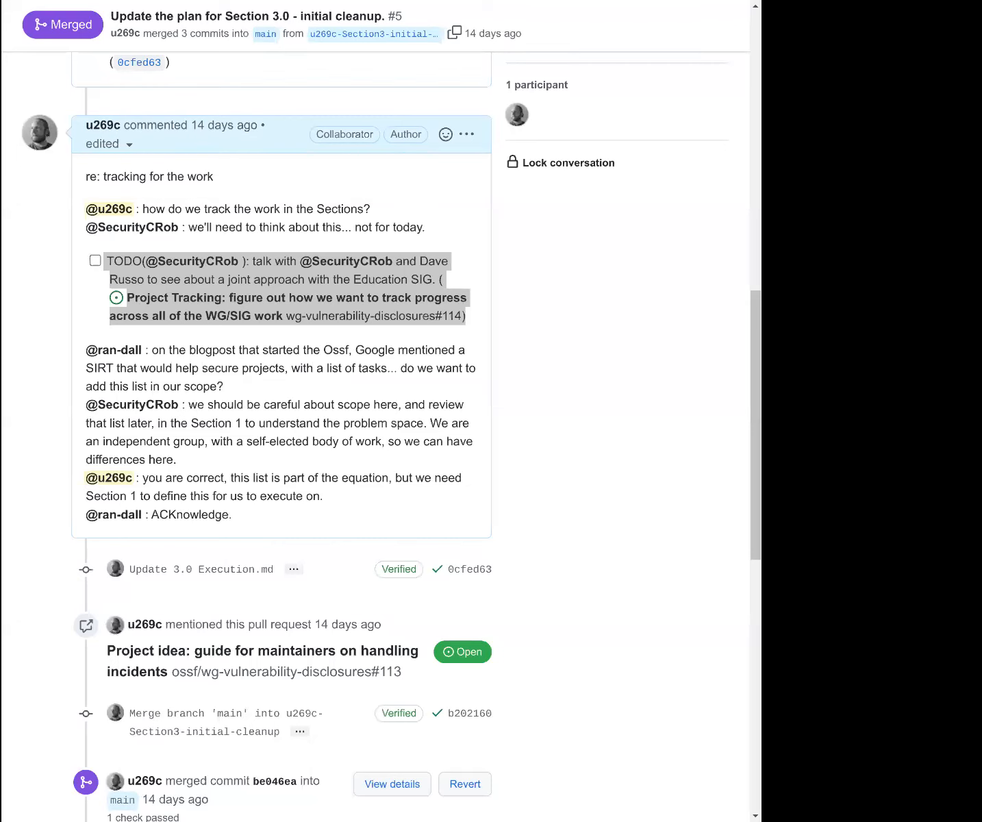
mouse_move(276, 299)
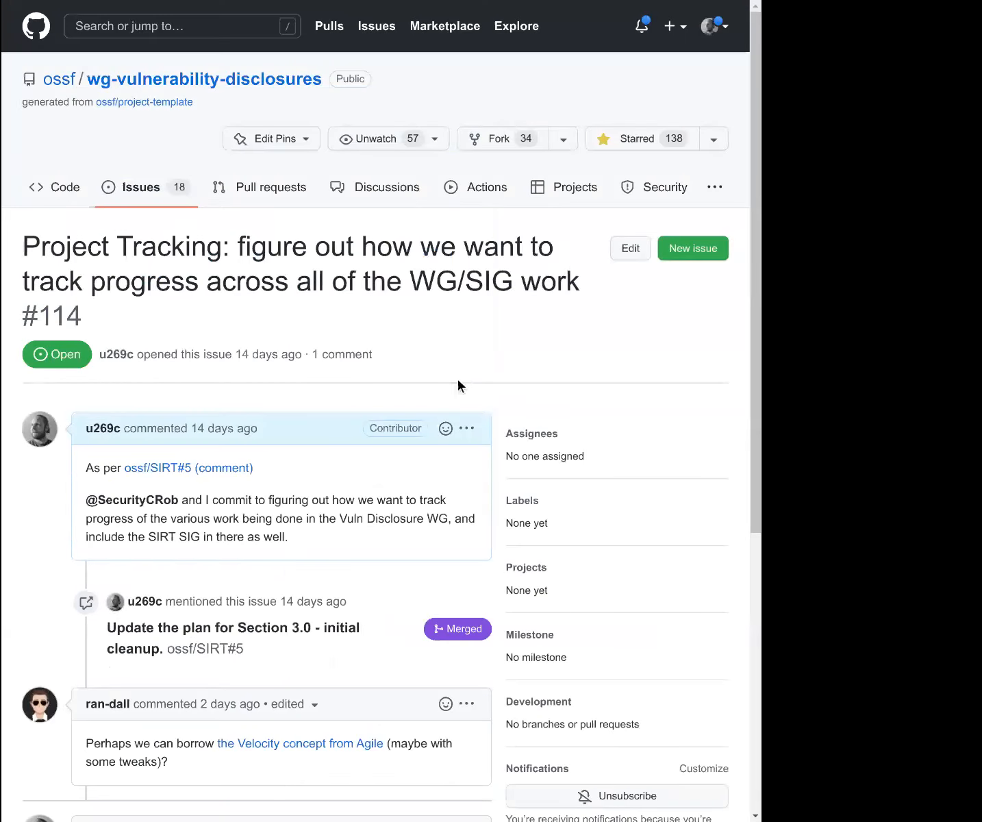
mouse_move(491, 356)
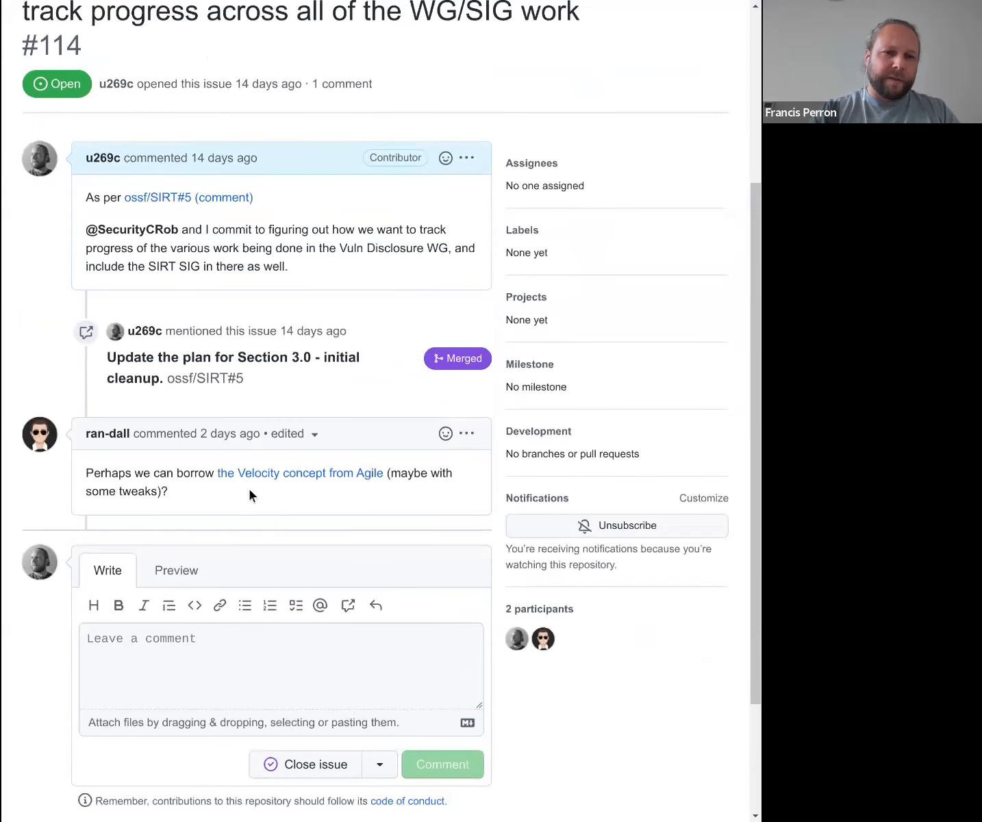
click(261, 665)
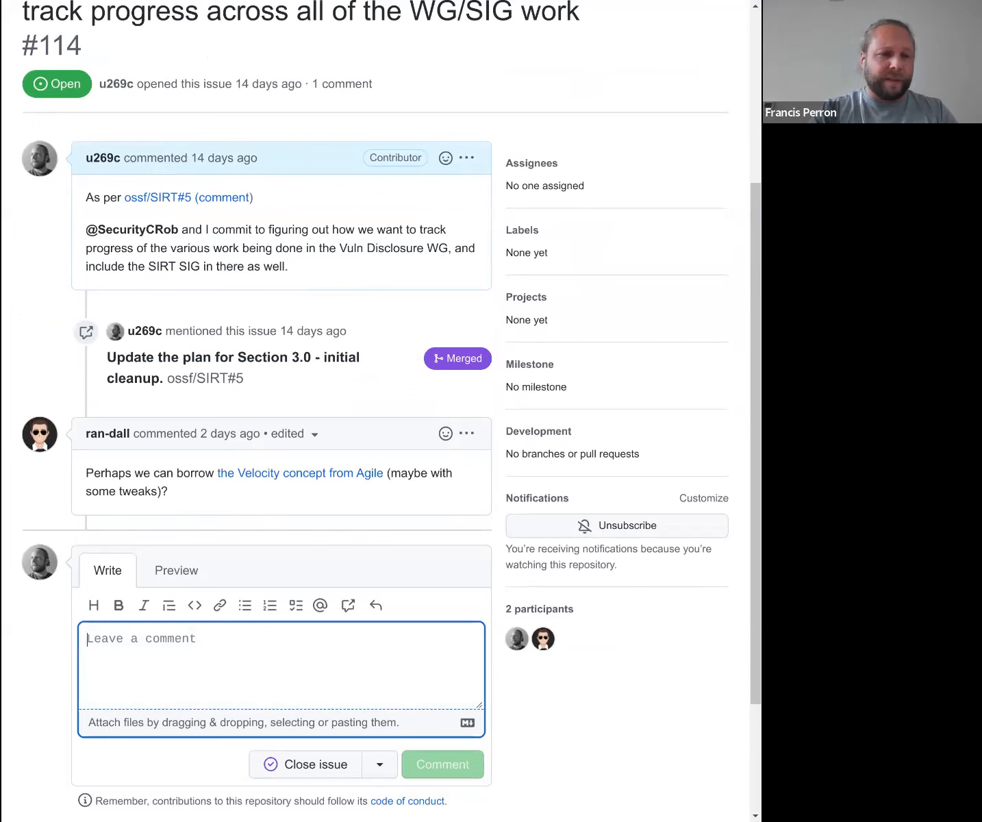
text(Let's giv)
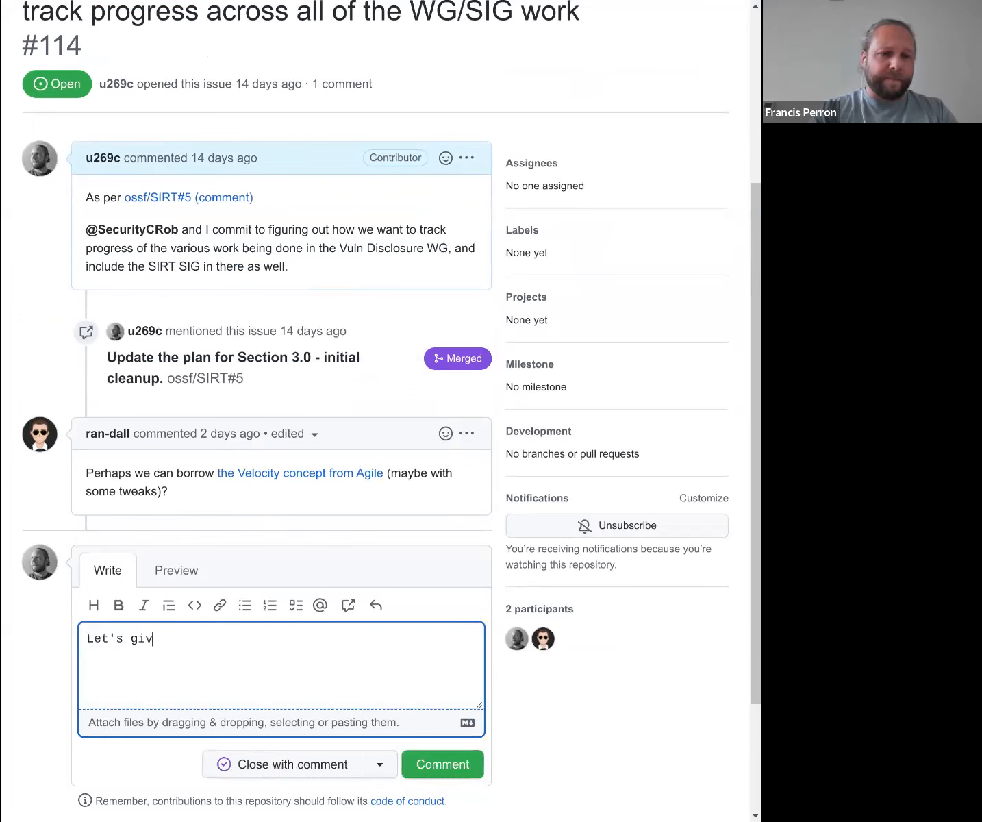
text(e GH Projects a shot.)
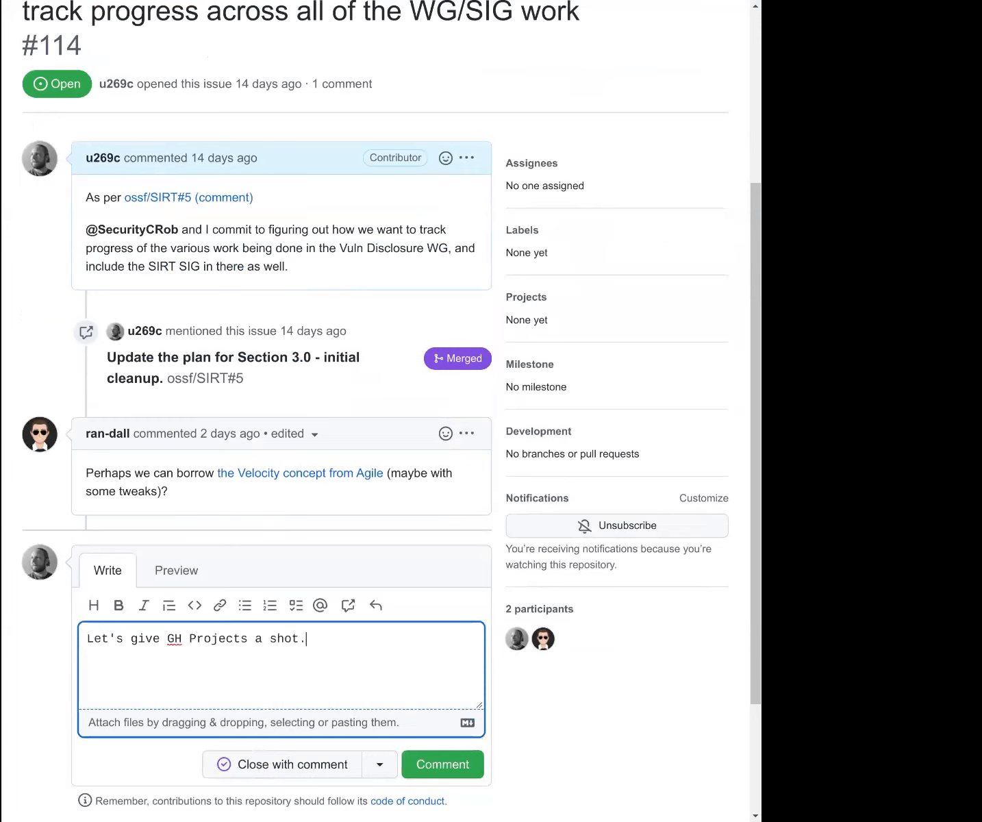
key(Enter)
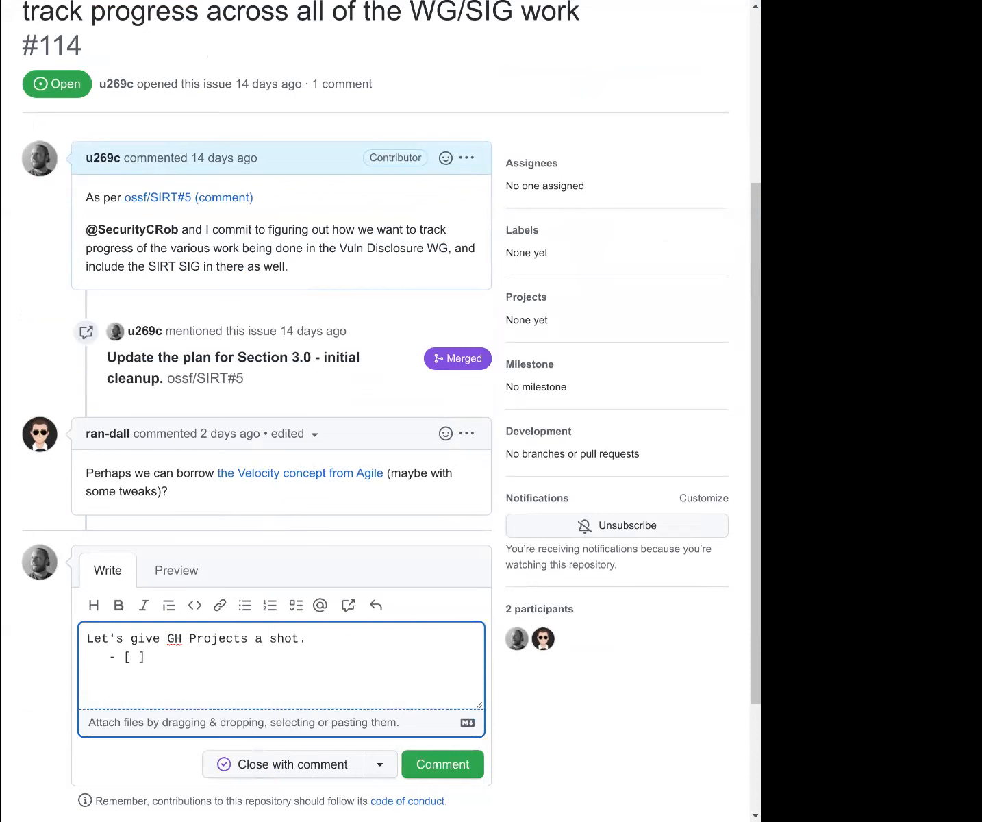
text(do a pilot)
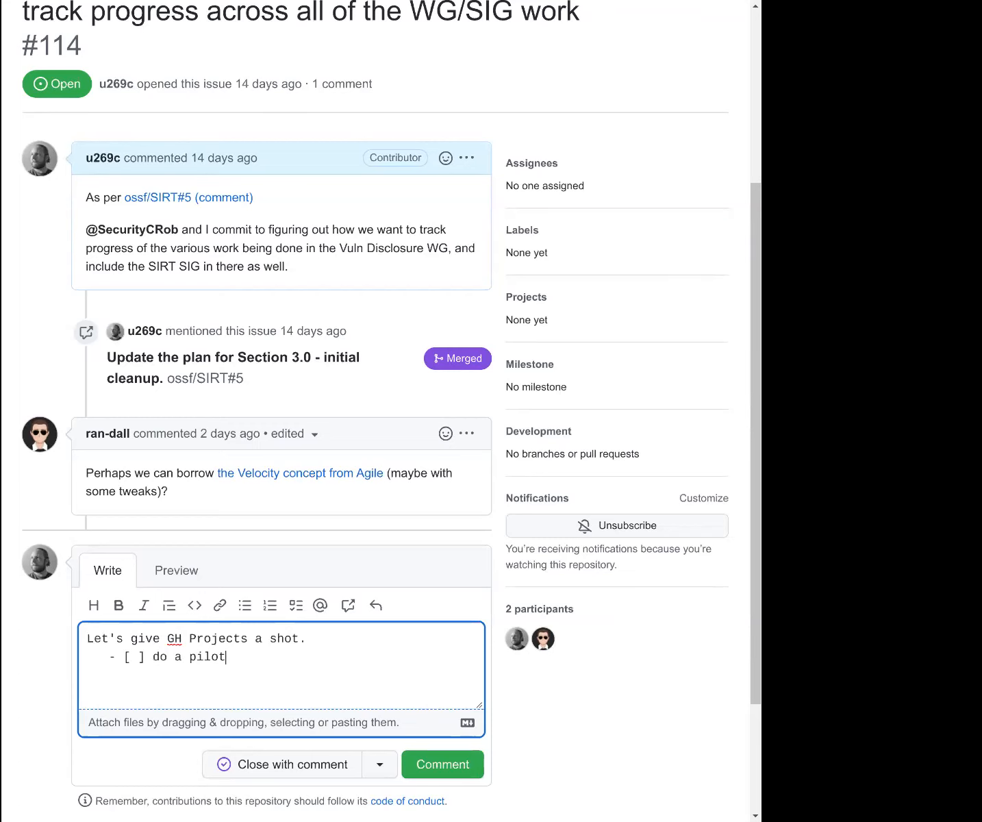
text(for the SIRT)
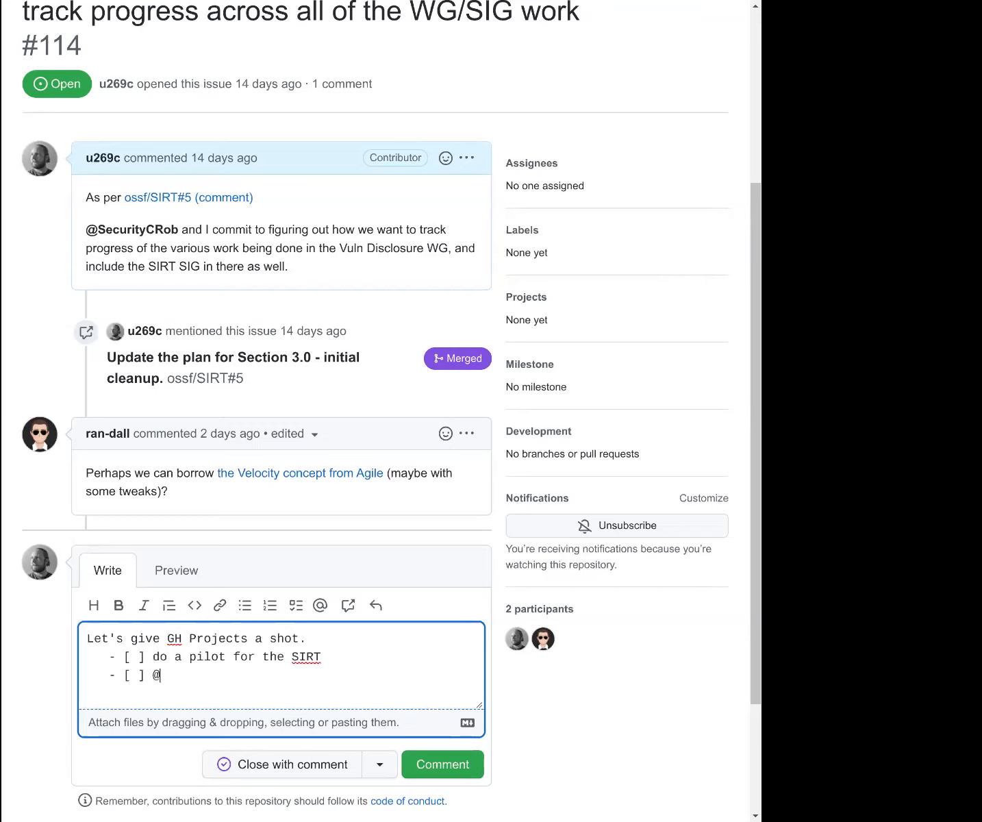
text(ran-dall to send)
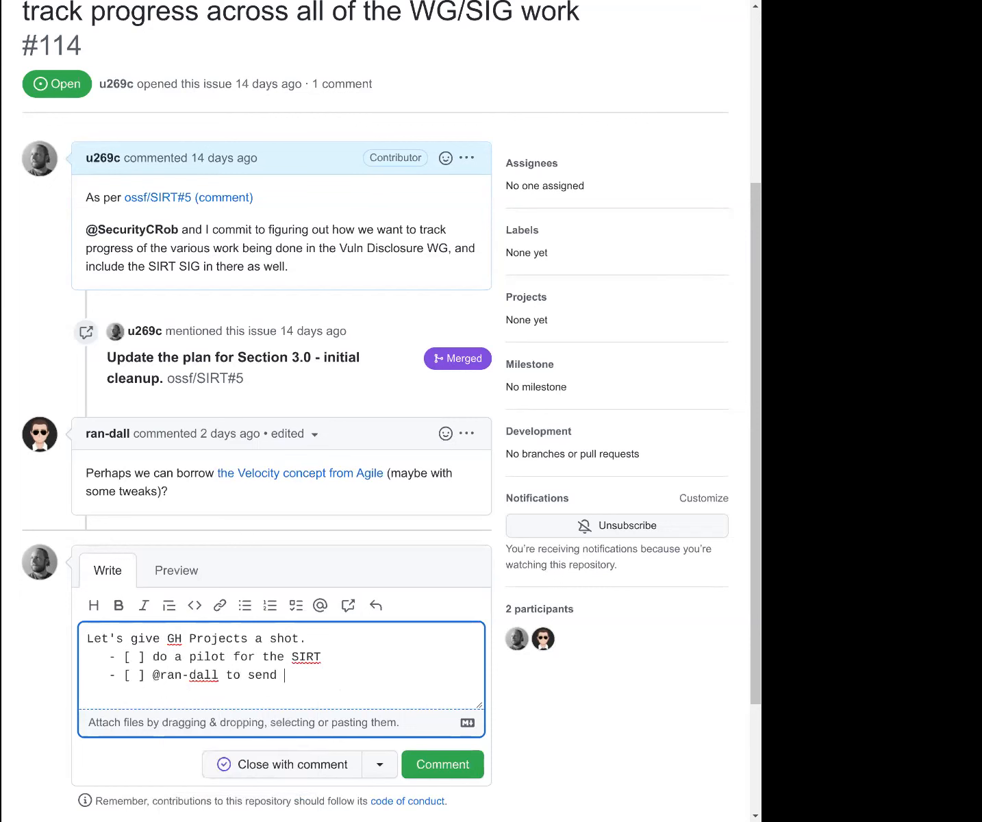
text(@u269c an)
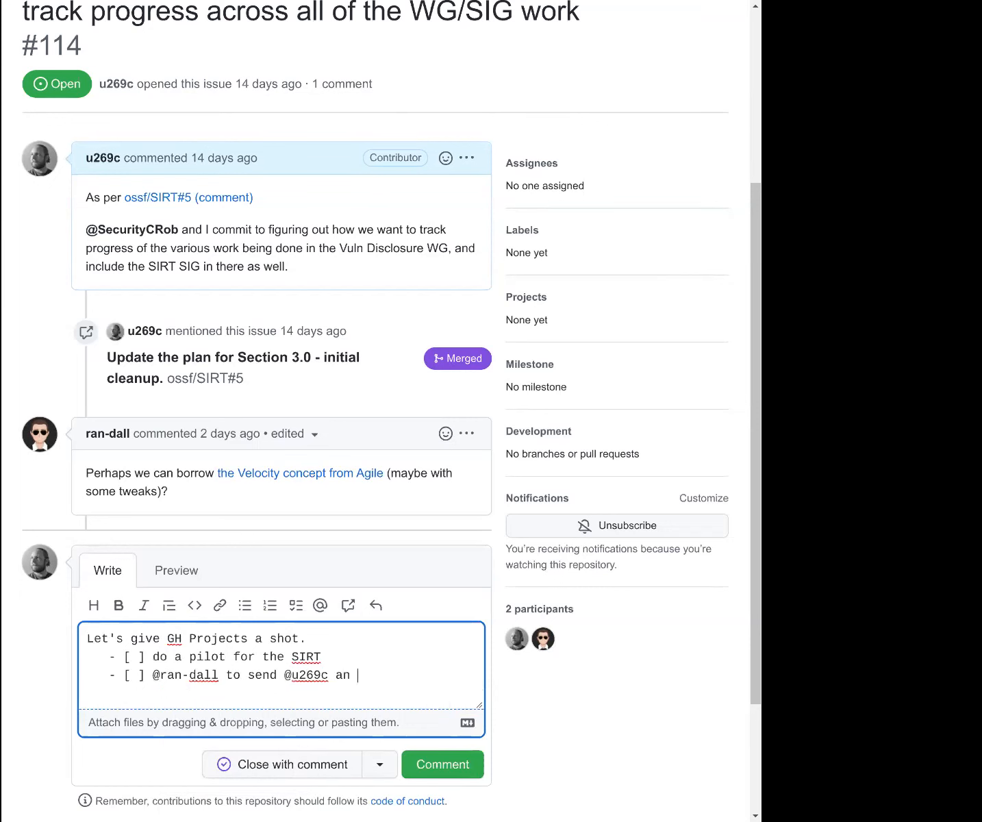
text(example from)
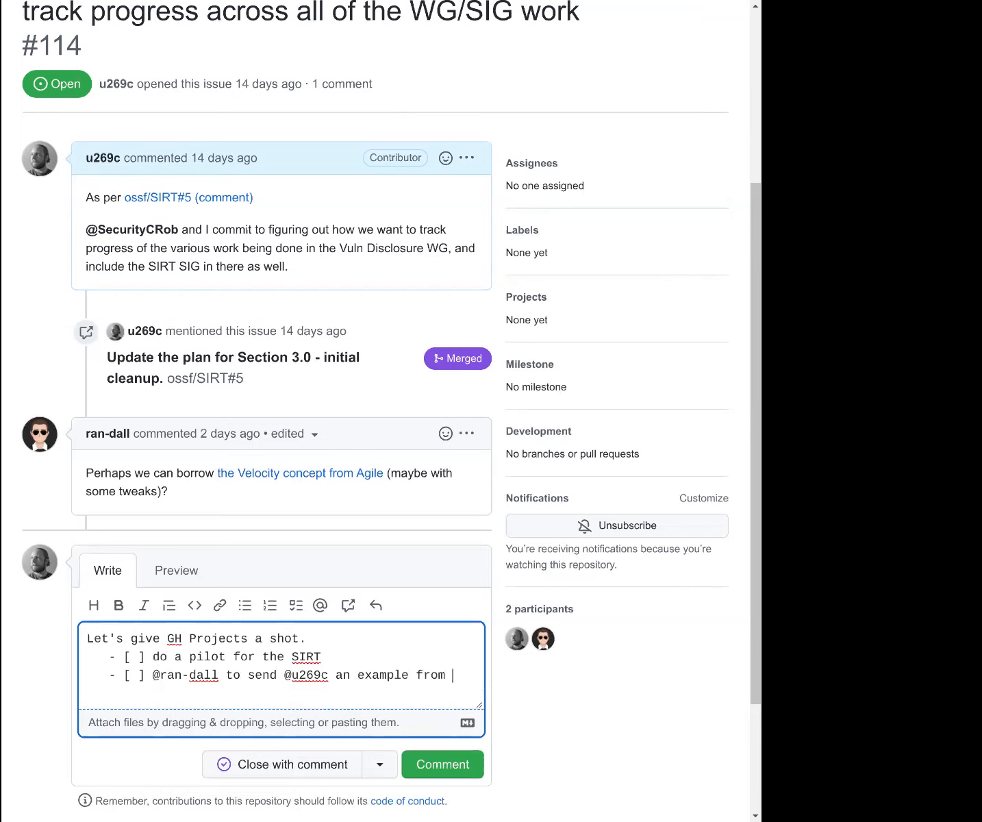
text(Homebrew)
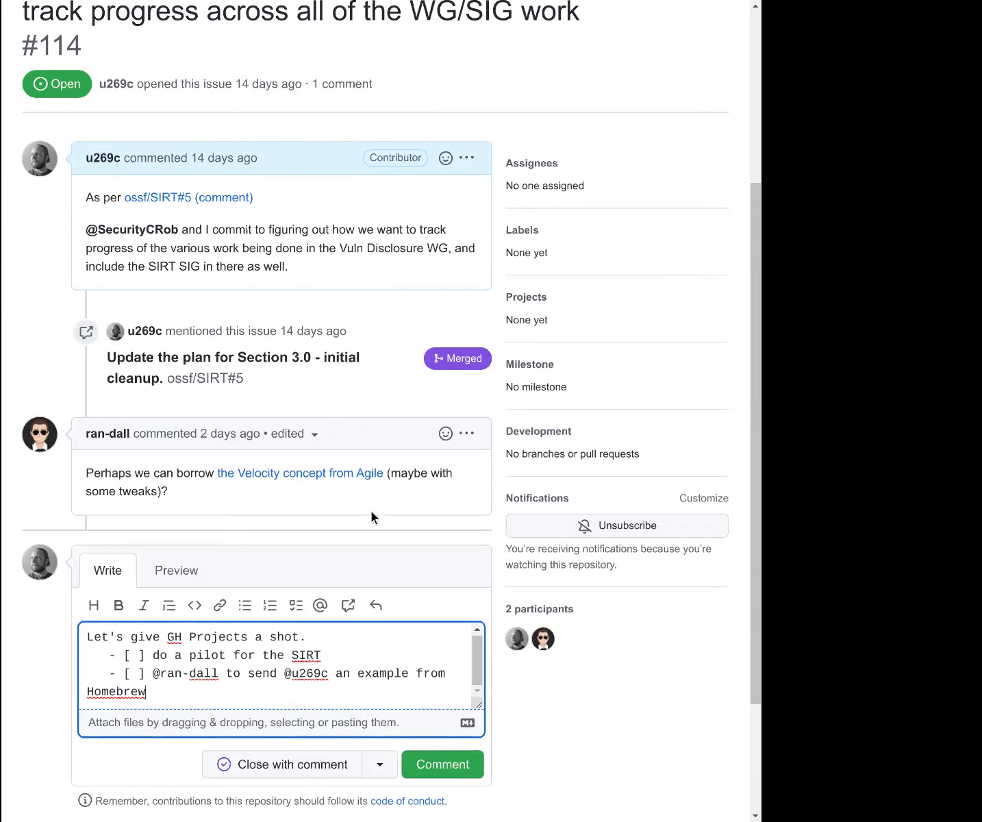
scroll(down, 3)
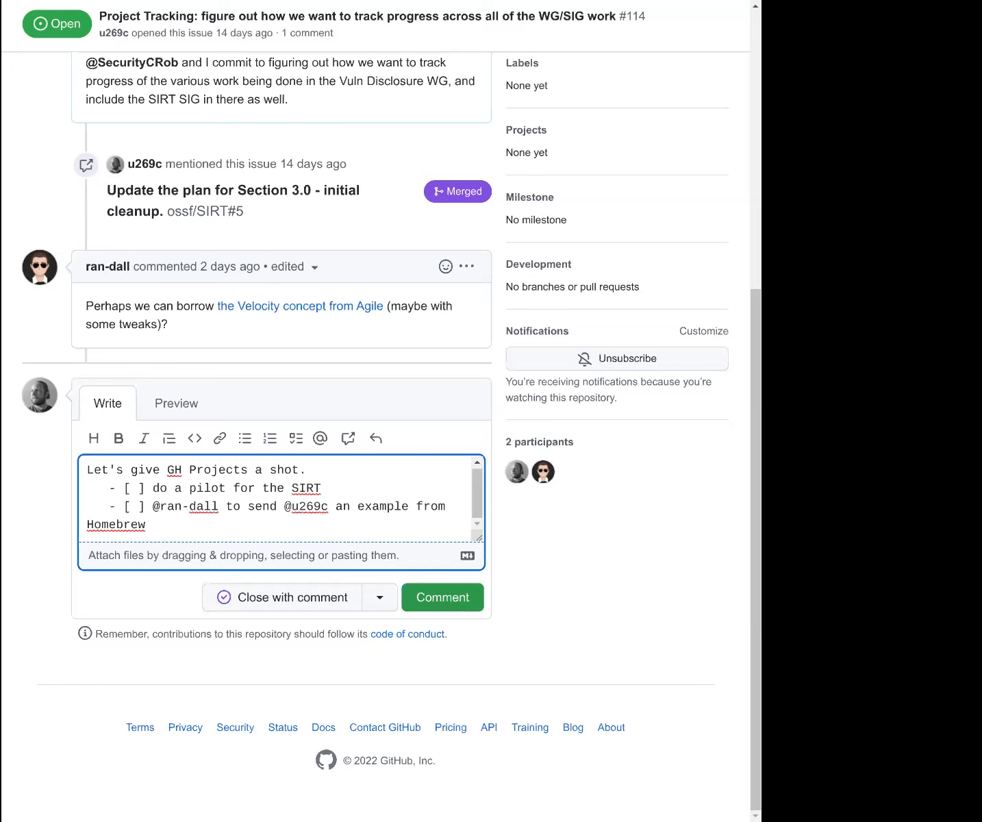
- Post the GH Projects reply with its two-item checklist on issue #114
click(442, 597)
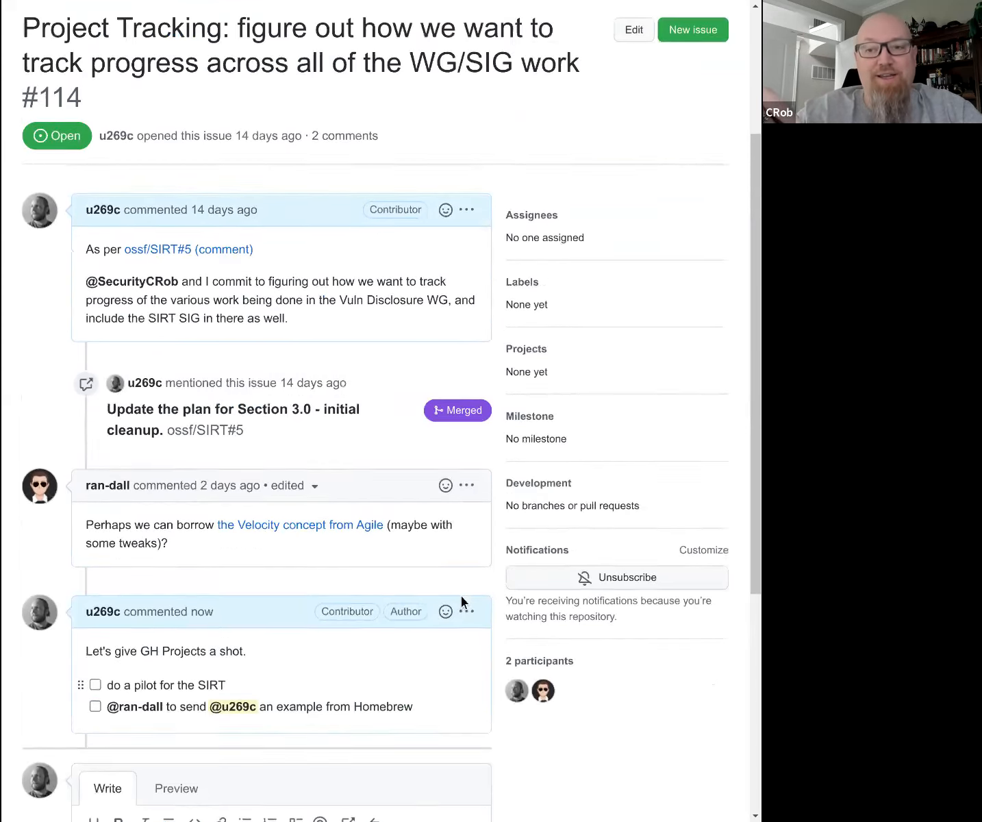
scroll(up, 3)
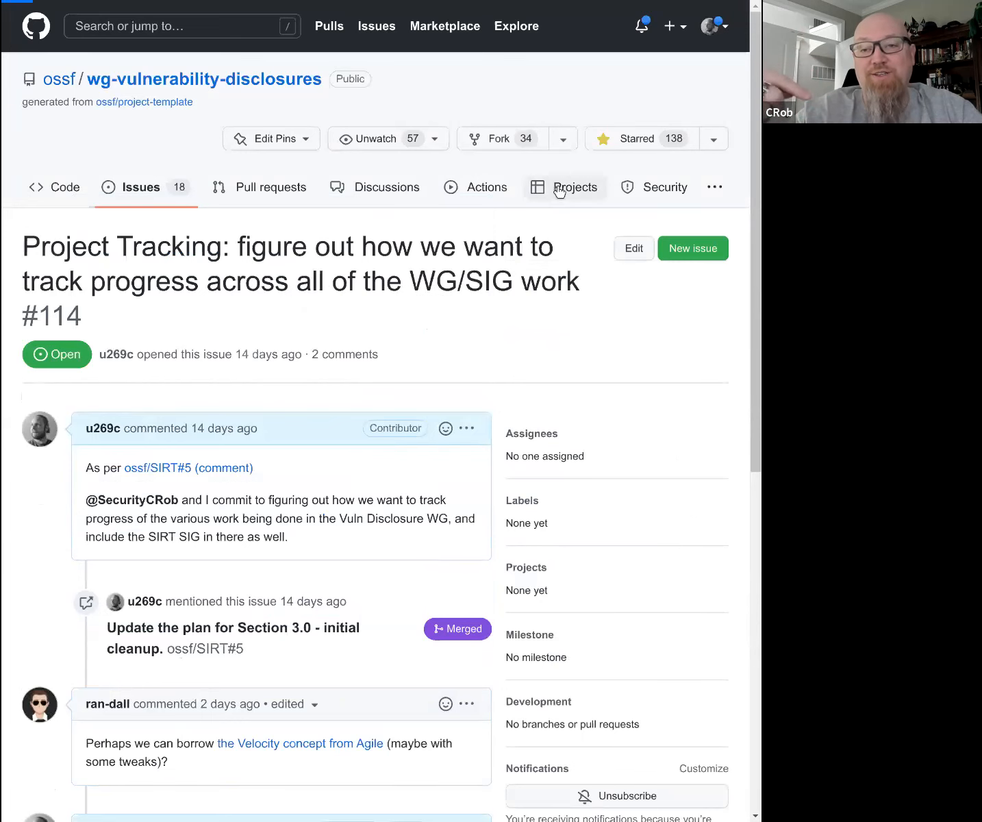
- View the wg-vulnerability-disclosures repository's Projects page and dismiss the welcome announcement
click(575, 186)
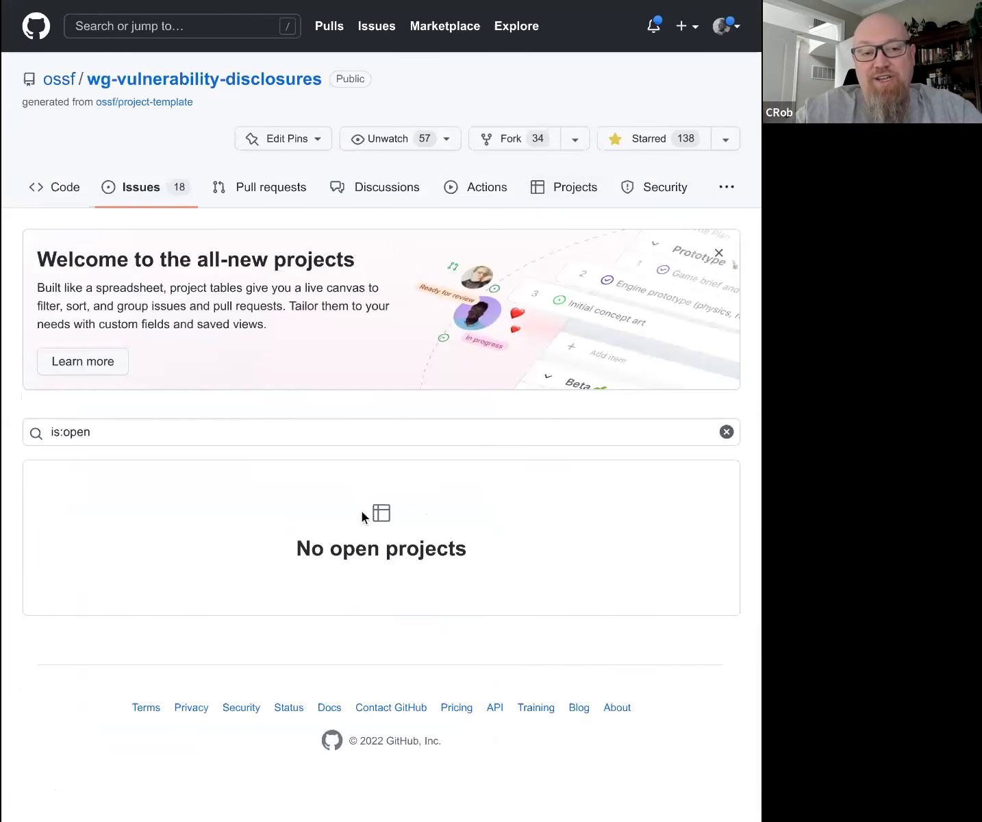
mouse_move(137, 343)
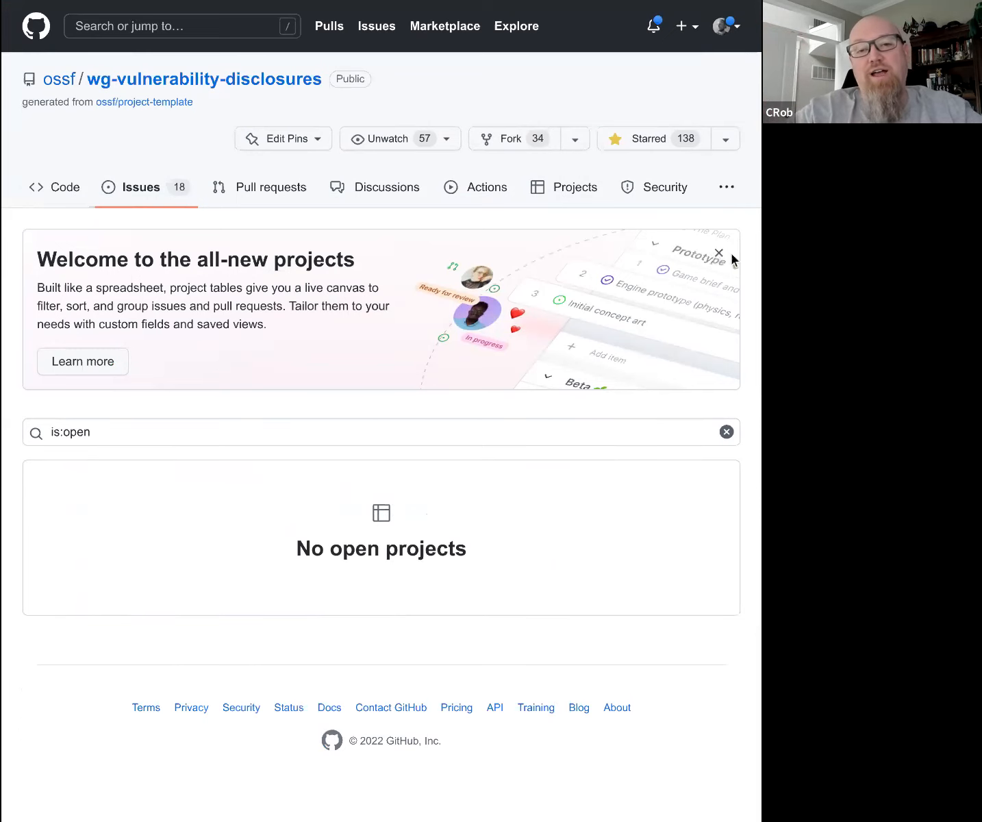
click(719, 252)
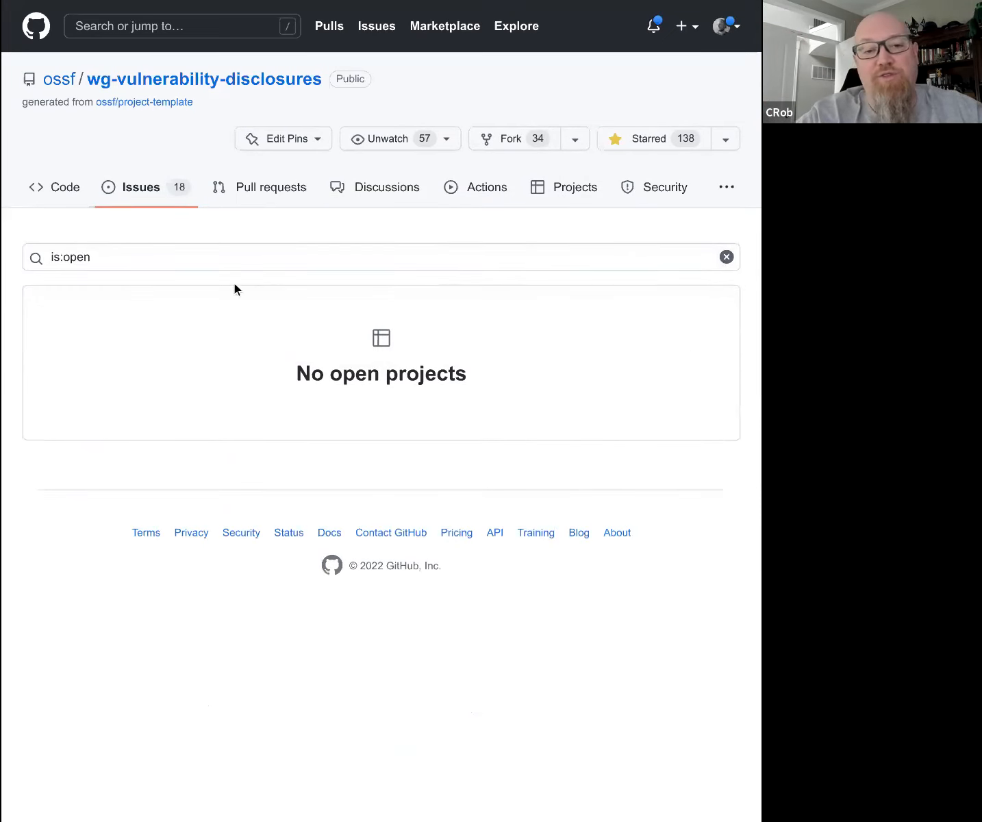
mouse_move(433, 344)
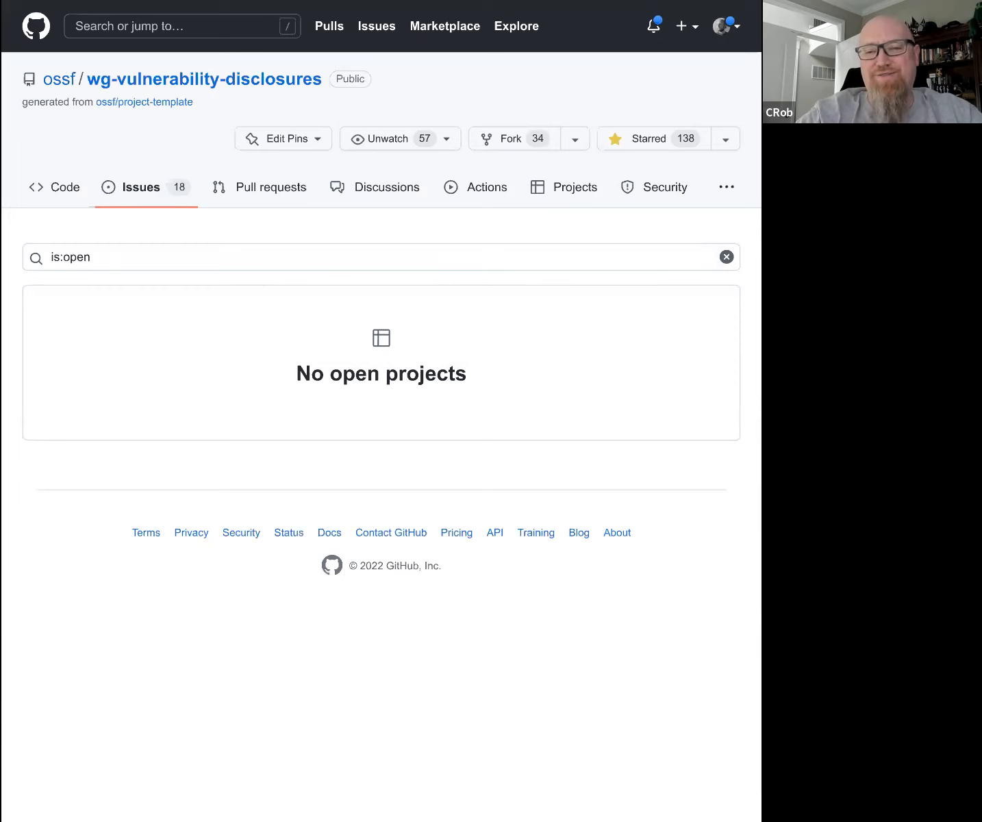
mouse_move(377, 230)
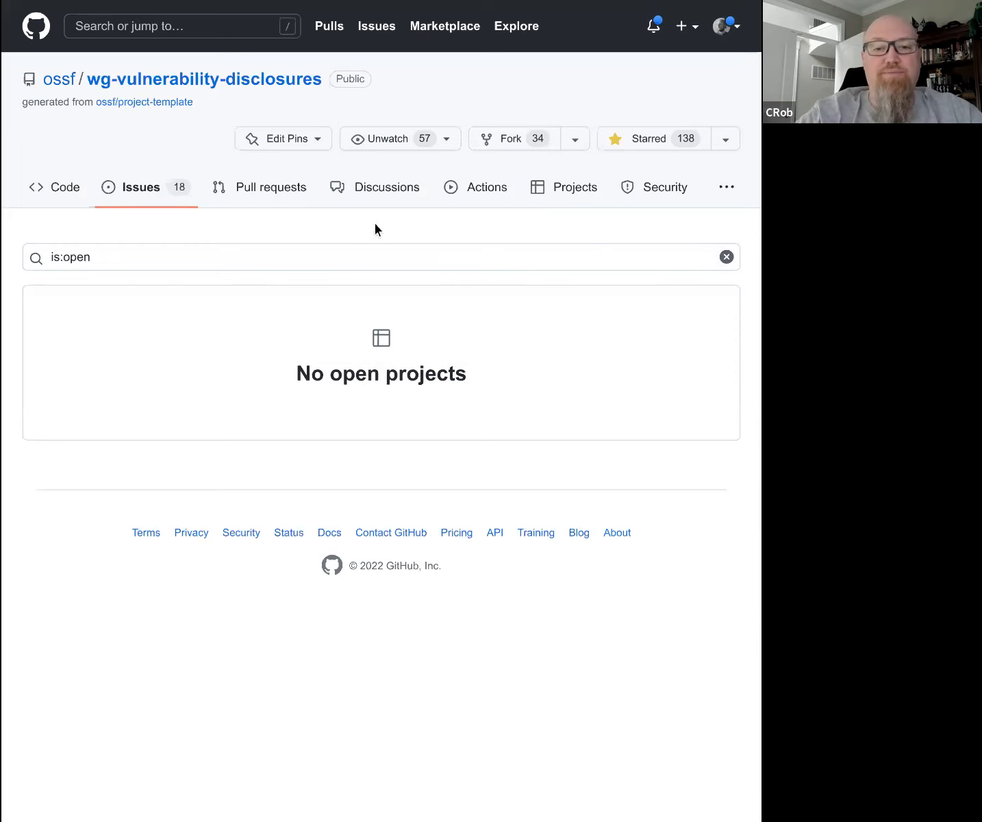
click(726, 186)
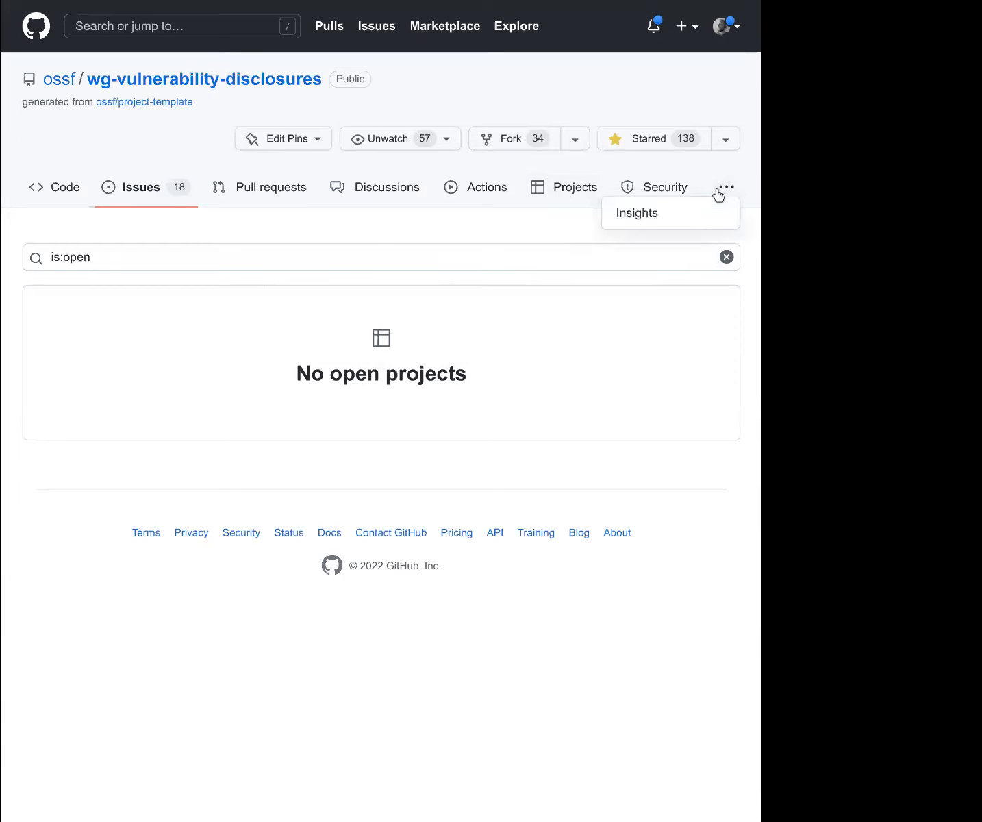
mouse_move(537, 231)
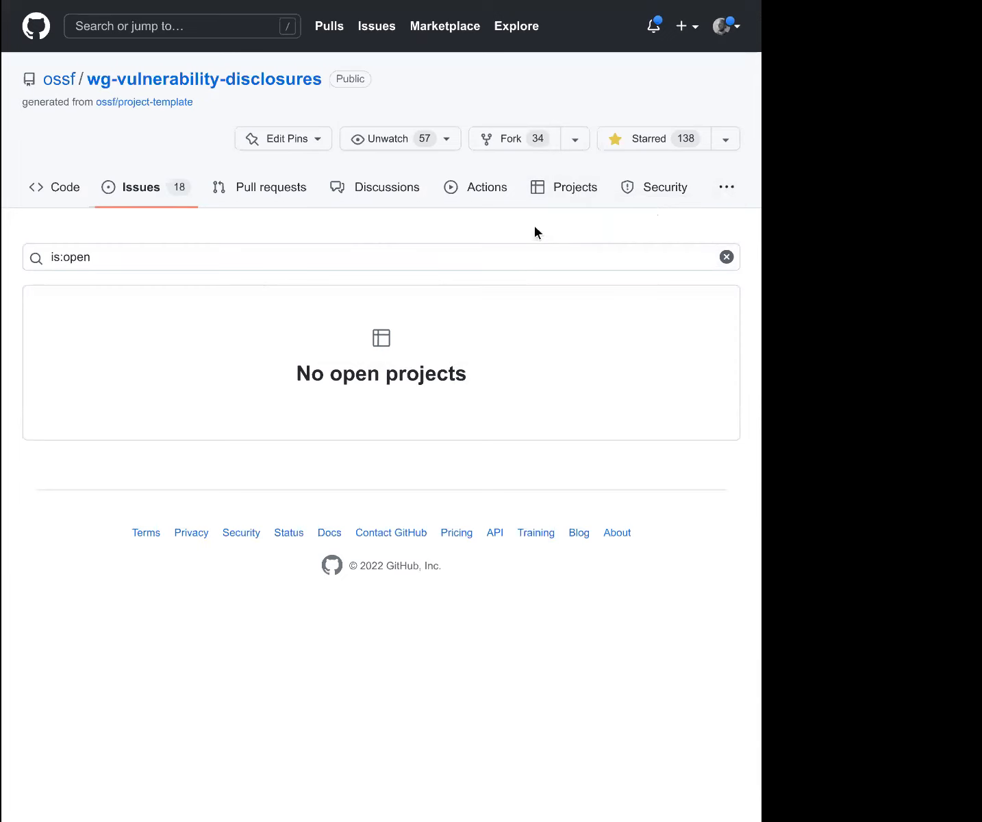
mouse_move(433, 119)
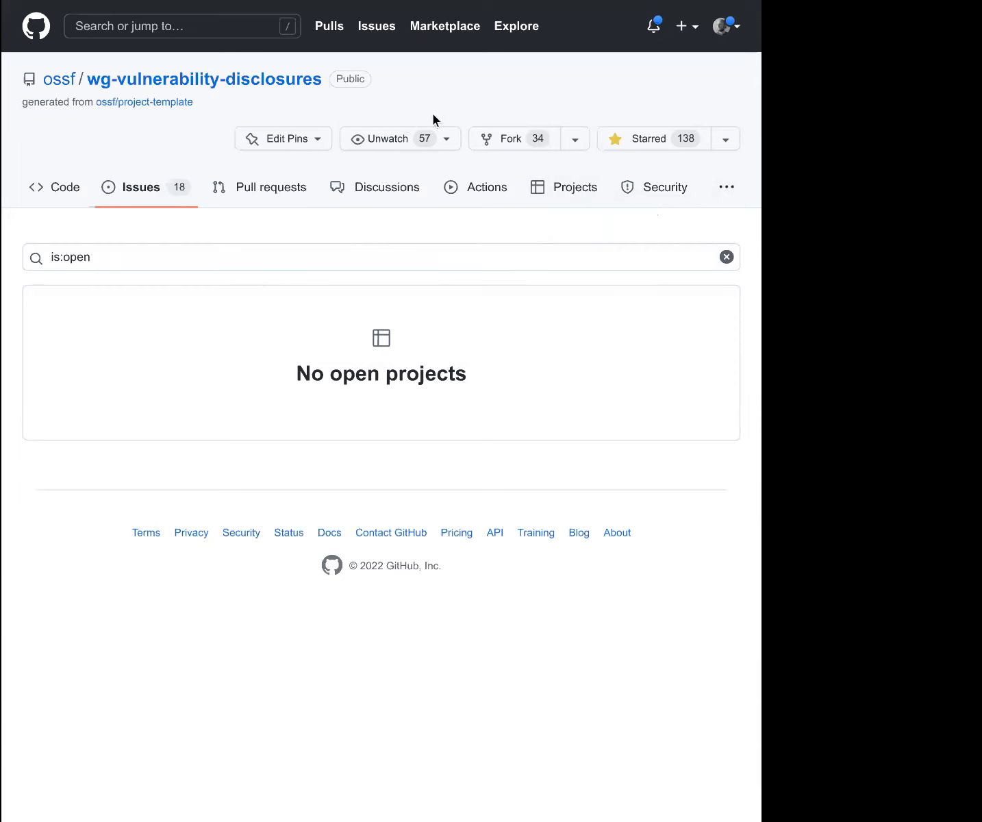
mouse_move(409, 112)
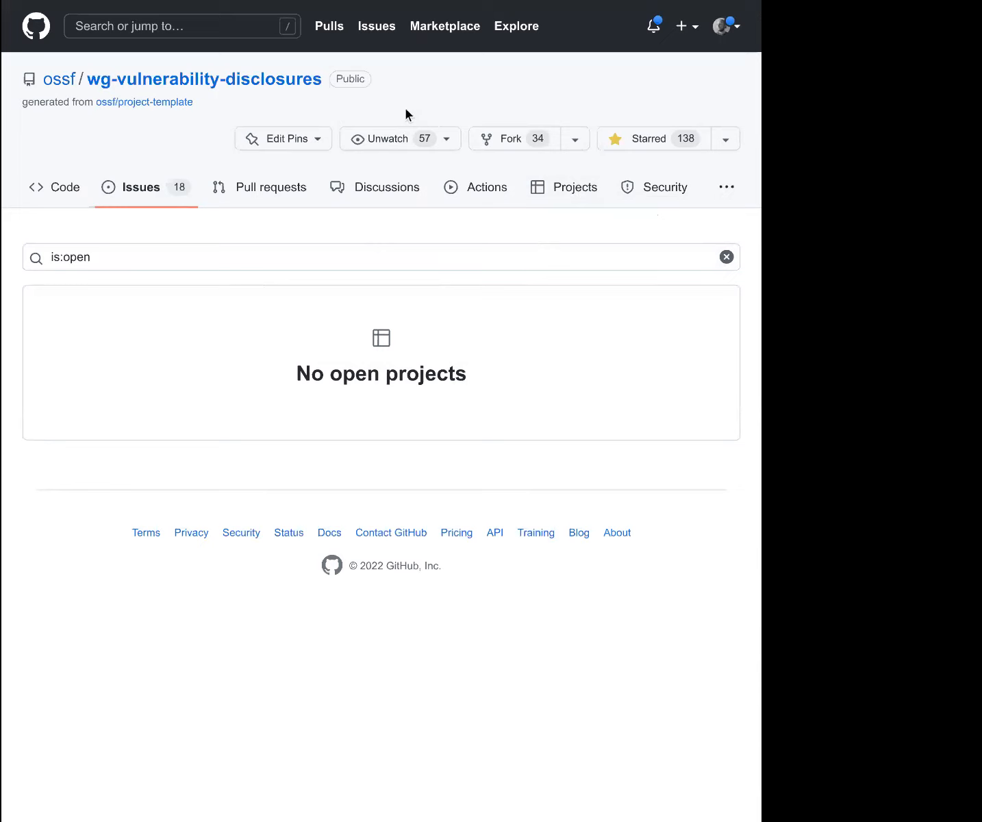
mouse_move(466, 236)
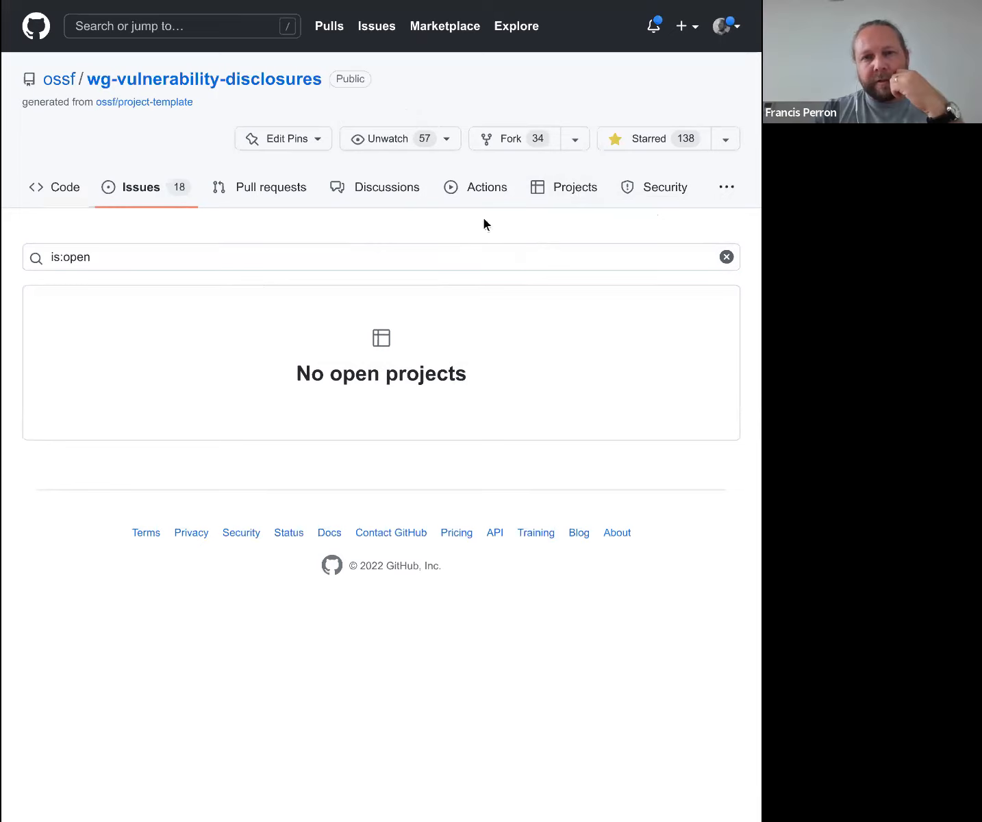
mouse_move(473, 104)
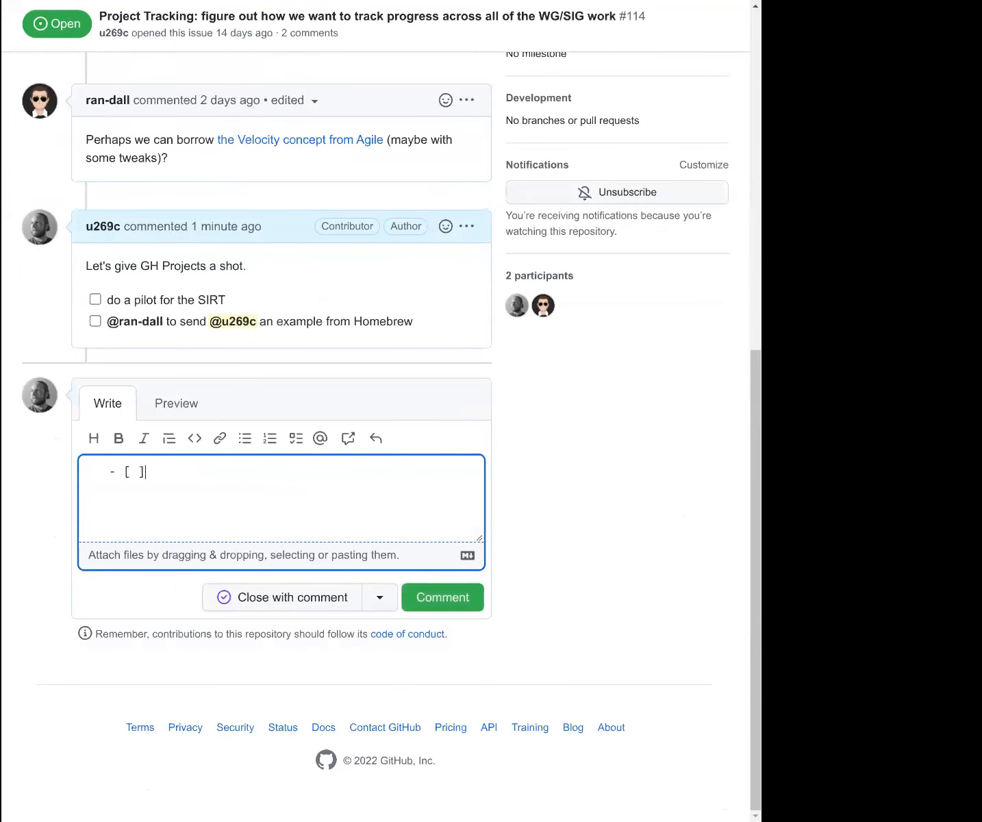
text(@crob)
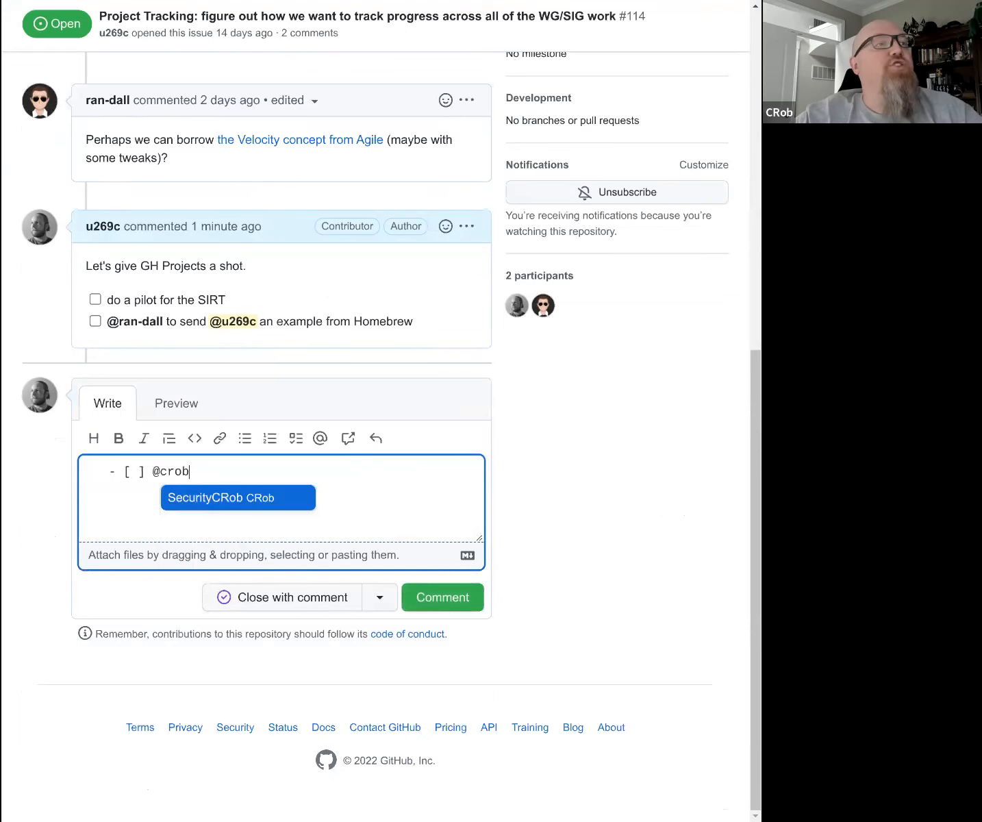
text(SecurityCRob to enable Projects)
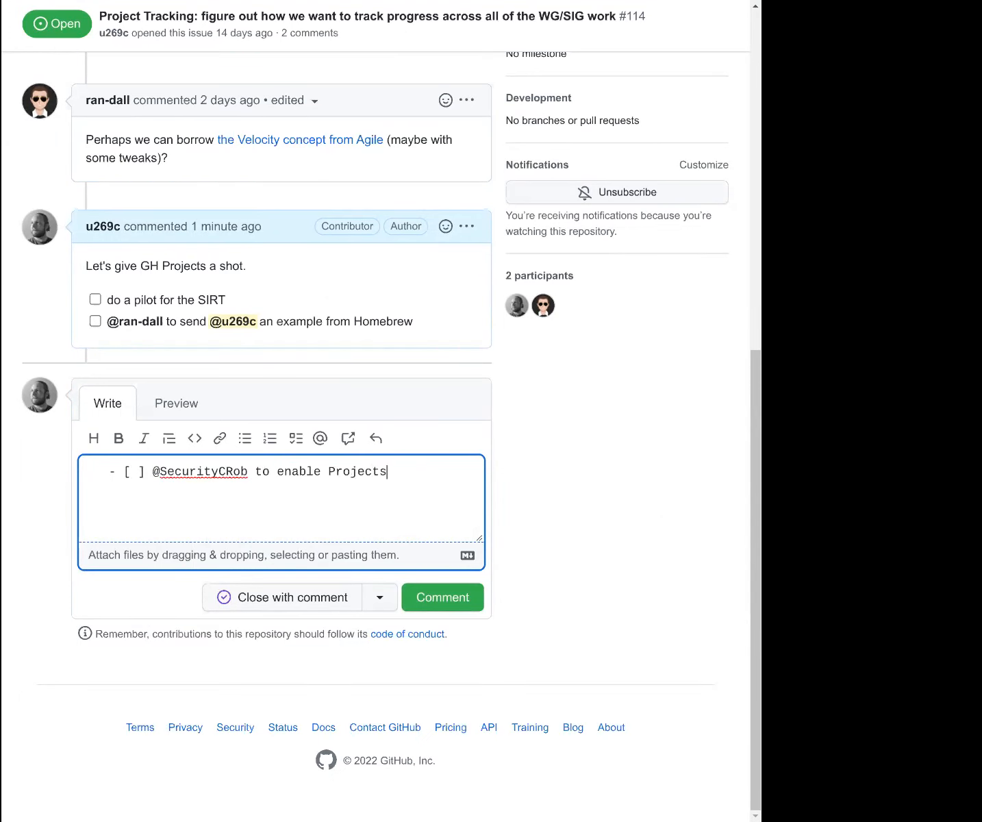
text(o)
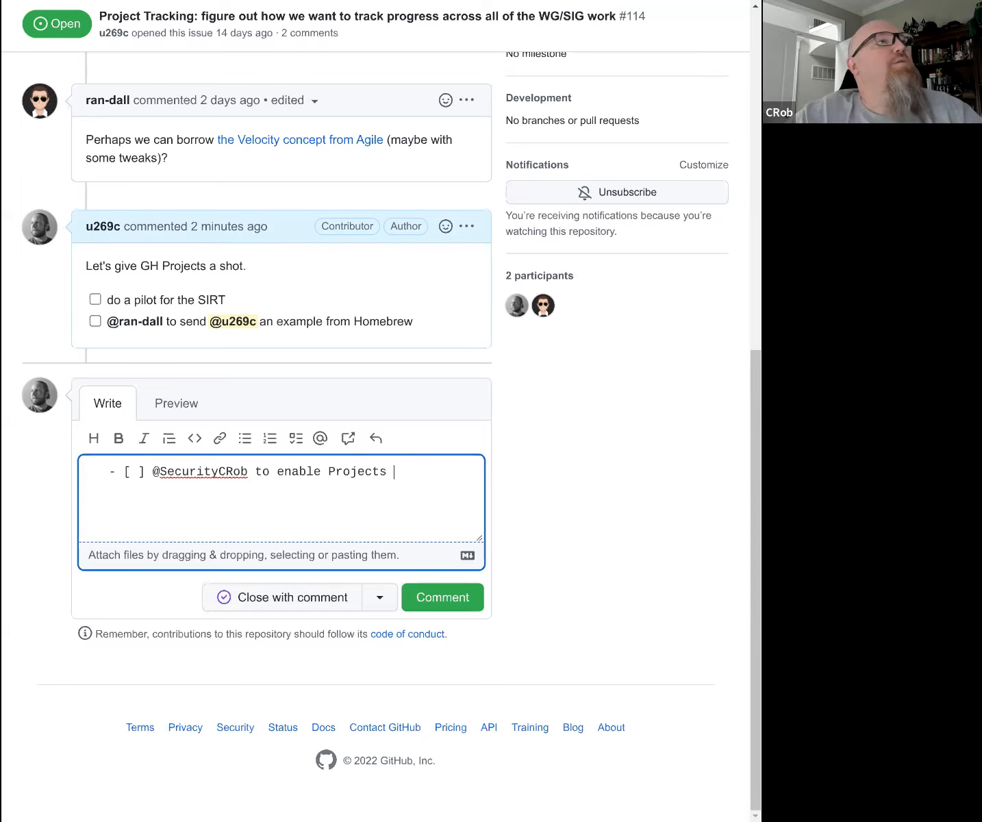
click(442, 597)
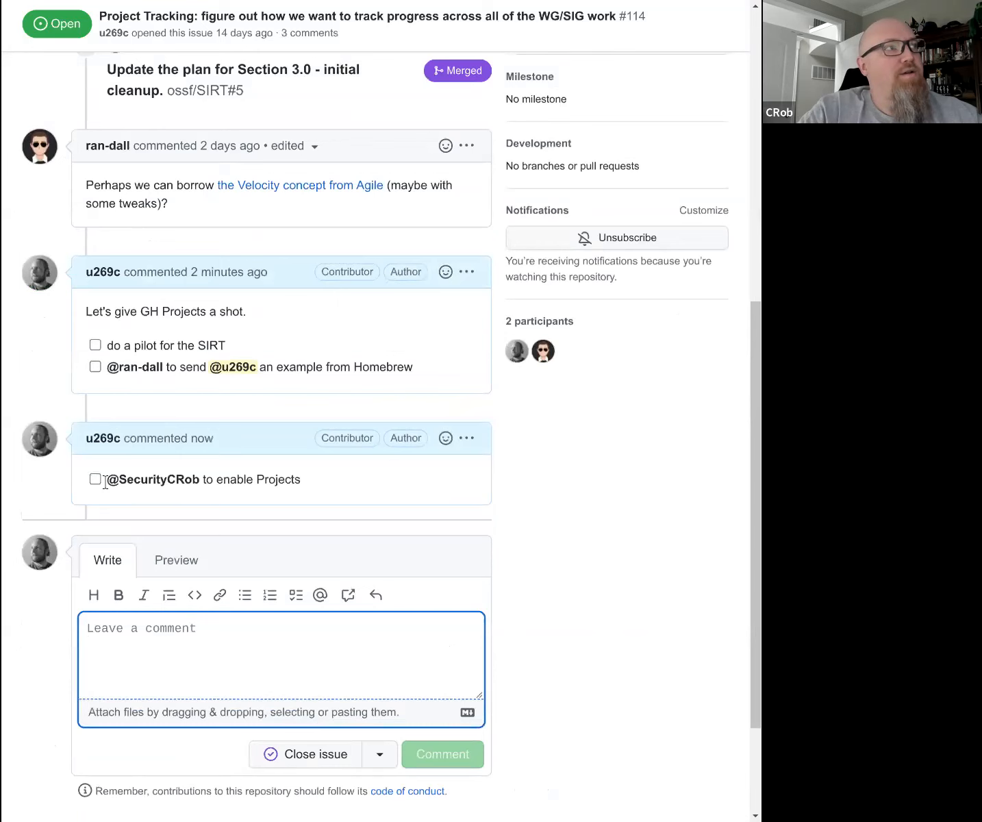
click(96, 480)
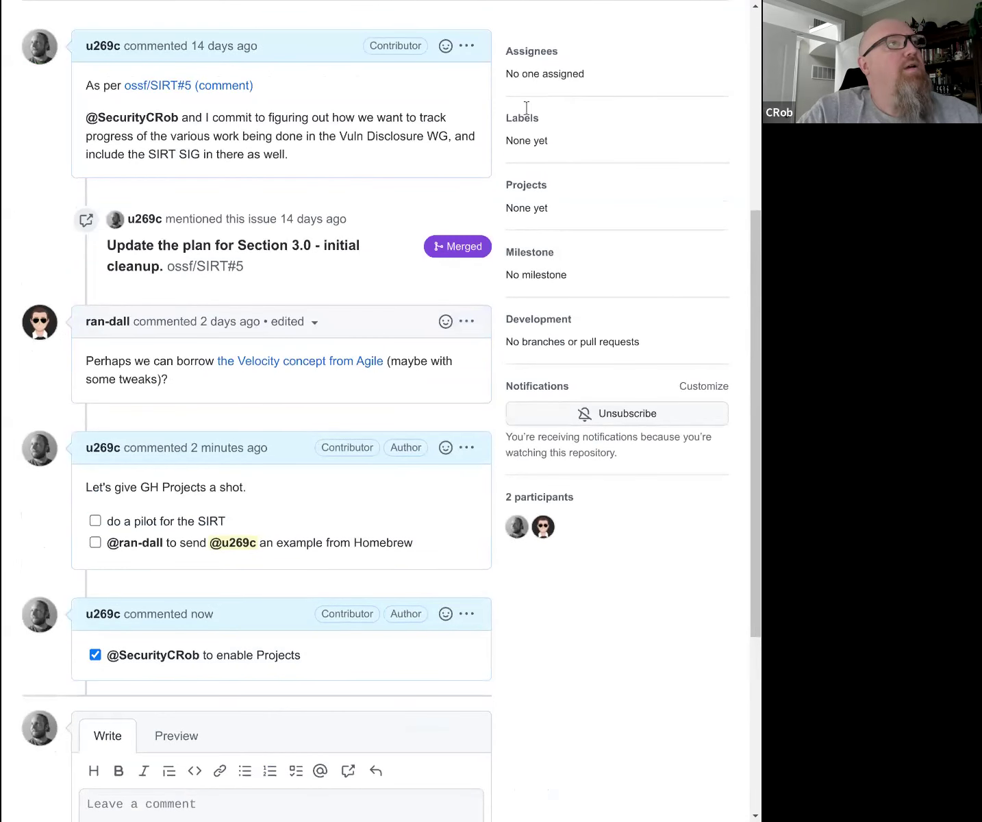
scroll(up, 3)
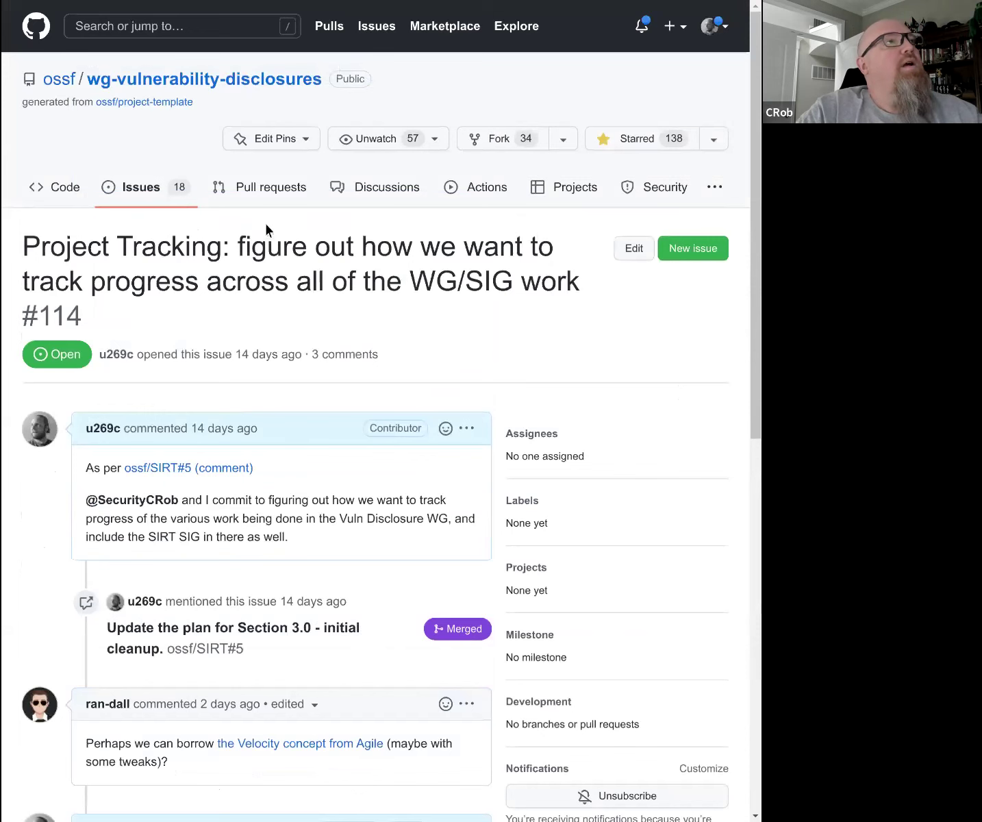
mouse_move(484, 205)
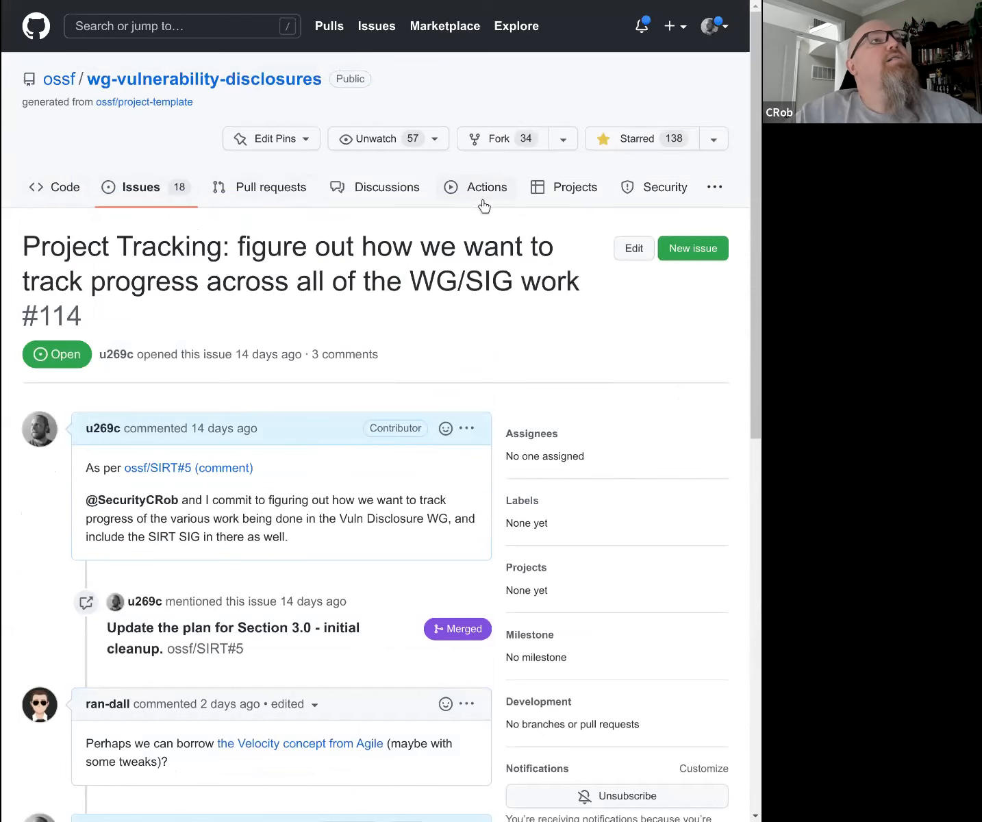
- Navigate from the repository's Projects tab to the ossf organization's empty Projects page
click(576, 186)
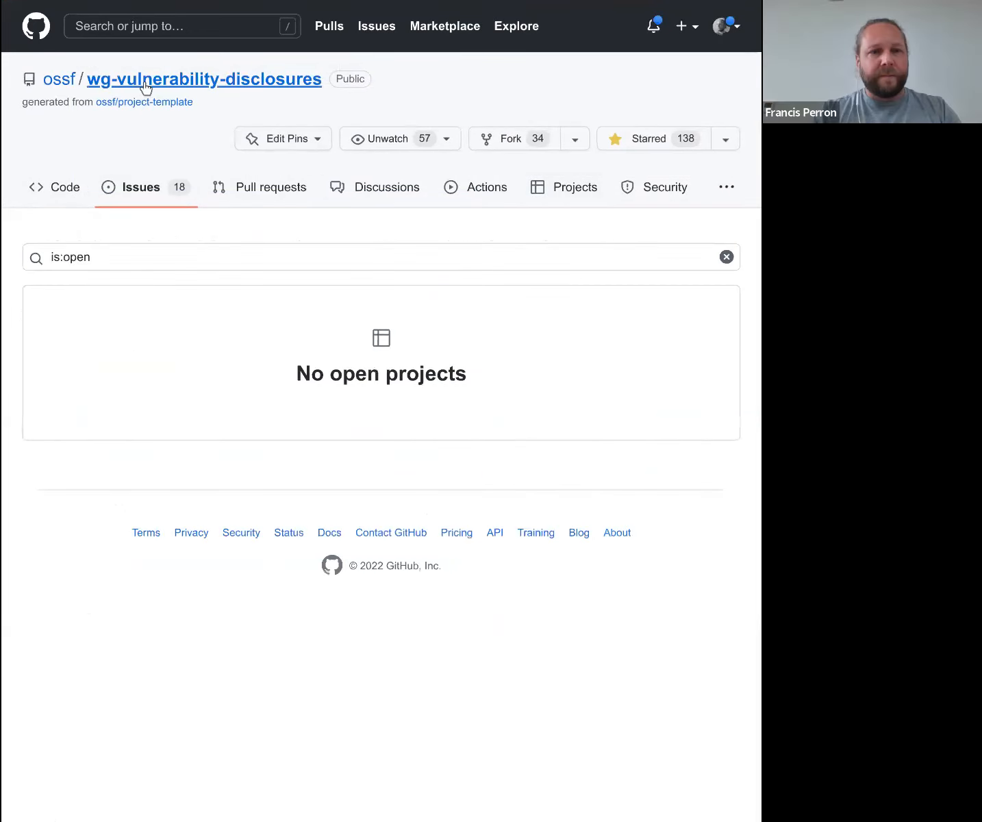
mouse_move(58, 79)
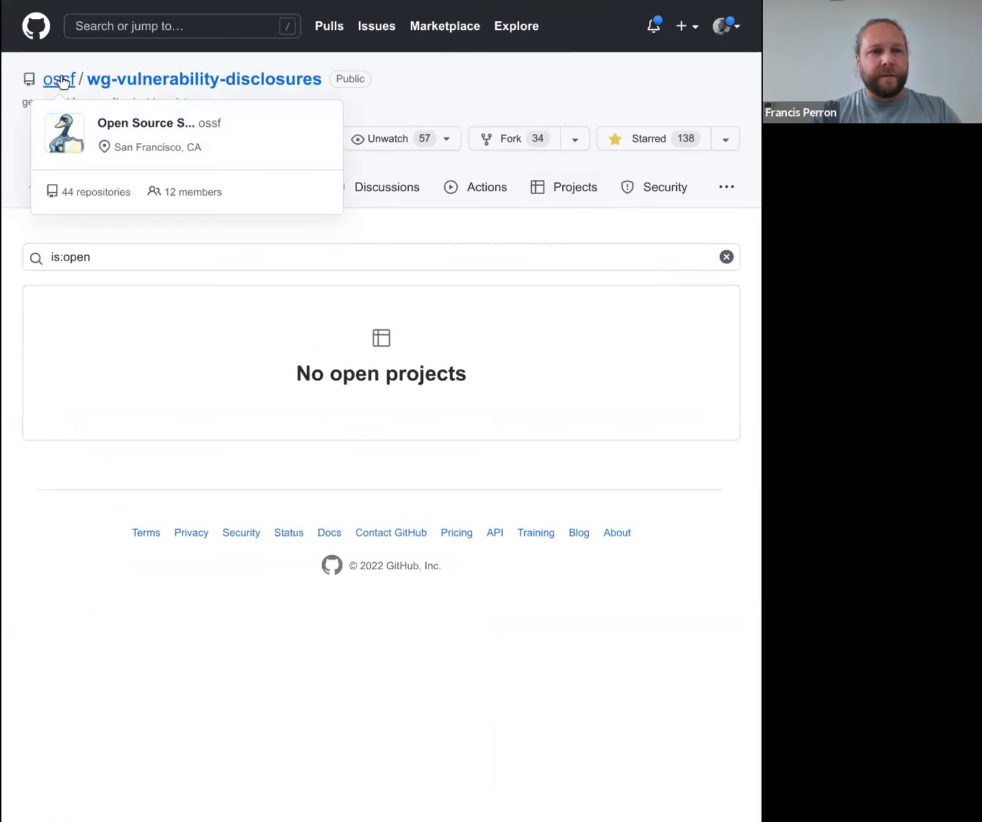
click(55, 78)
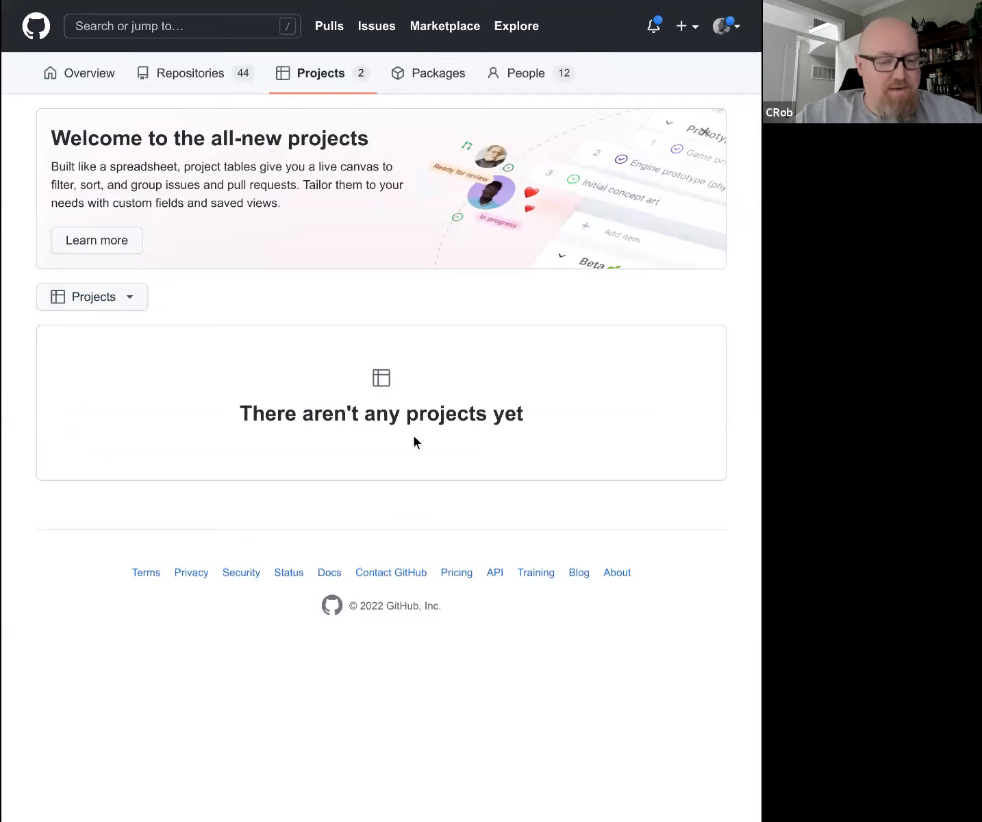
mouse_move(548, 331)
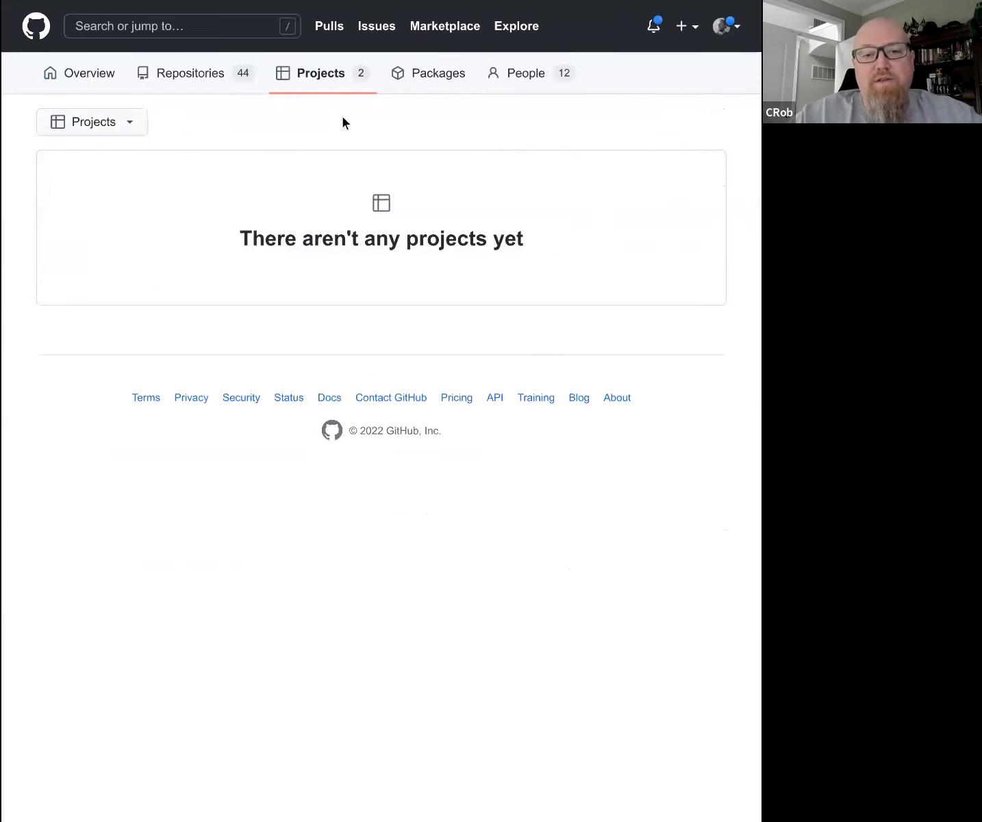
- Switch to Projects (classic), listing Scorecard and Planning Milestone 10-30-2020
click(92, 120)
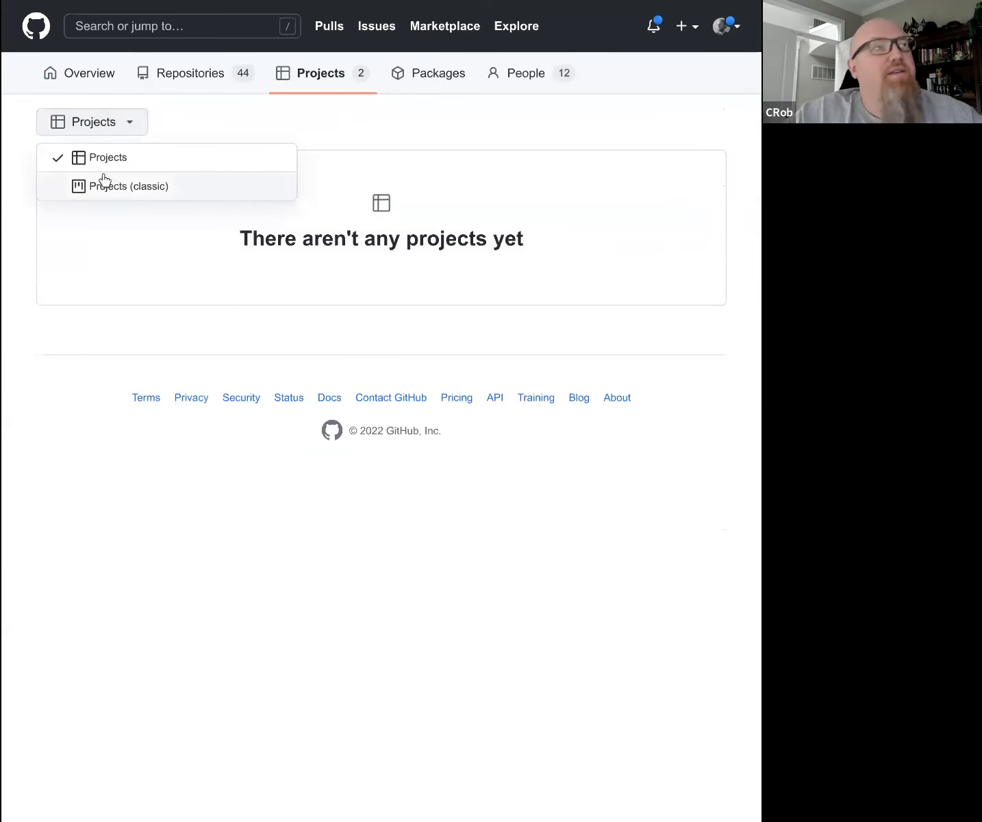
click(130, 186)
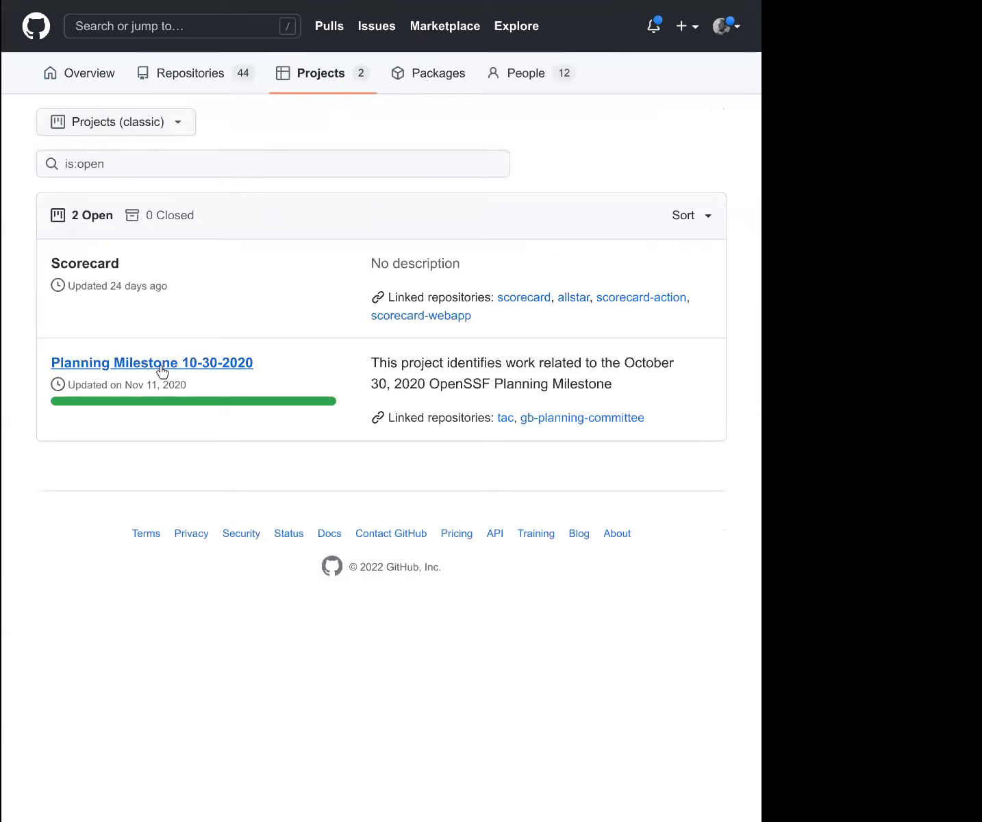
mouse_move(316, 277)
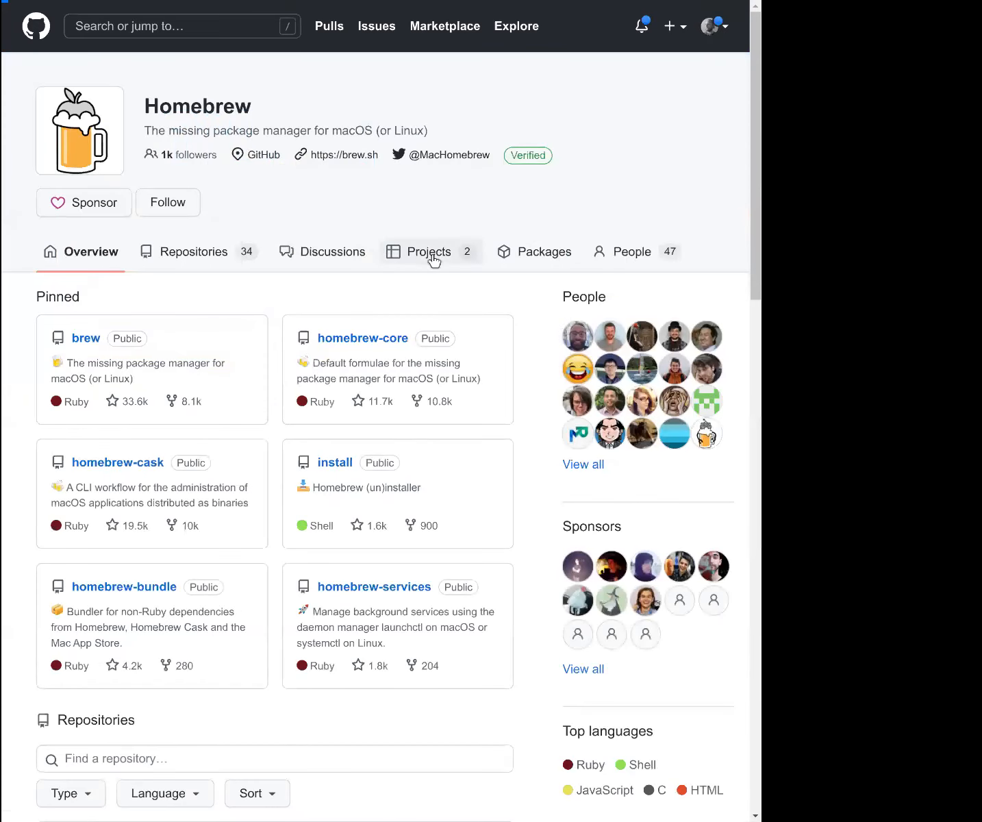
- Check the Homebrew organization's empty Projects and classic projects pages, then return to the SIRT repository
click(428, 252)
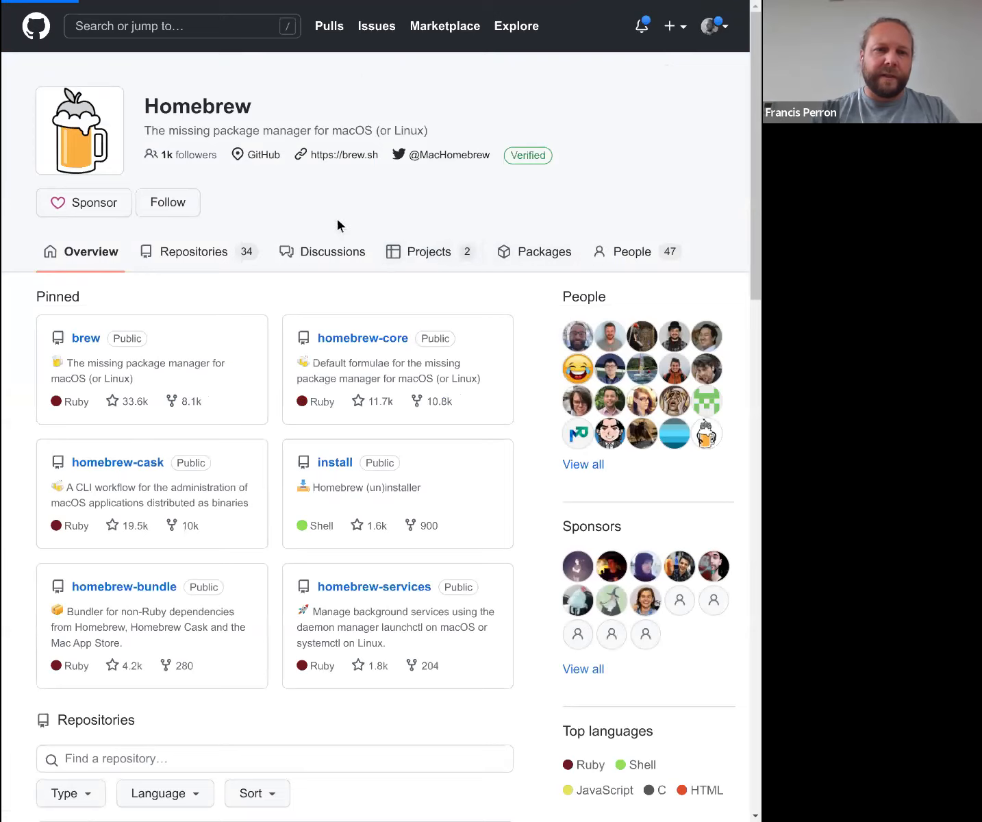
click(429, 252)
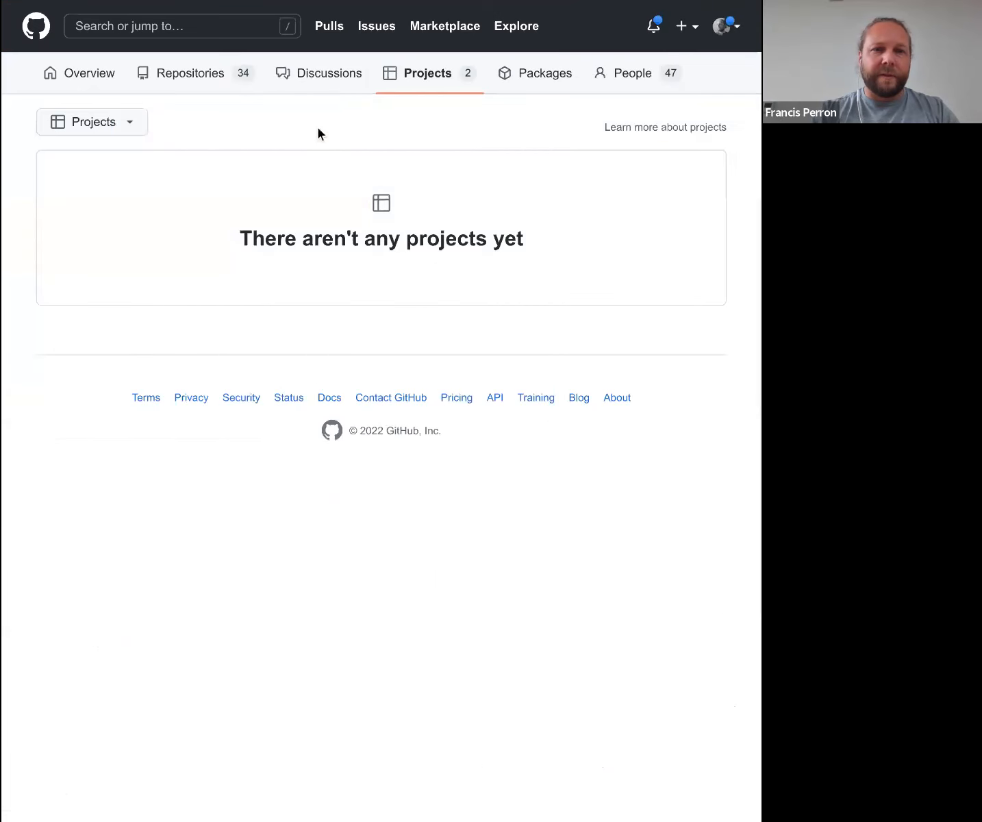
click(92, 121)
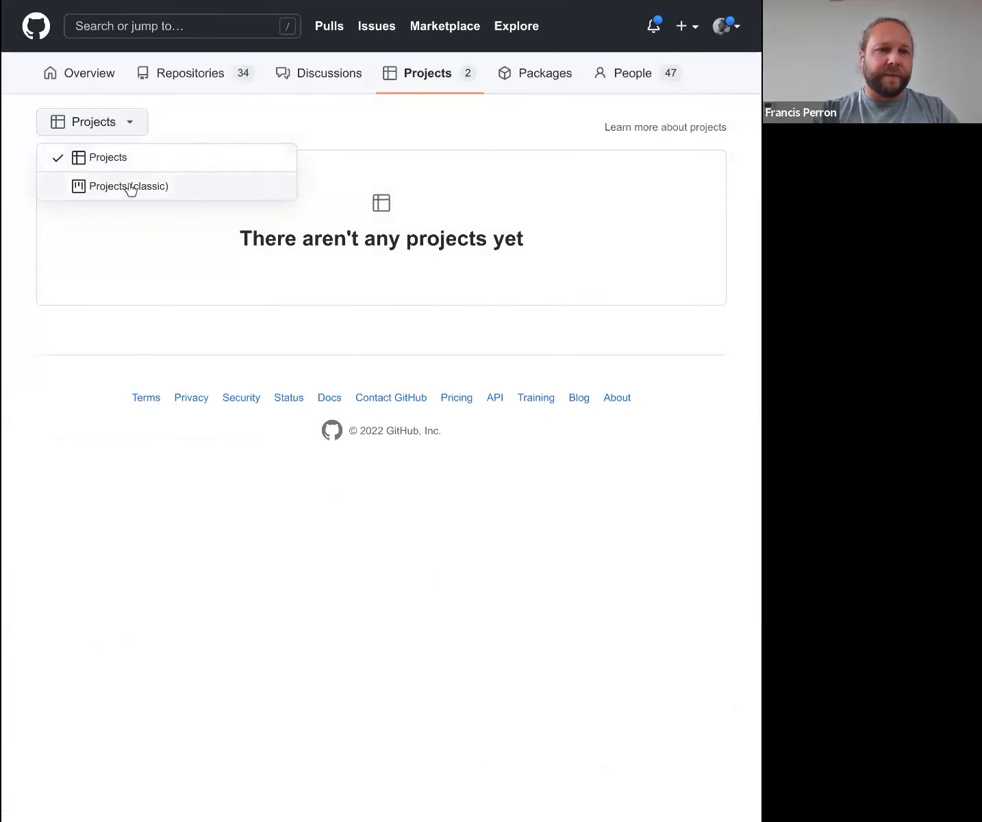
click(130, 187)
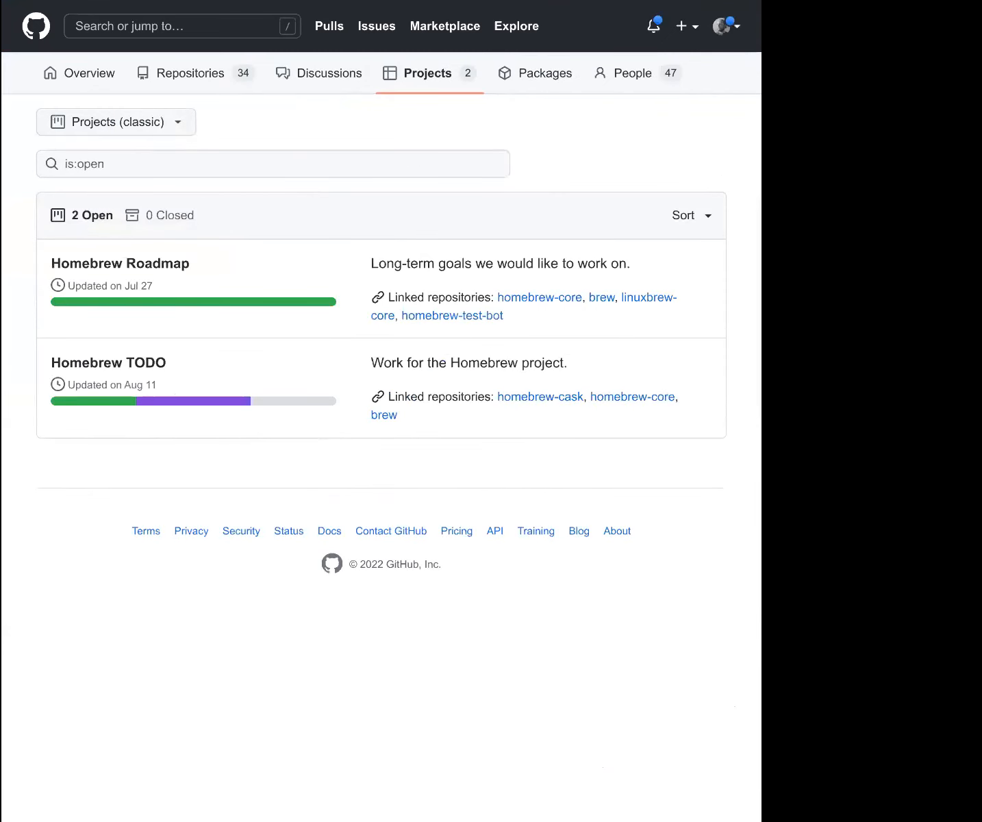
mouse_move(323, 79)
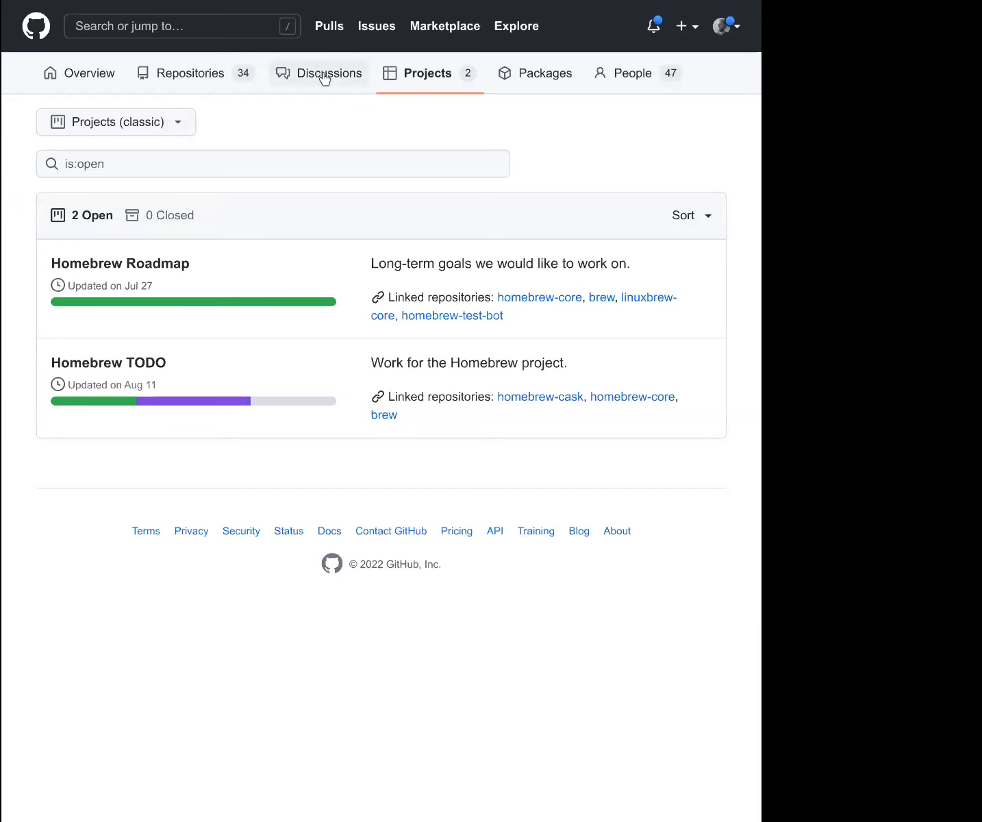
mouse_move(120, 134)
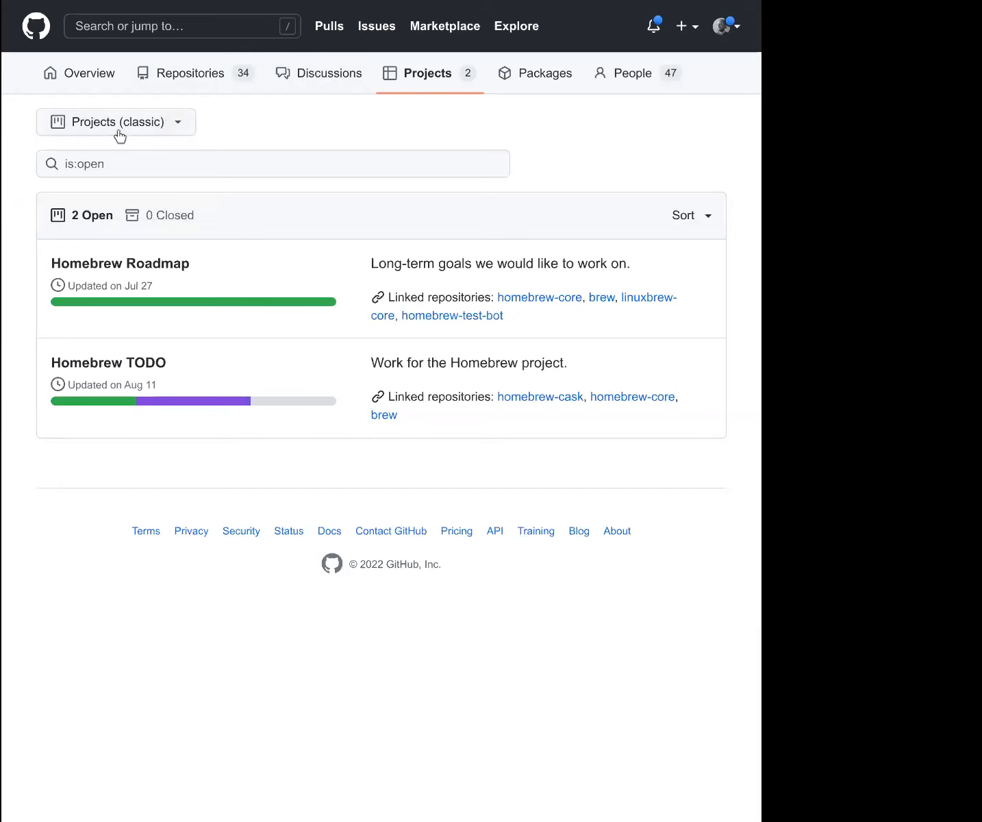
click(115, 122)
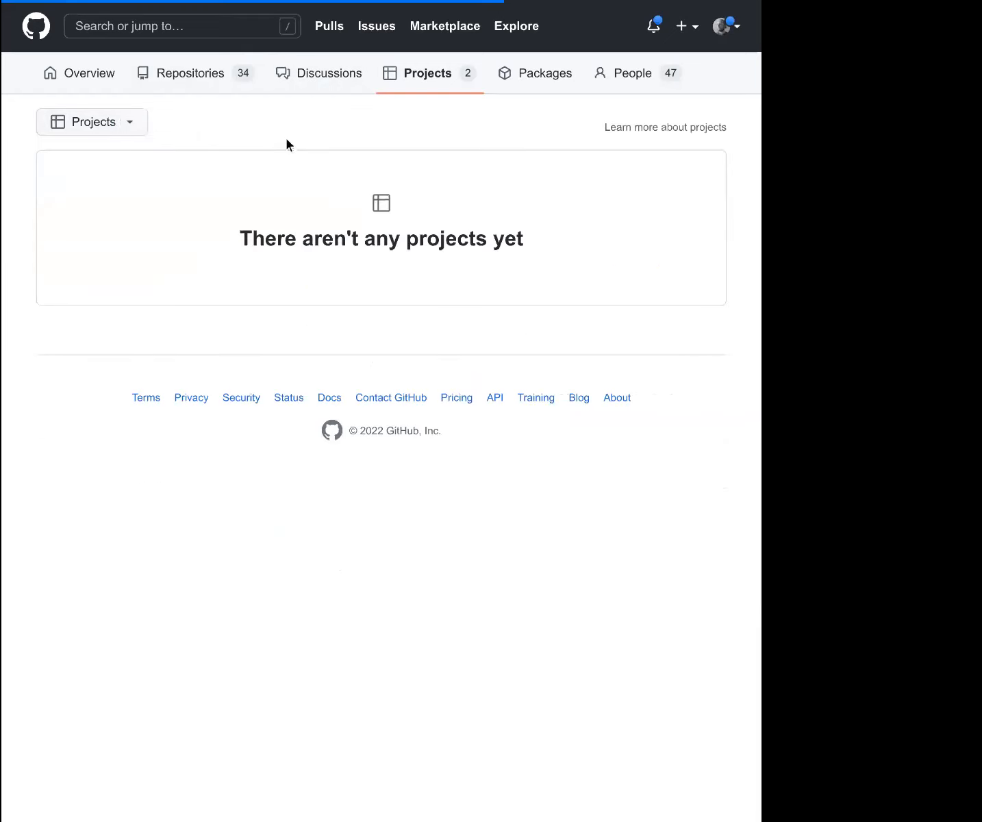
mouse_move(396, 157)
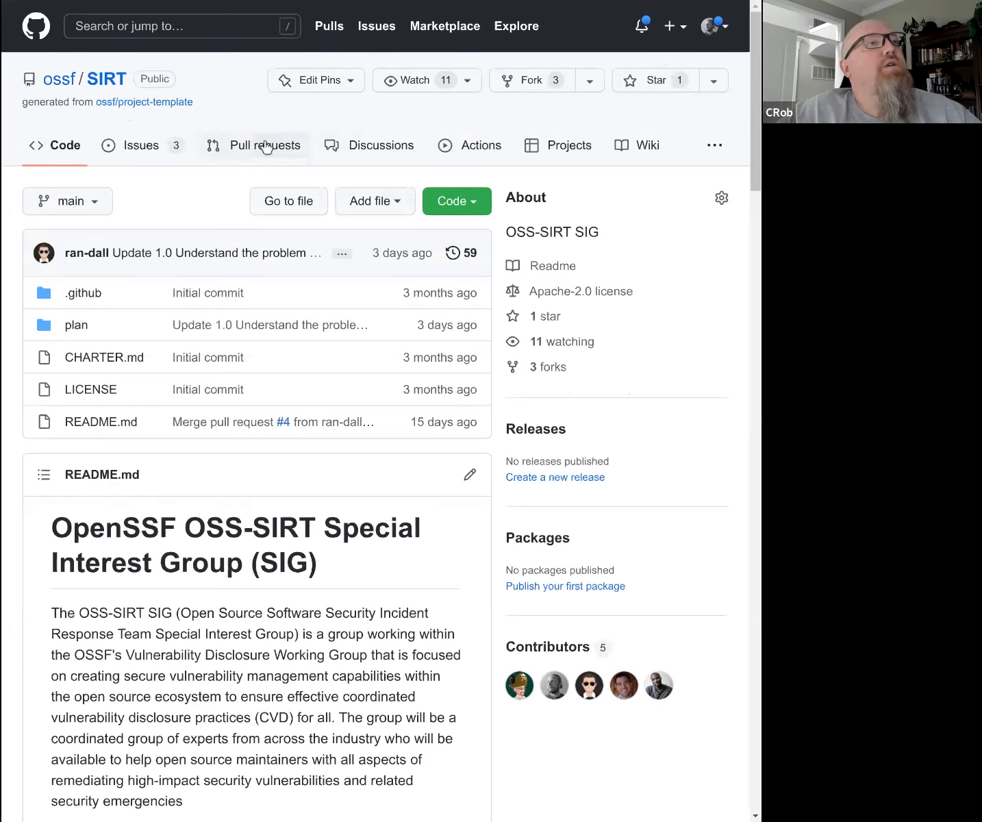
- Show the SIRT repository's closed pull requests to reach merged pull request #5
click(266, 145)
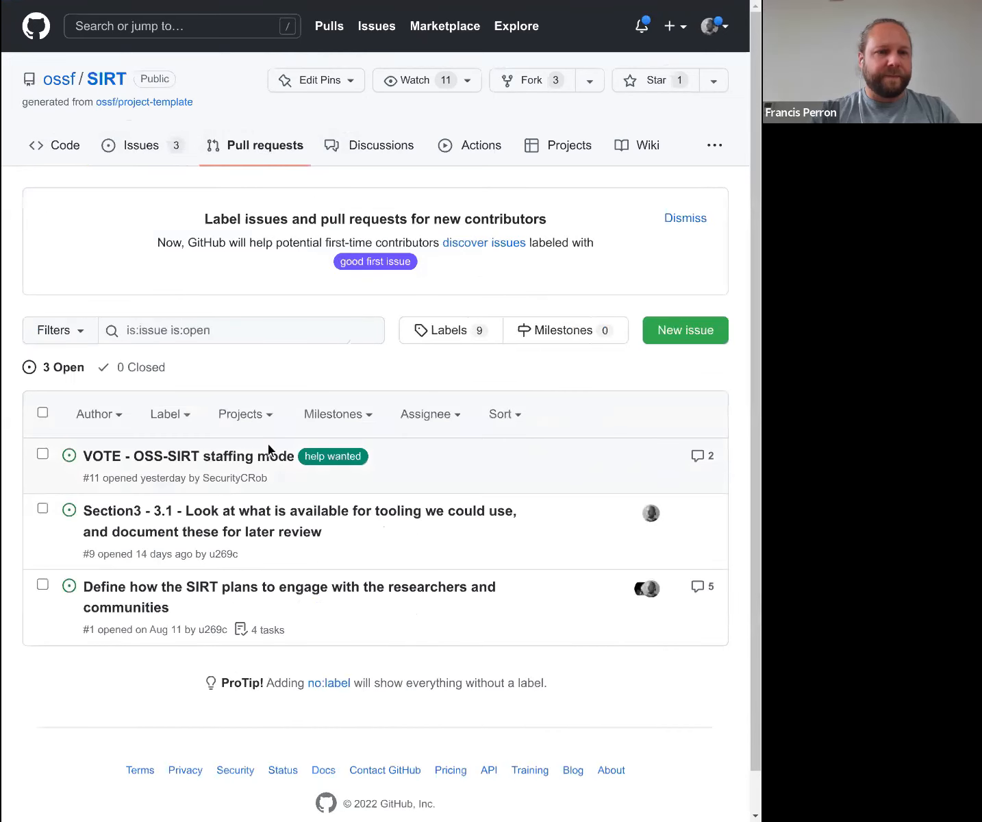
mouse_move(279, 524)
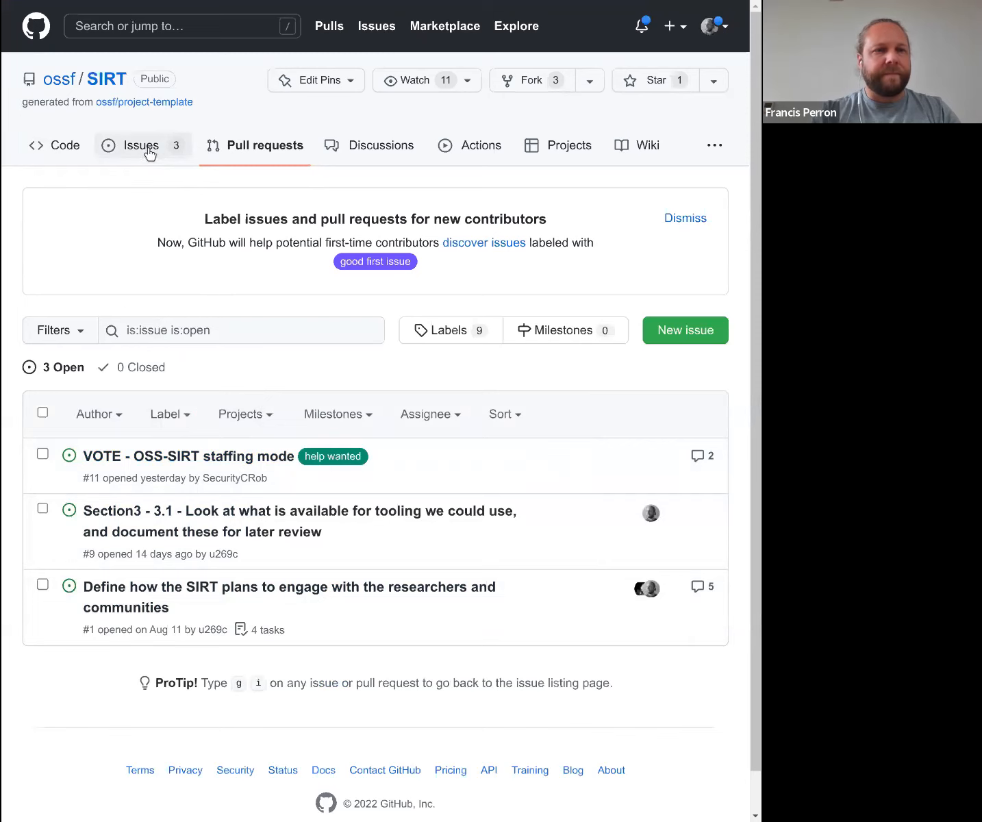
click(266, 145)
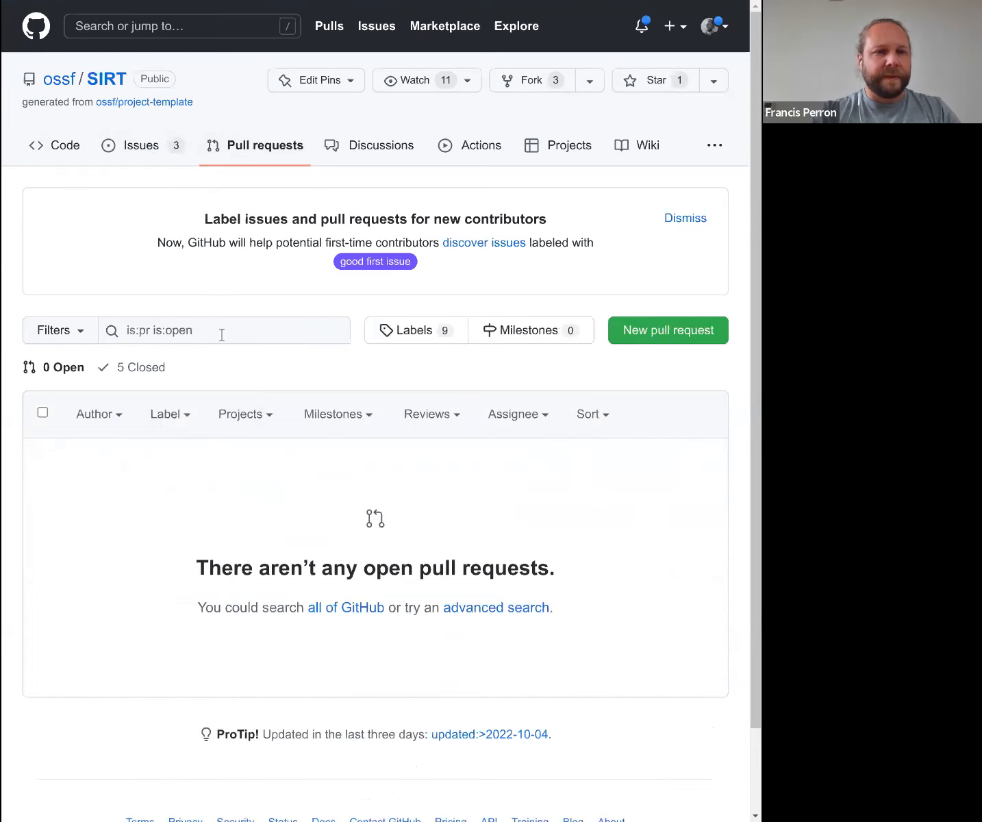
click(224, 330)
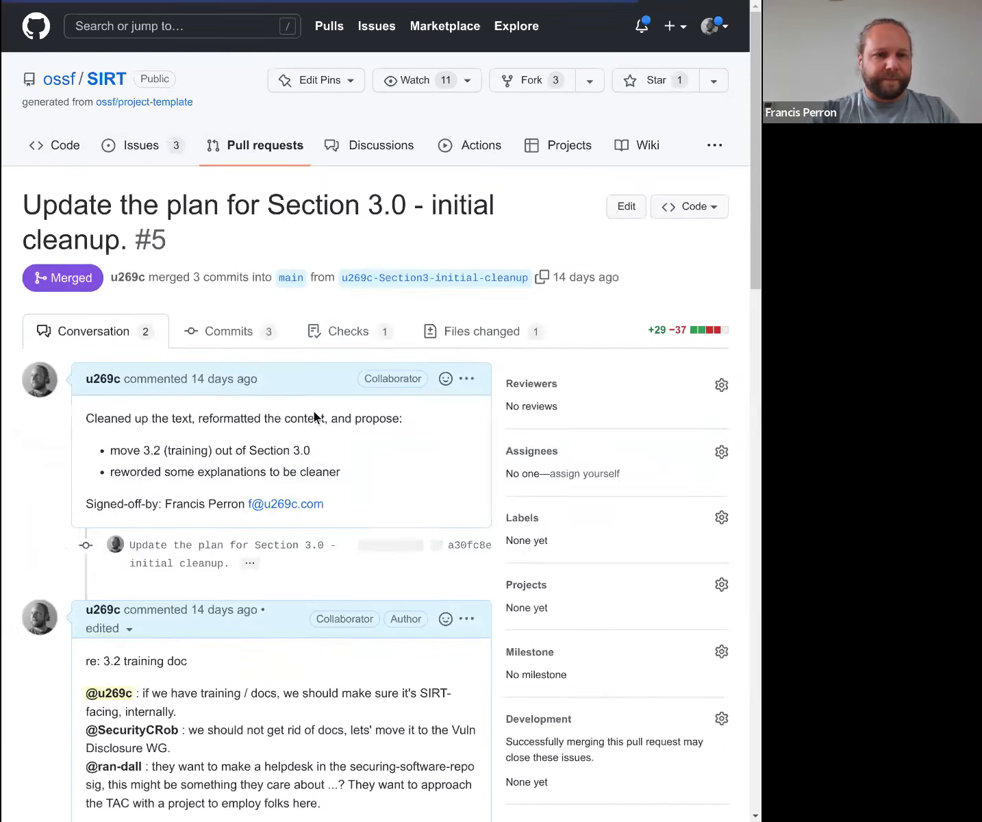
- Finish reading PR #5's conversation, then open discussion #8 'Section 3 - Discovery of tooling for Incident Response'
scroll(down, 3)
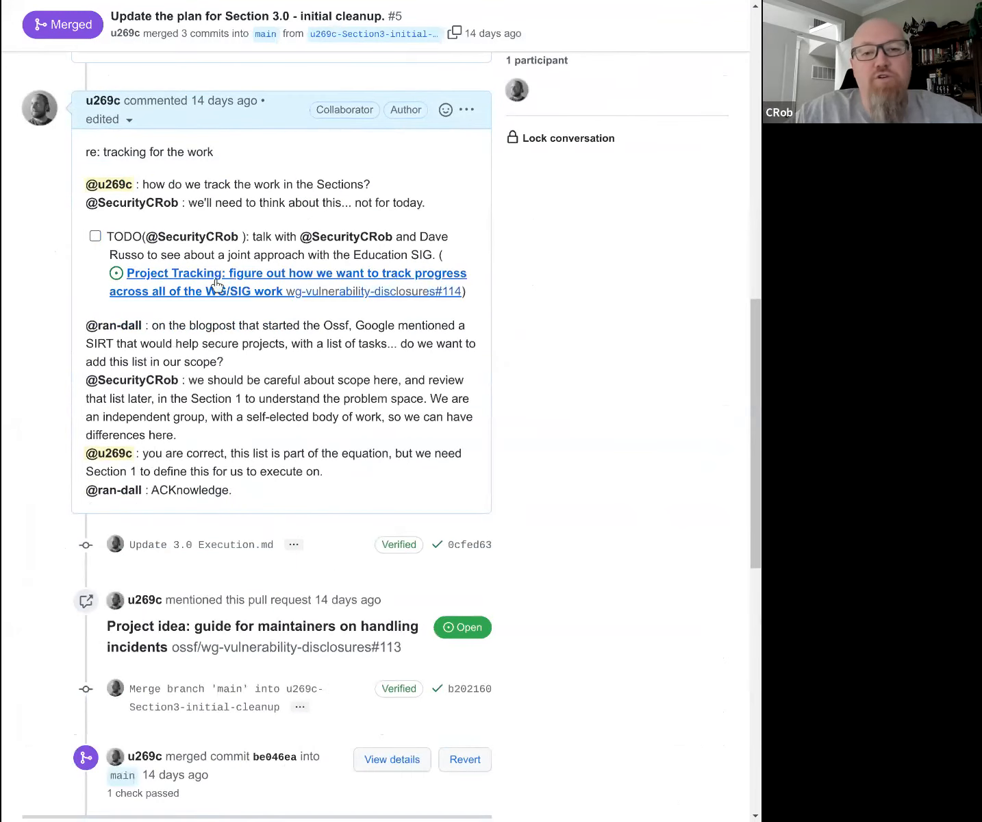
mouse_move(211, 276)
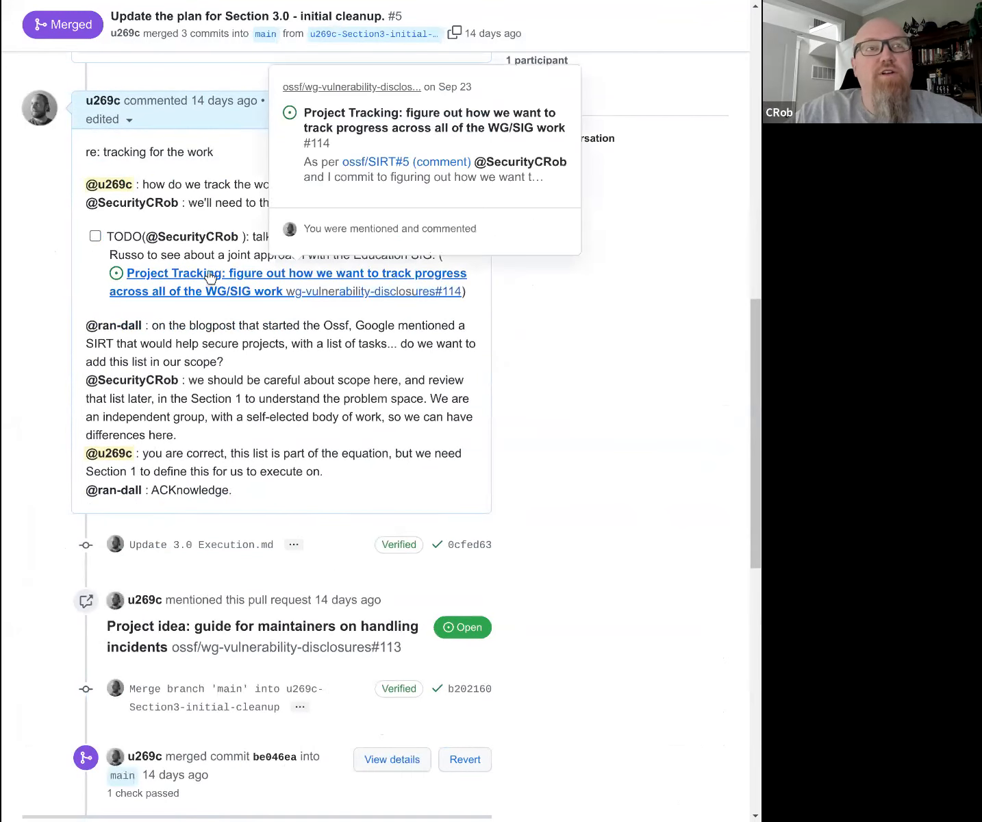
scroll(down, 3)
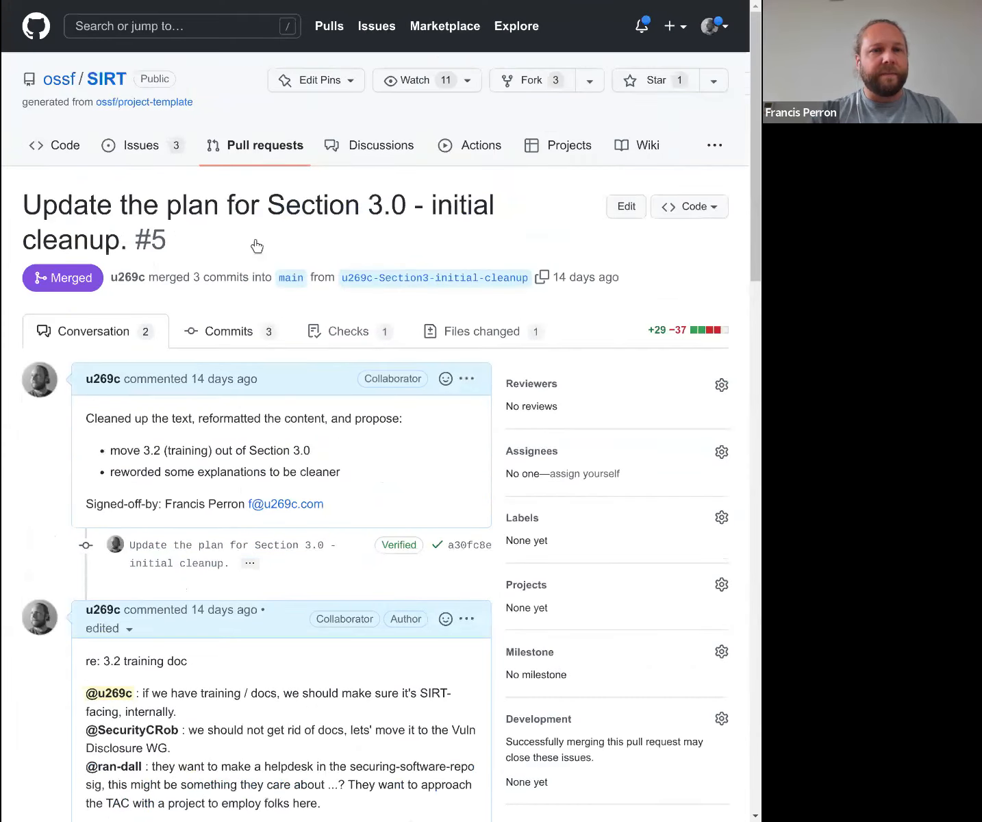
click(381, 145)
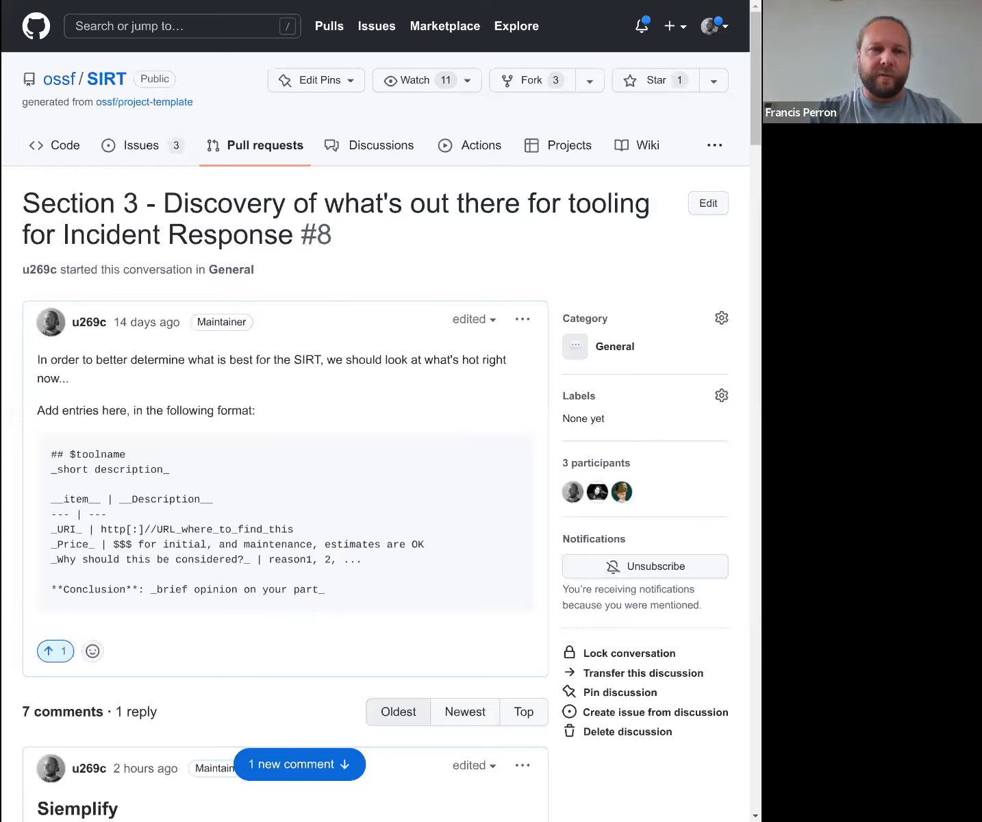
scroll(down, 3)
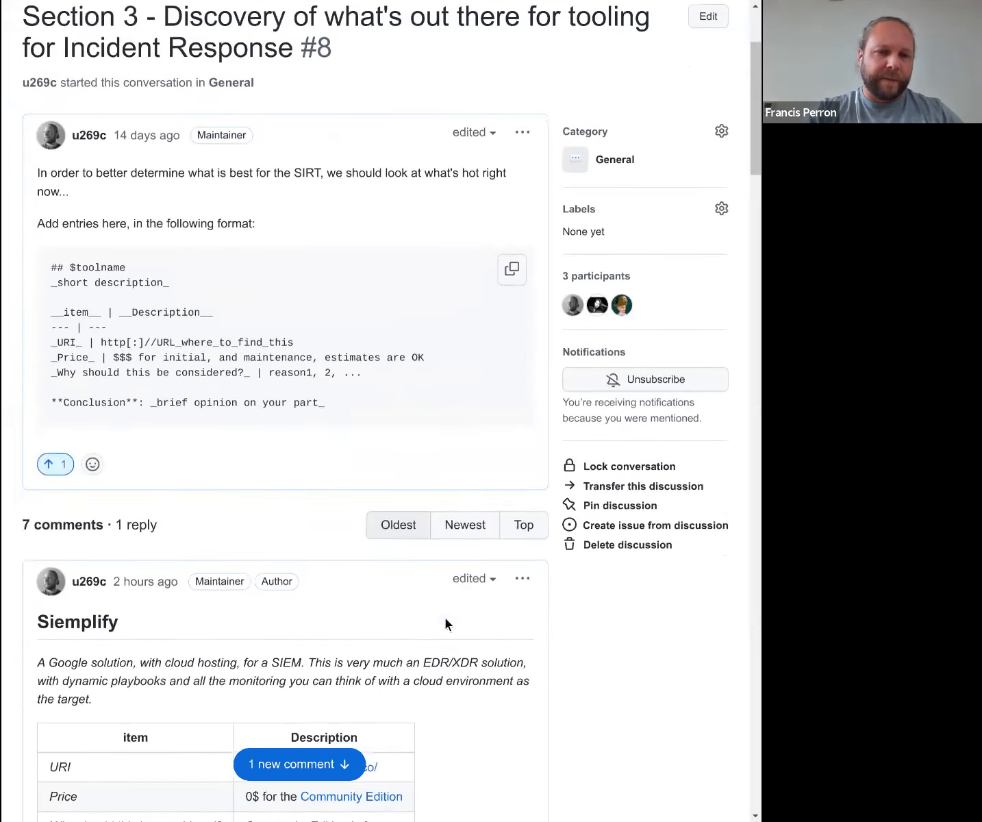
scroll(down, 3)
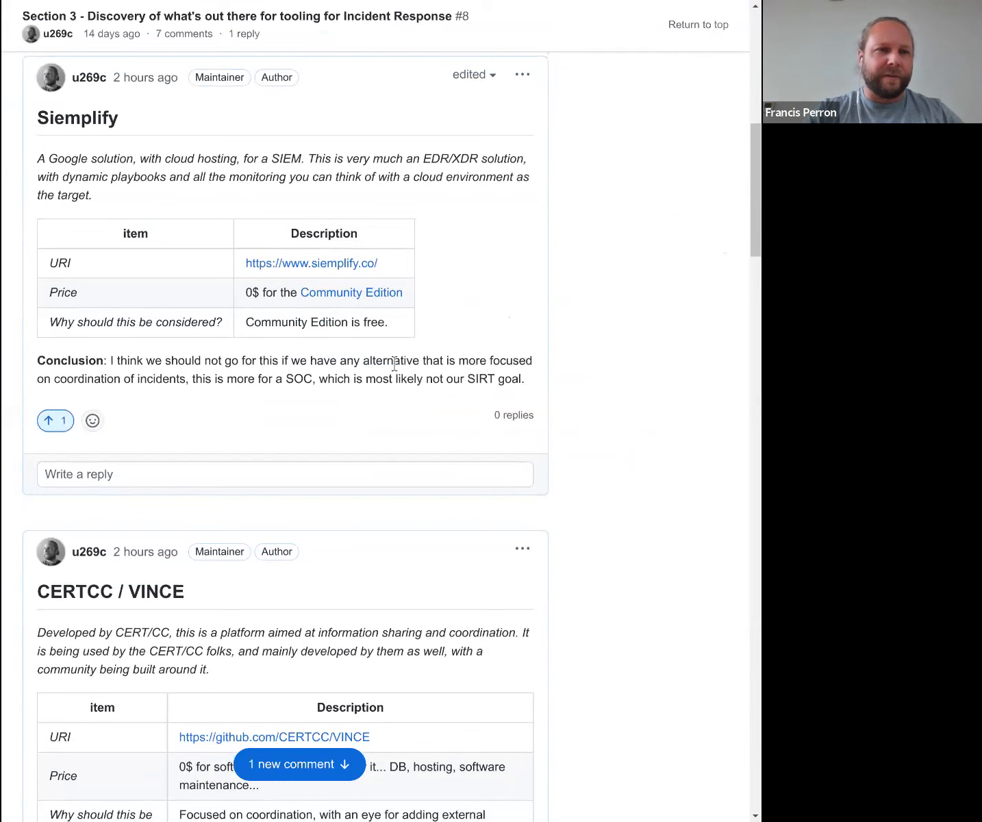
mouse_move(488, 263)
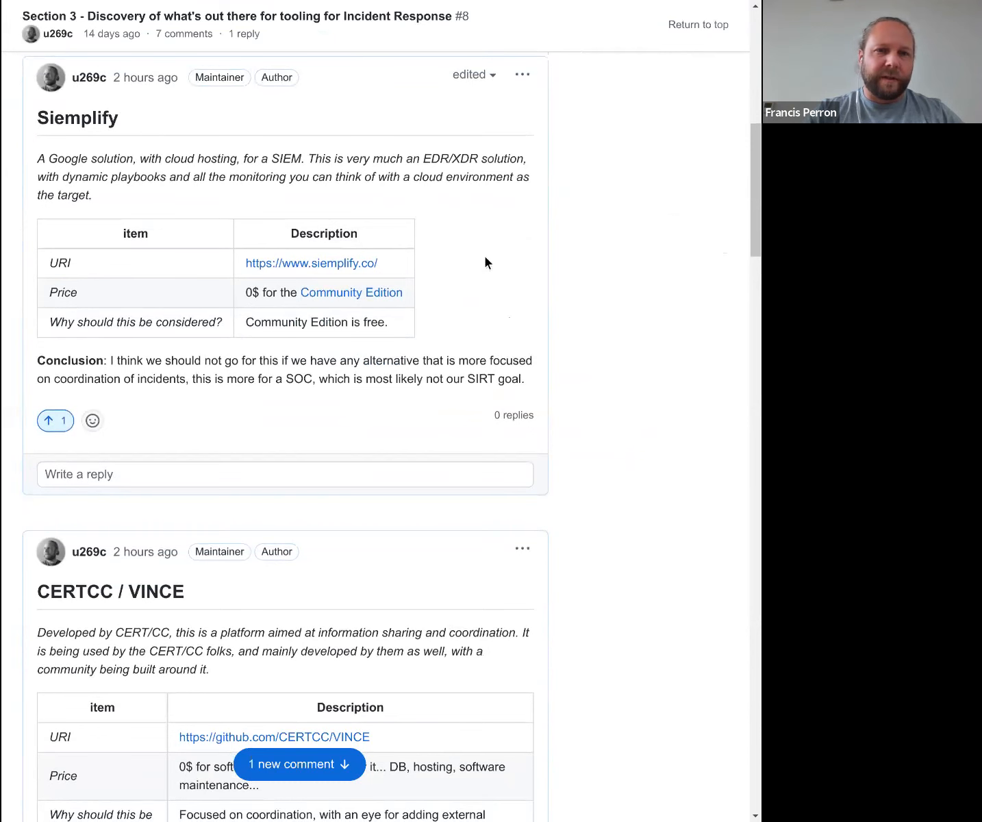
scroll(down, 3)
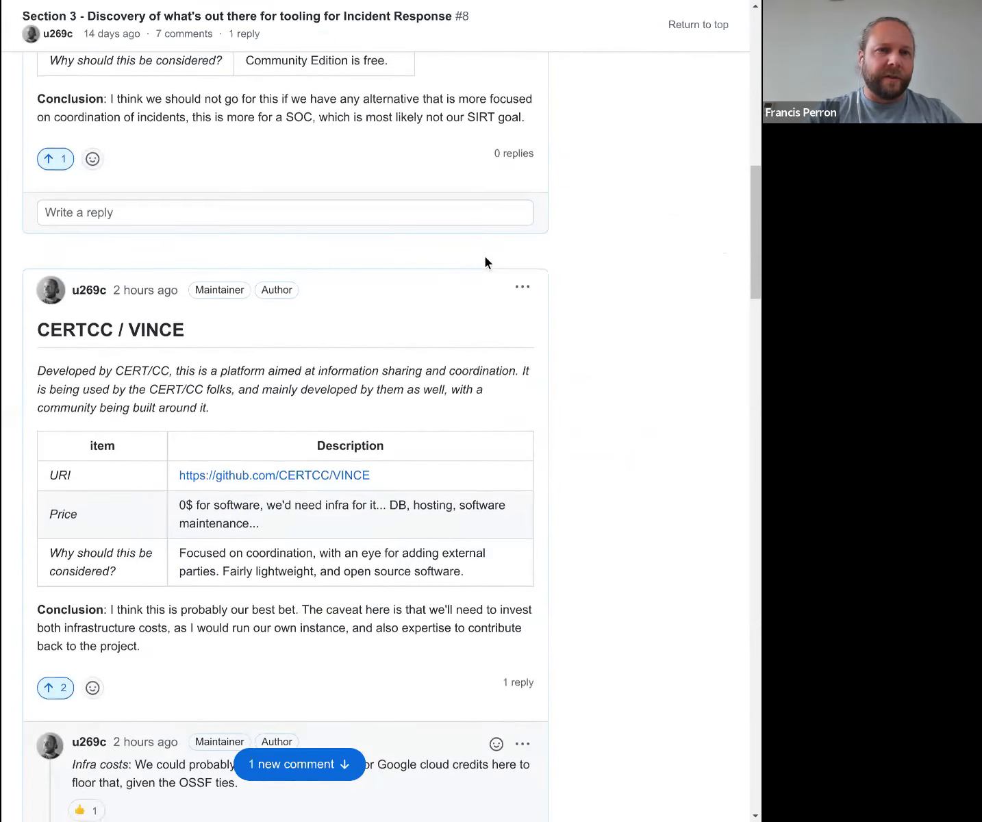
scroll(up, 3)
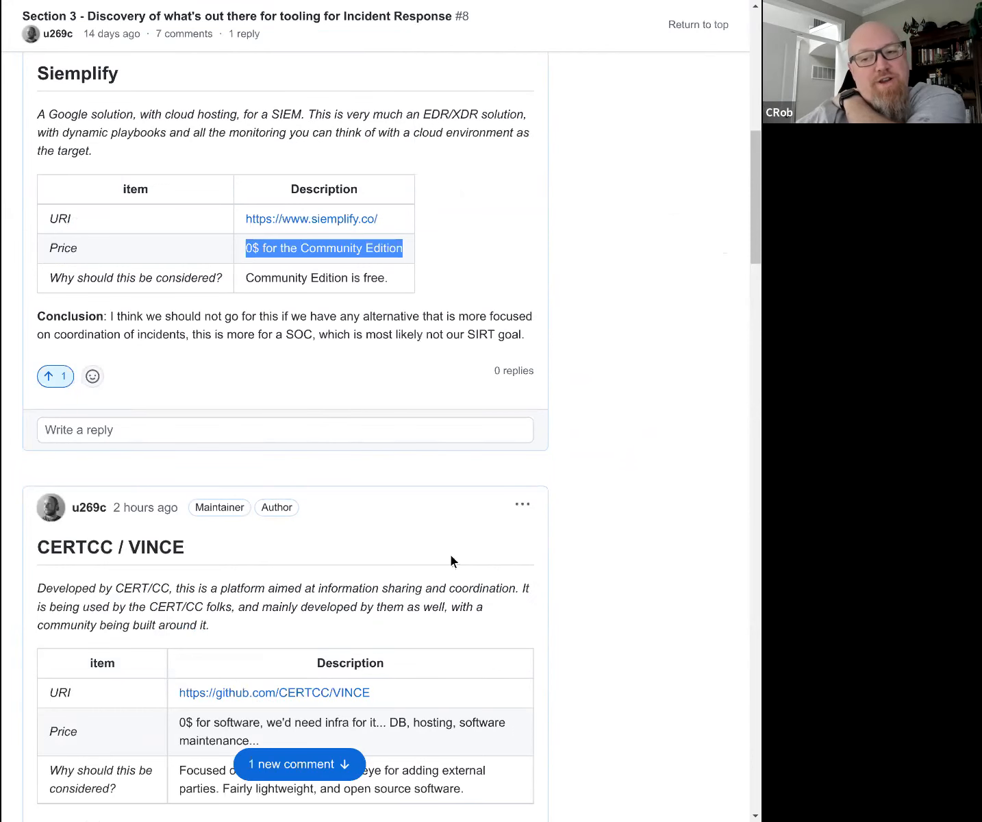
scroll(down, 3)
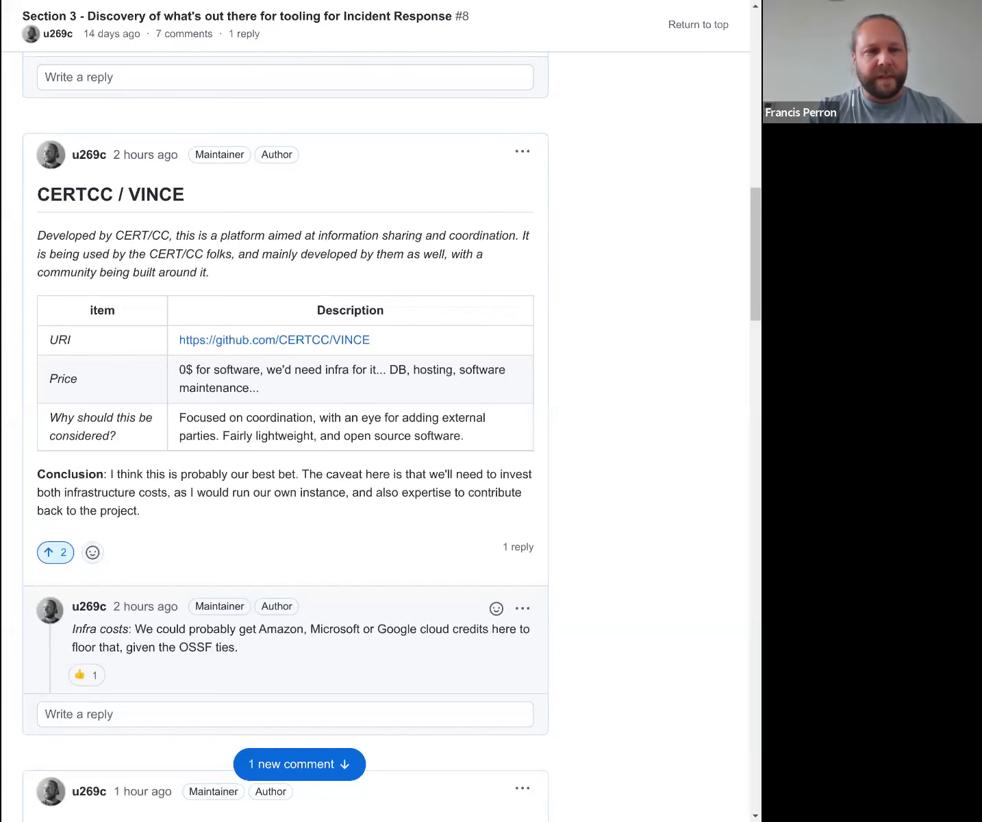
mouse_move(274, 252)
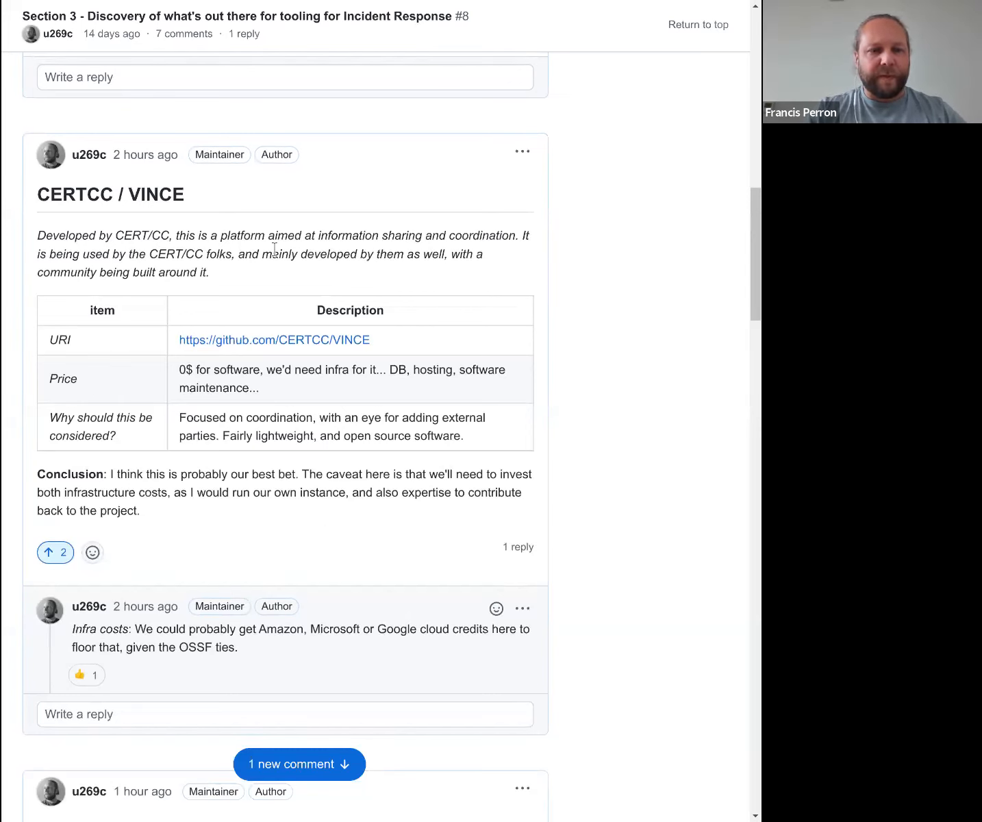
scroll(down, 3)
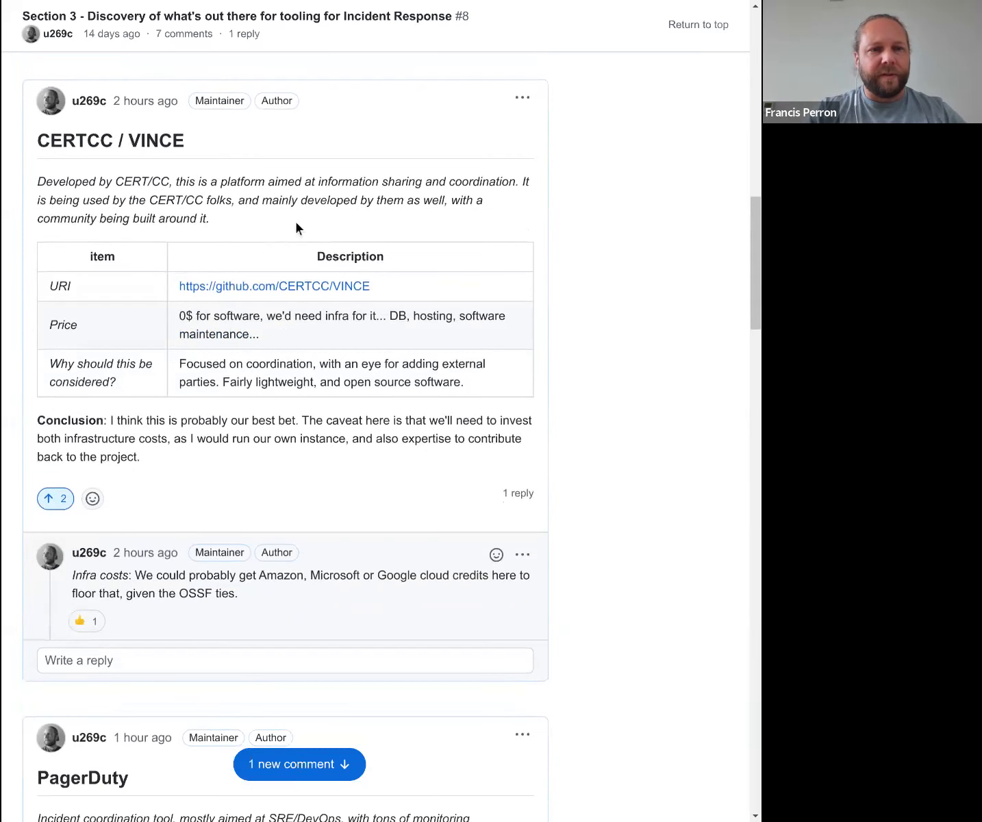
scroll(down, 3)
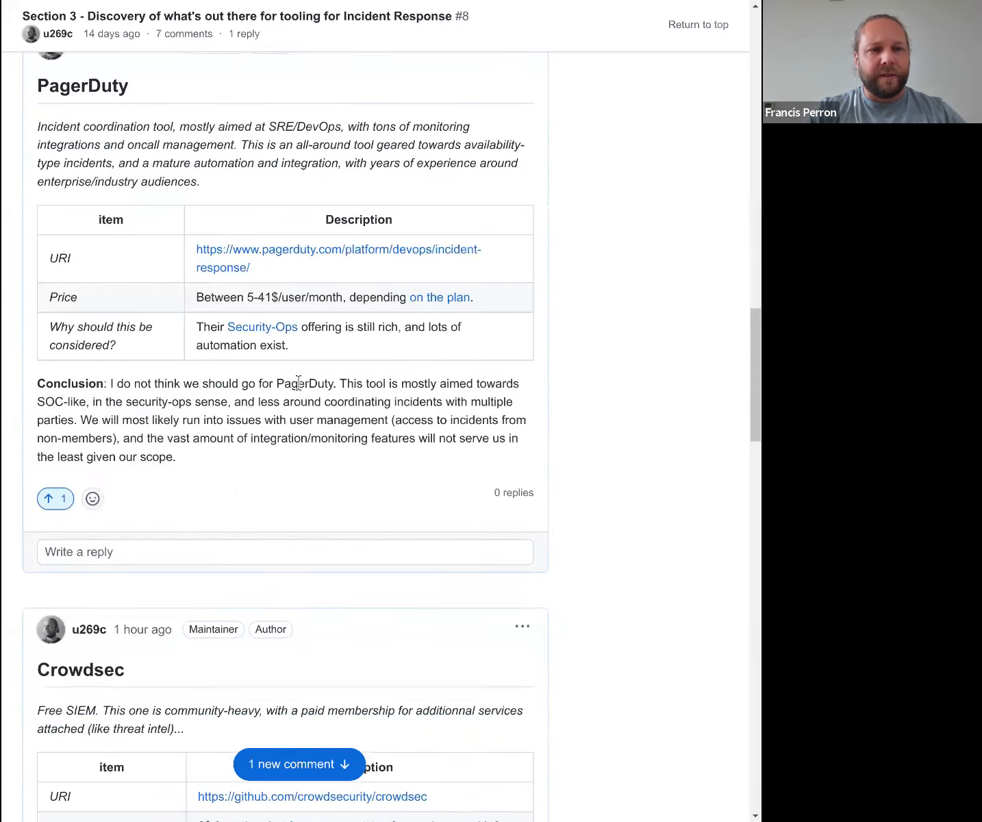
scroll(down, 3)
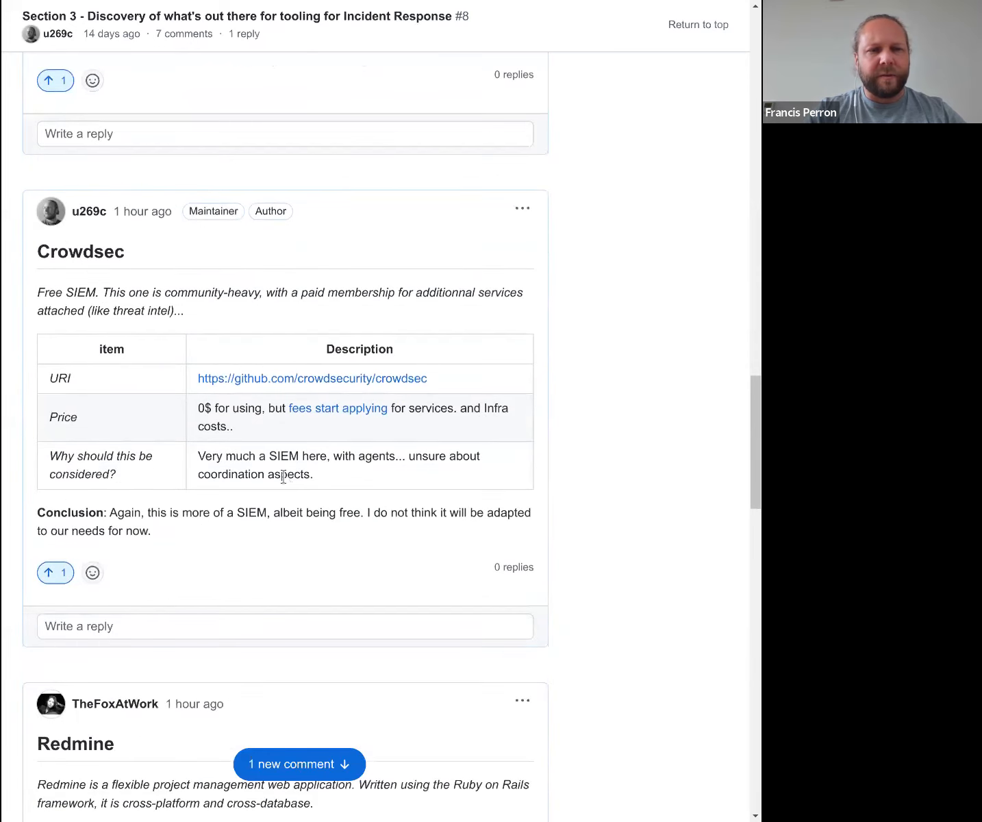
drag(38, 294, 184, 310)
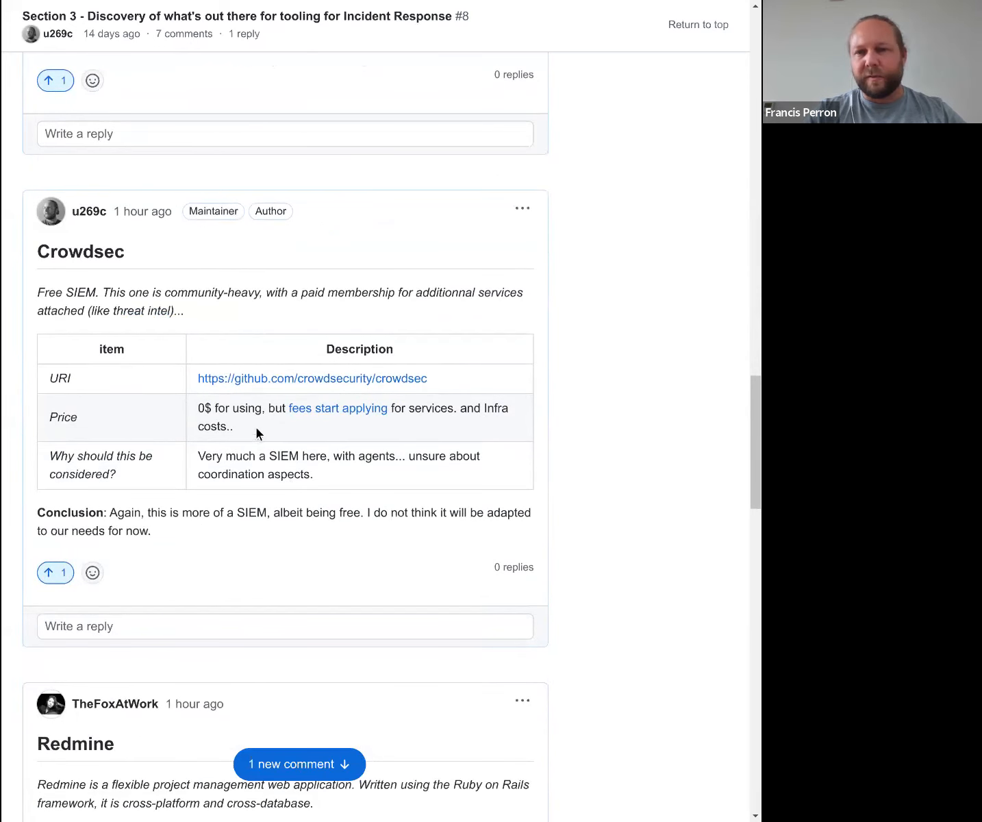
scroll(down, 3)
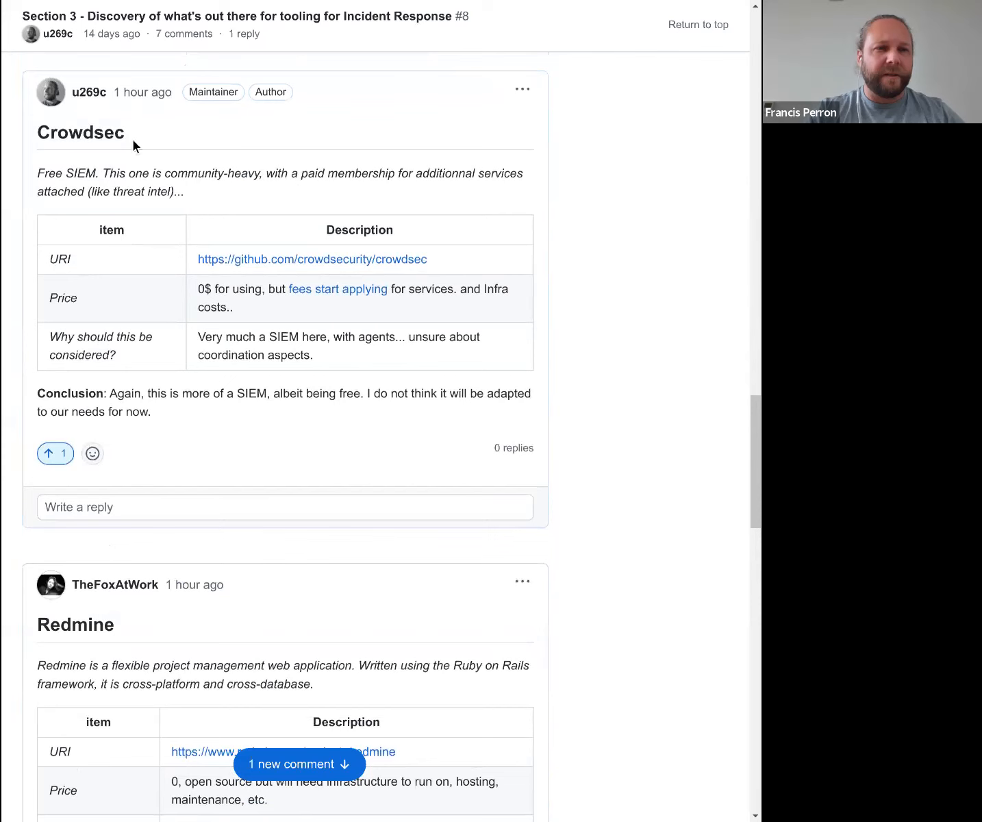
double_click(79, 133)
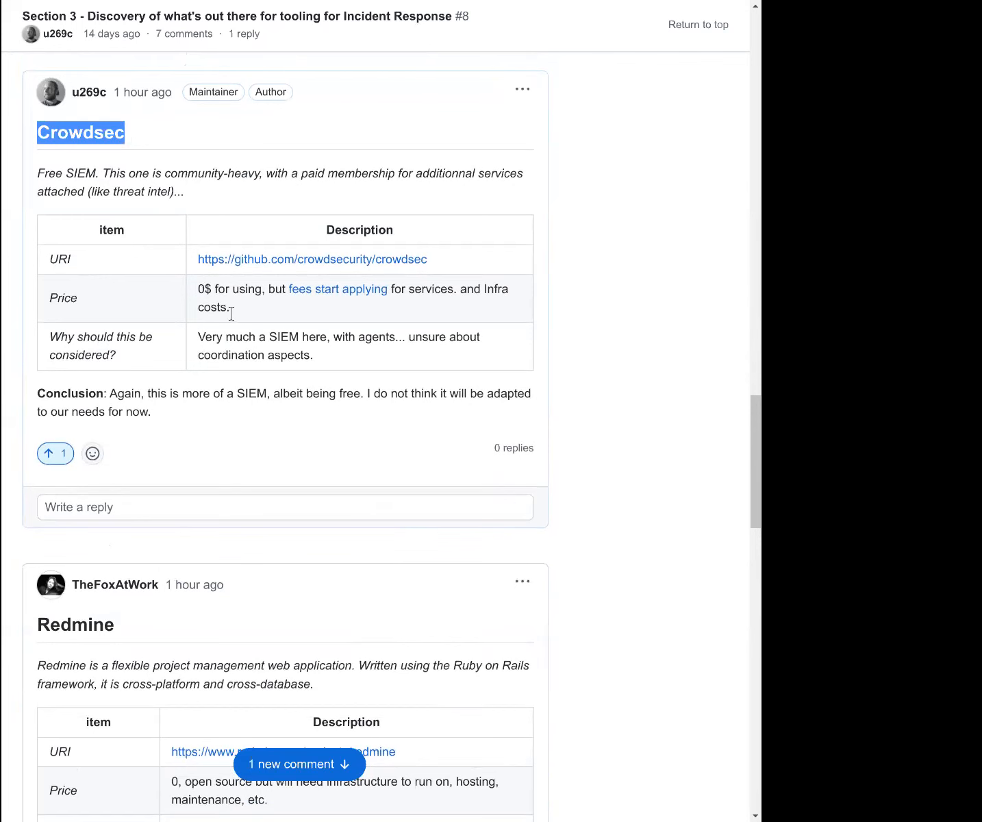
mouse_move(293, 422)
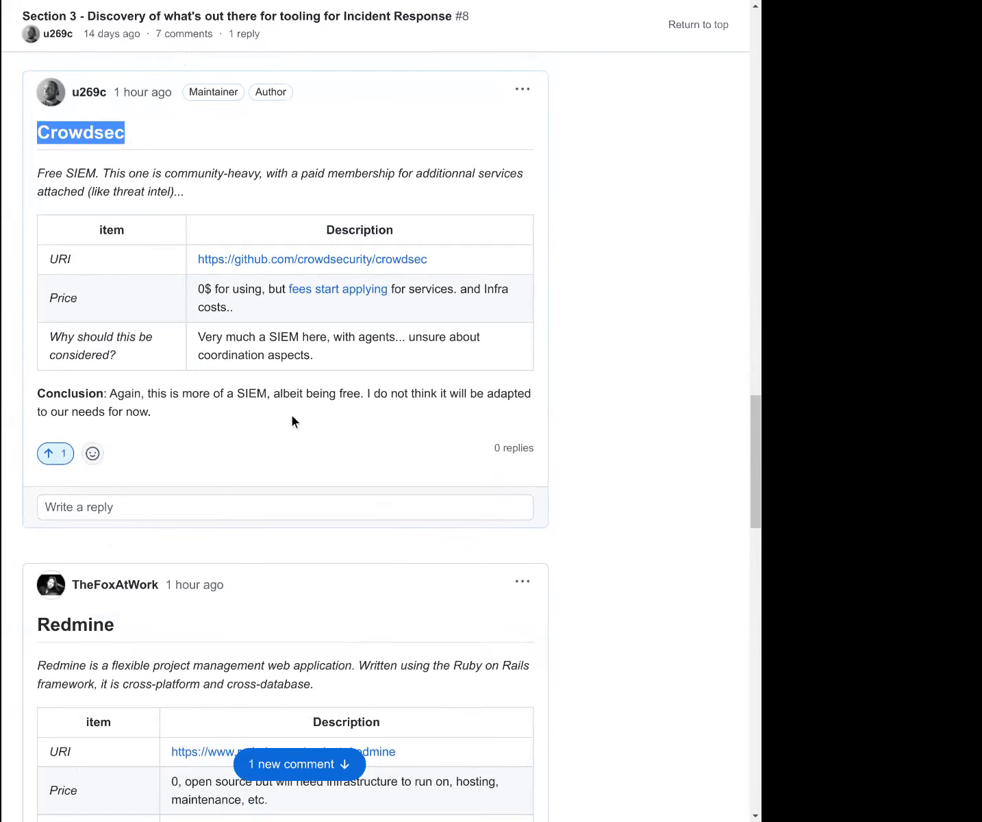
scroll(down, 3)
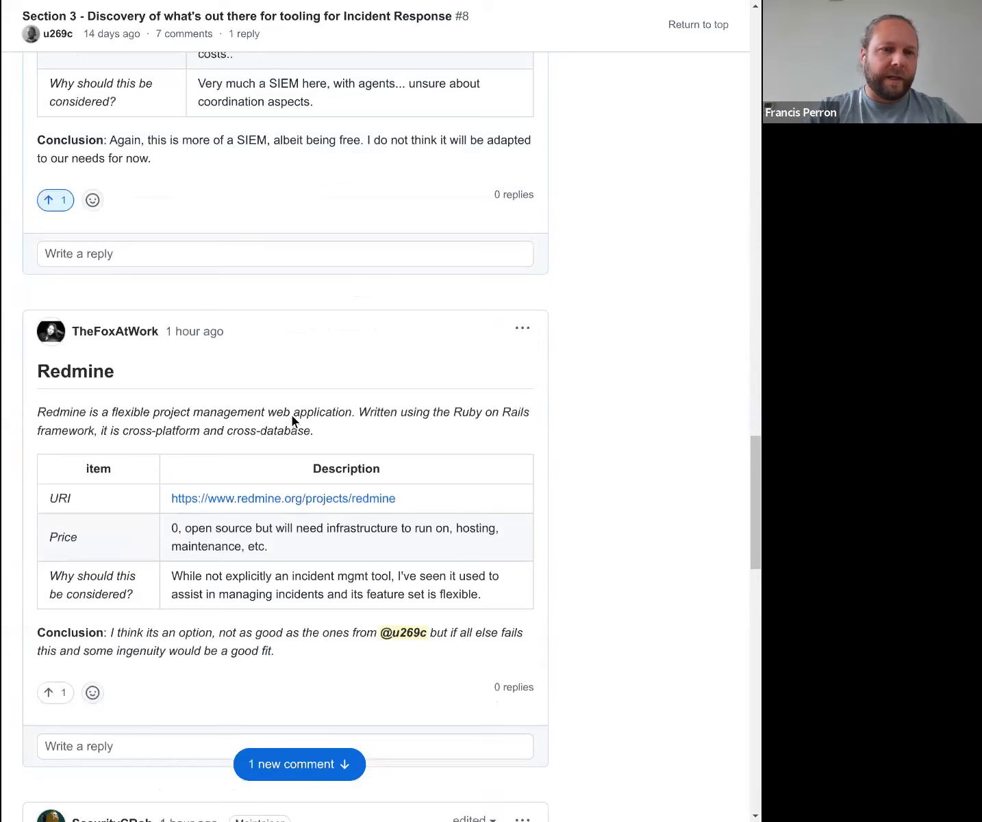
- Scroll past Redmine and Jira/Confluence to the Bugzilla entry and highlight its short description sentence
scroll(down, 3)
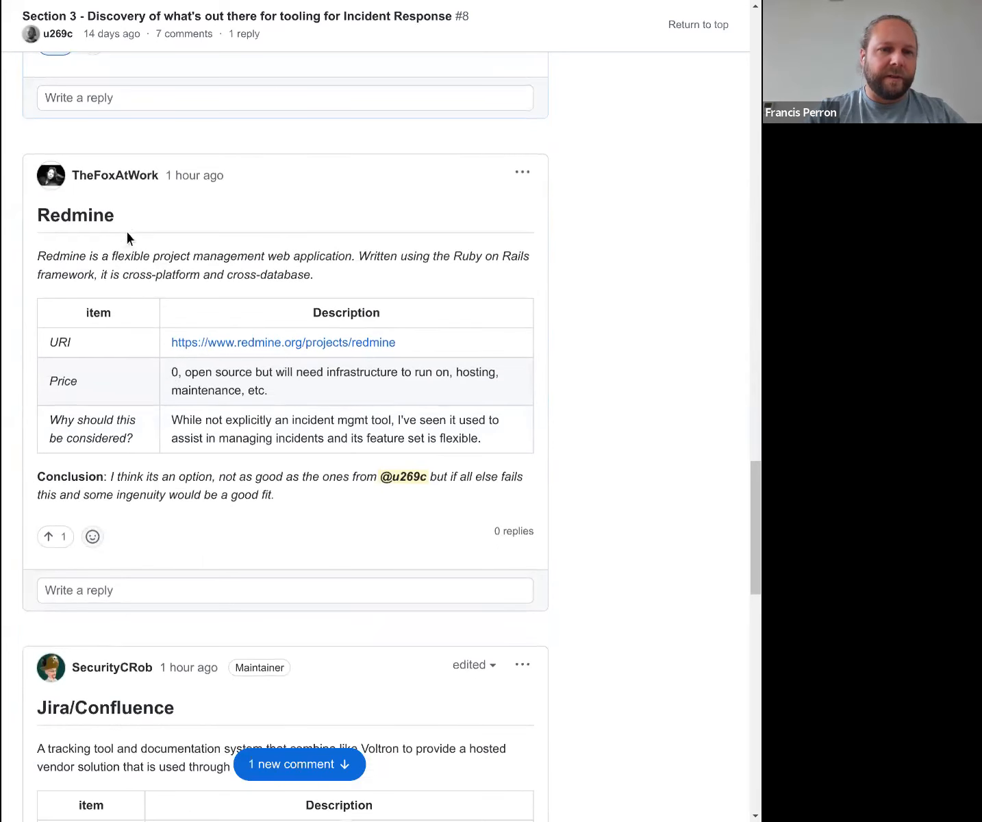
mouse_move(183, 273)
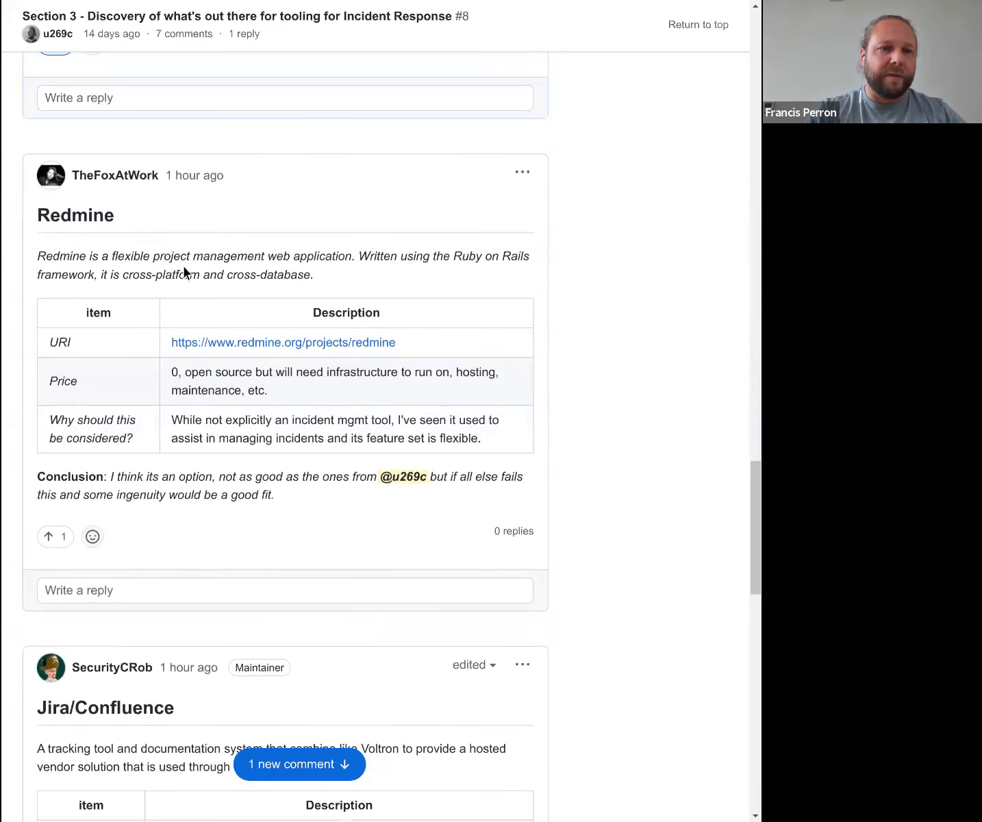
mouse_move(333, 289)
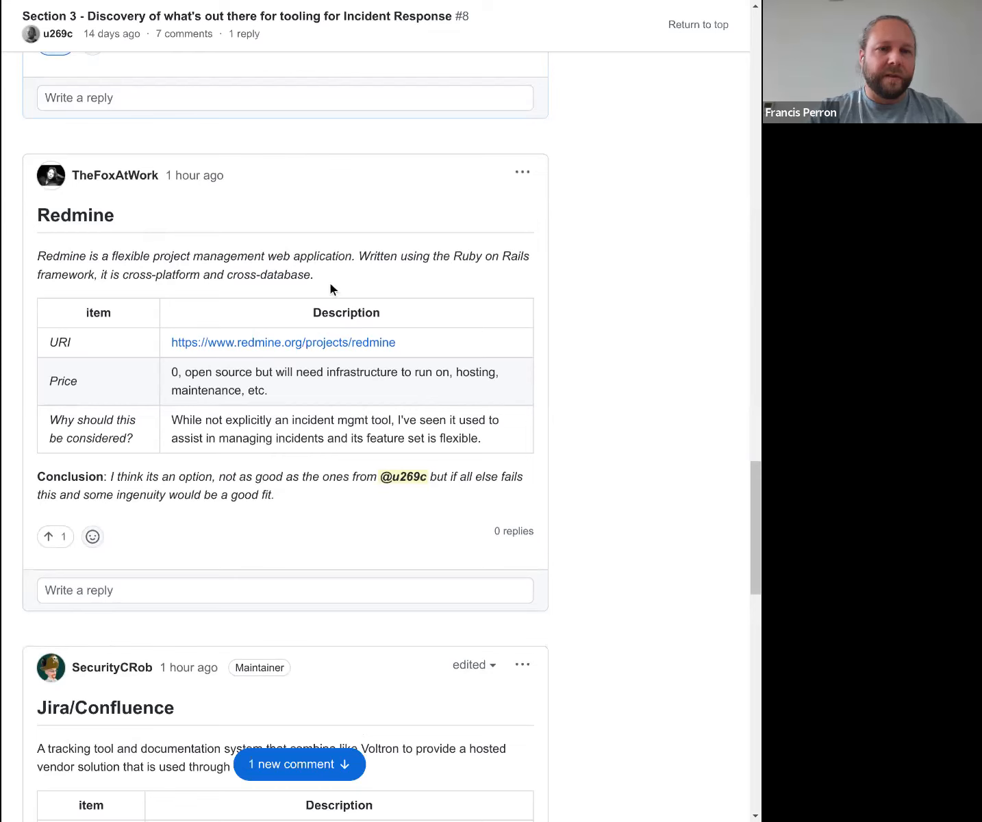
mouse_move(392, 278)
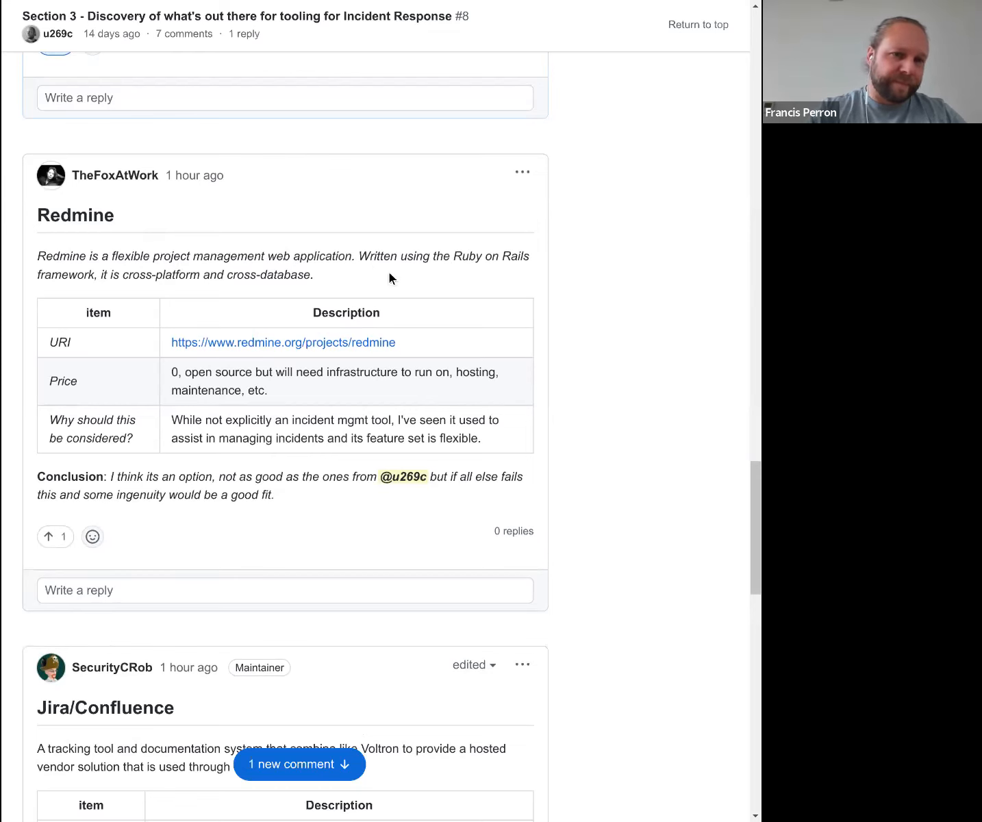
mouse_move(457, 372)
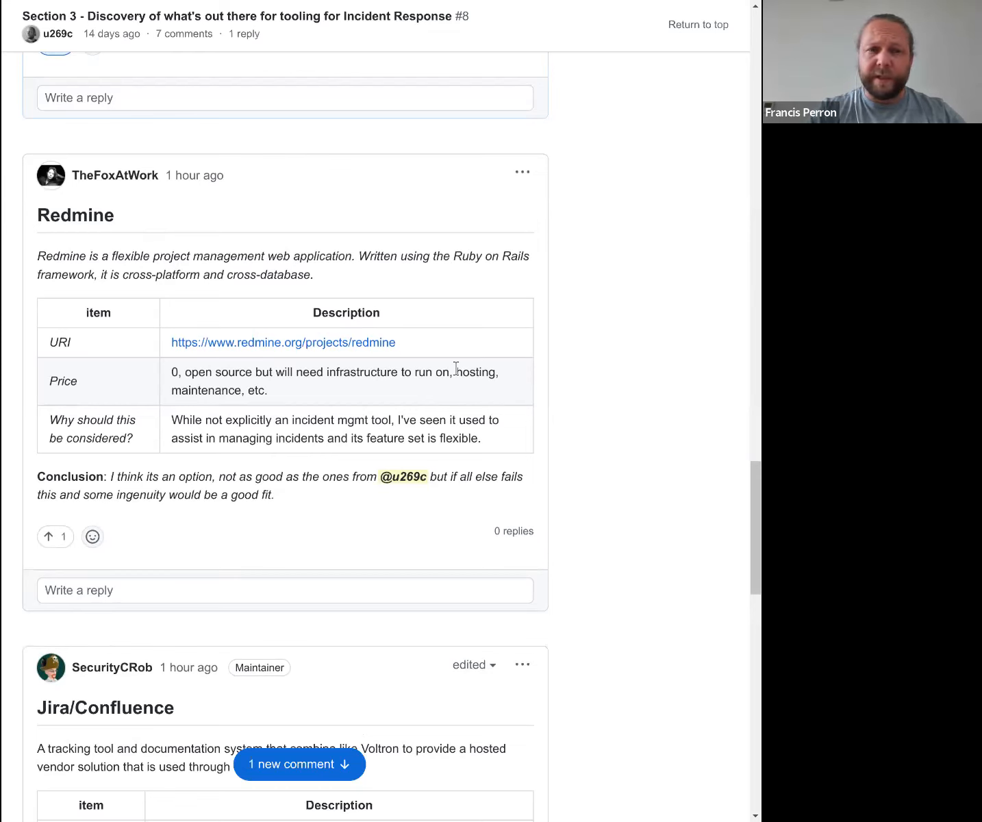
mouse_move(413, 394)
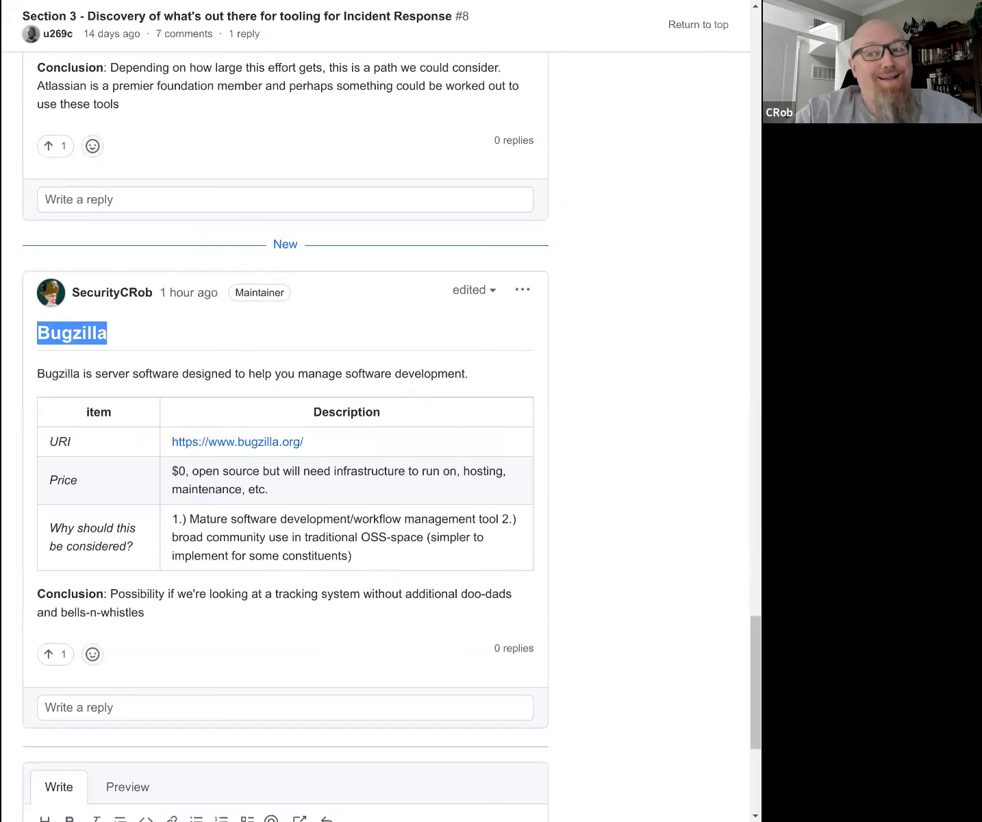
scroll(up, 3)
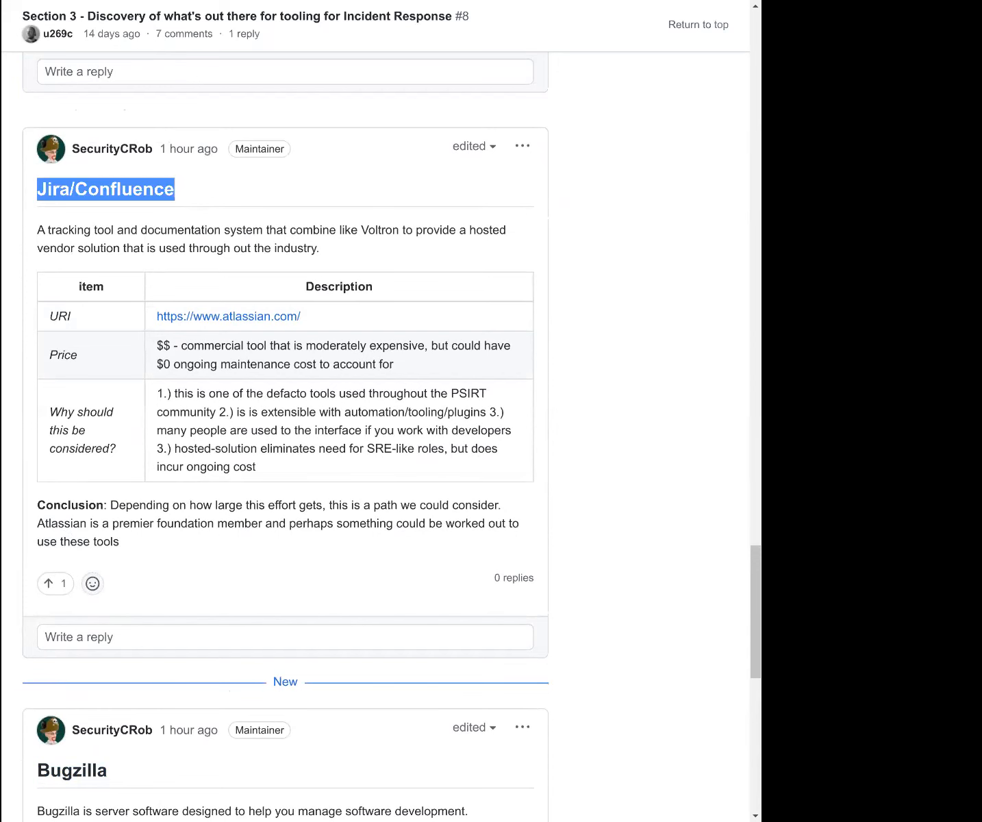
scroll(down, 3)
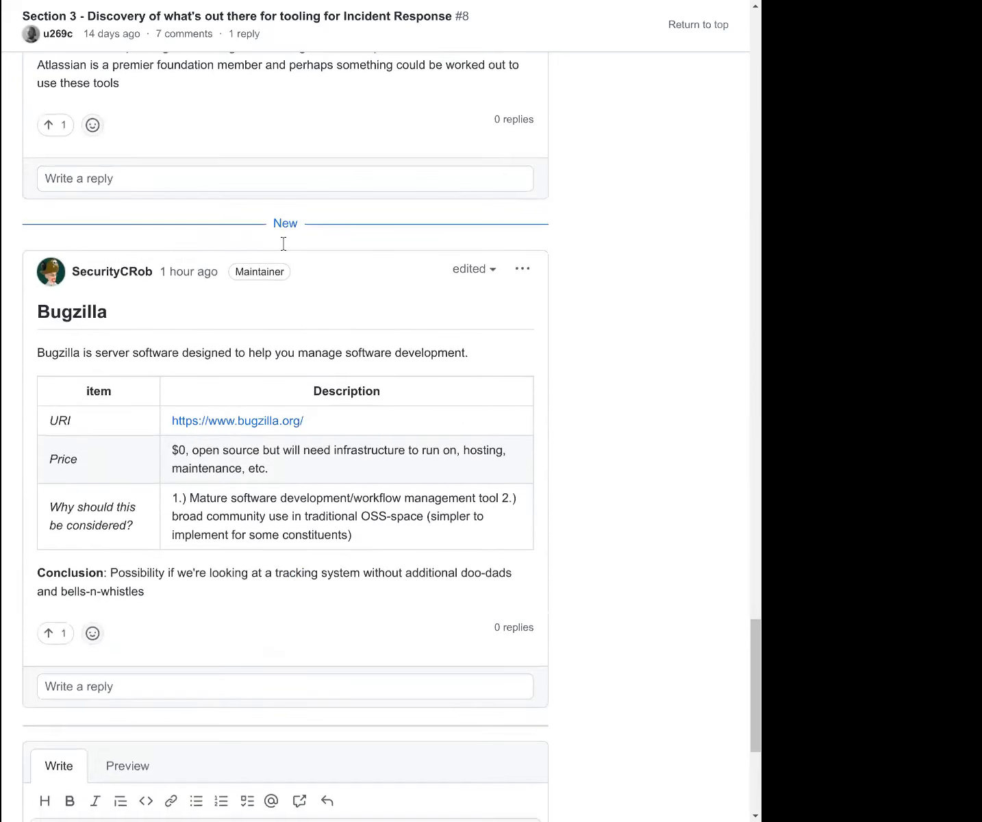
drag(38, 354, 466, 354)
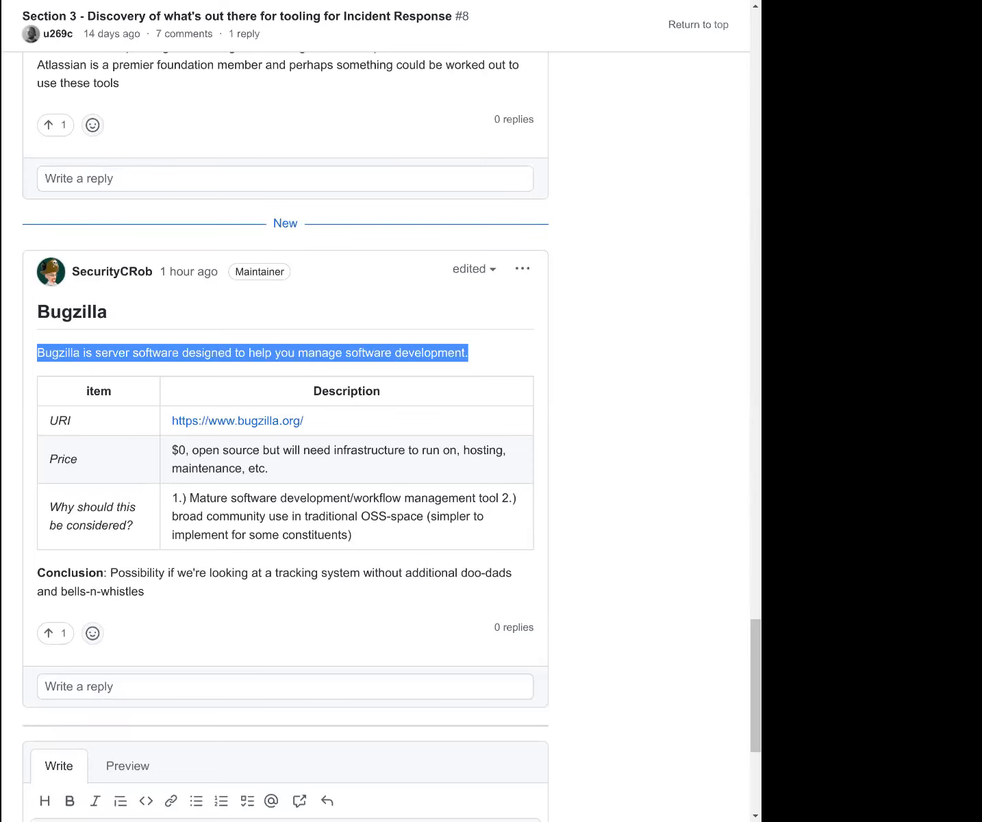
- Scroll discussion #8 back toward the opening post with the entry format template
scroll(down, 3)
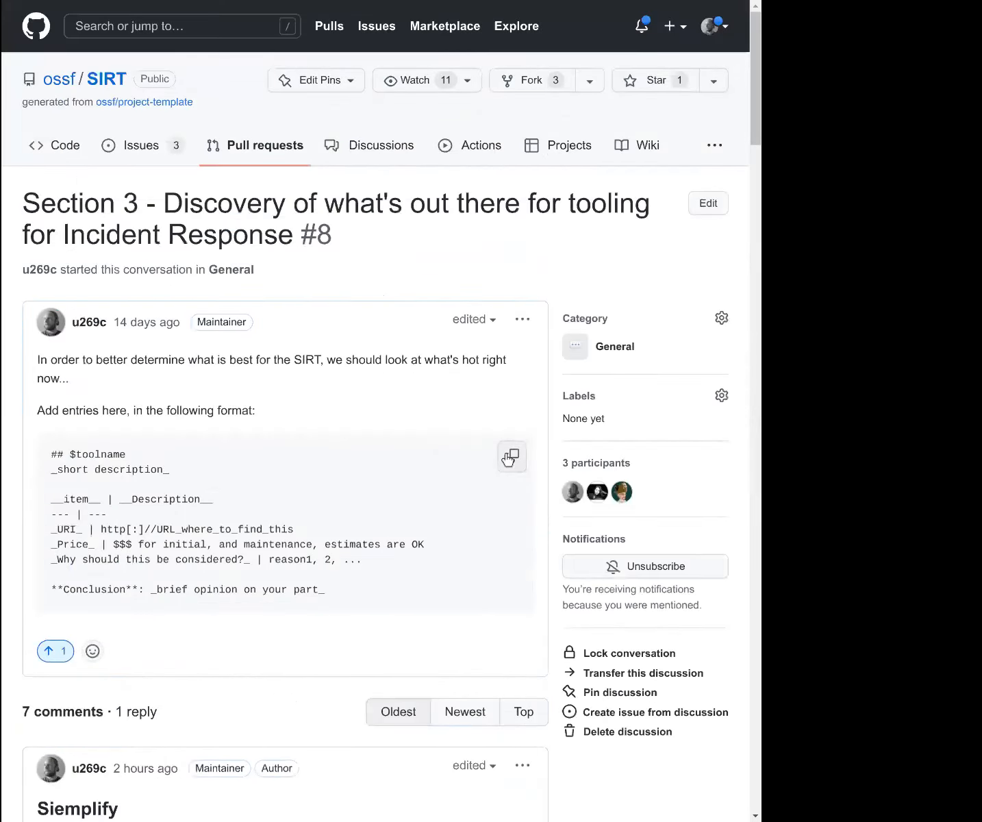
- Title the template entry 'GitHub Issues / Actions', remove the short-description placeholder and note administrative cost
scroll(down, 3)
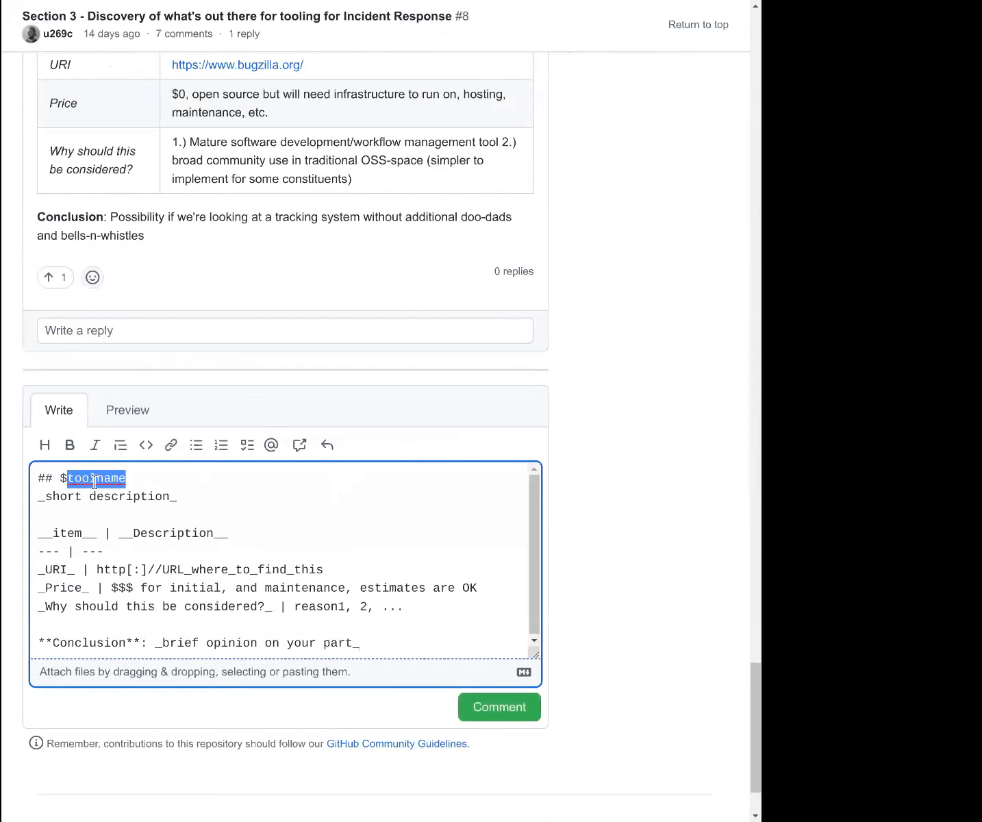
text(GitHub |)
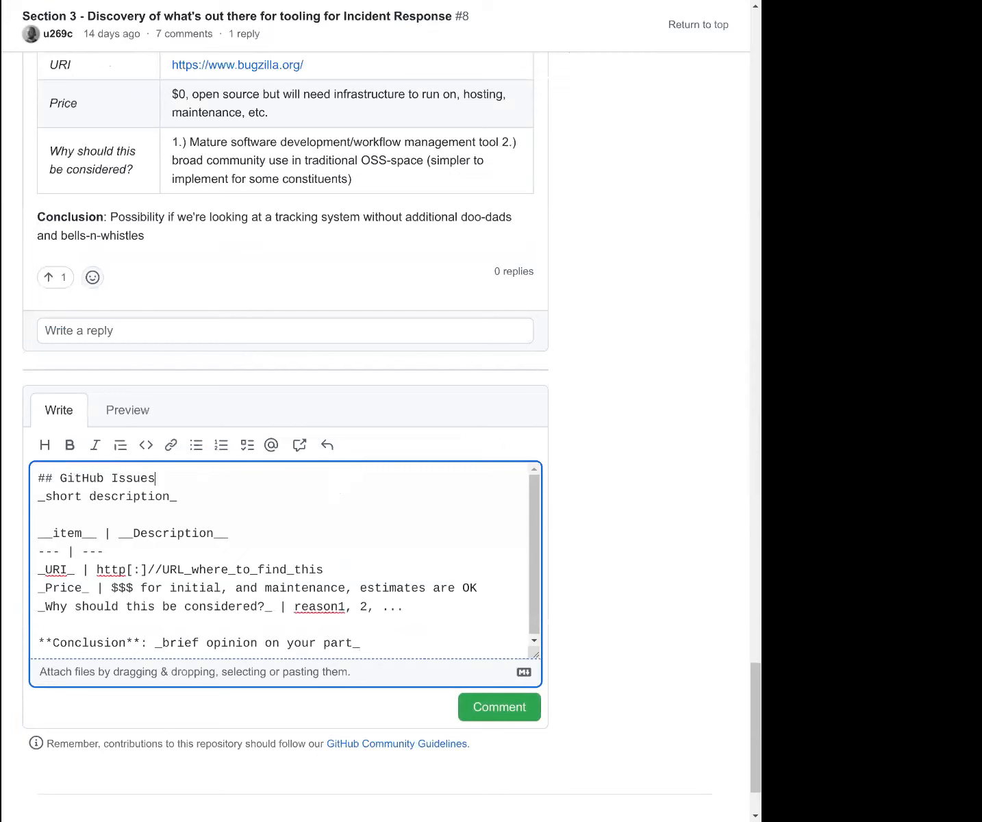
text(/ Actions)
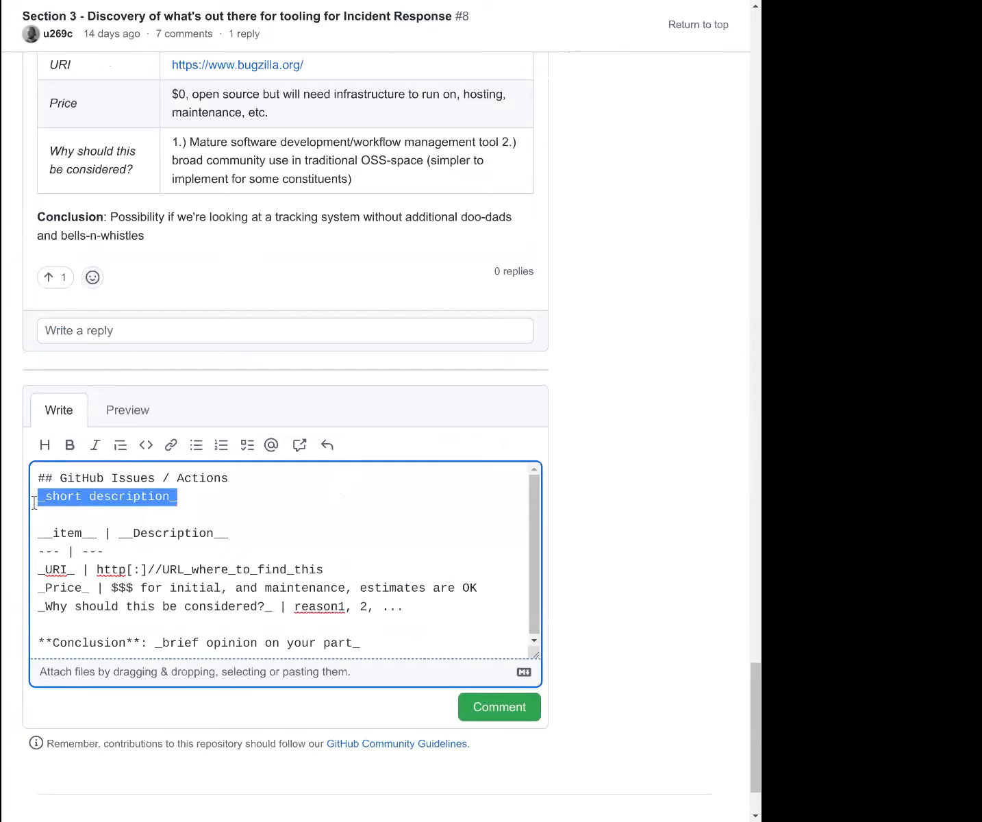
key(Delete)
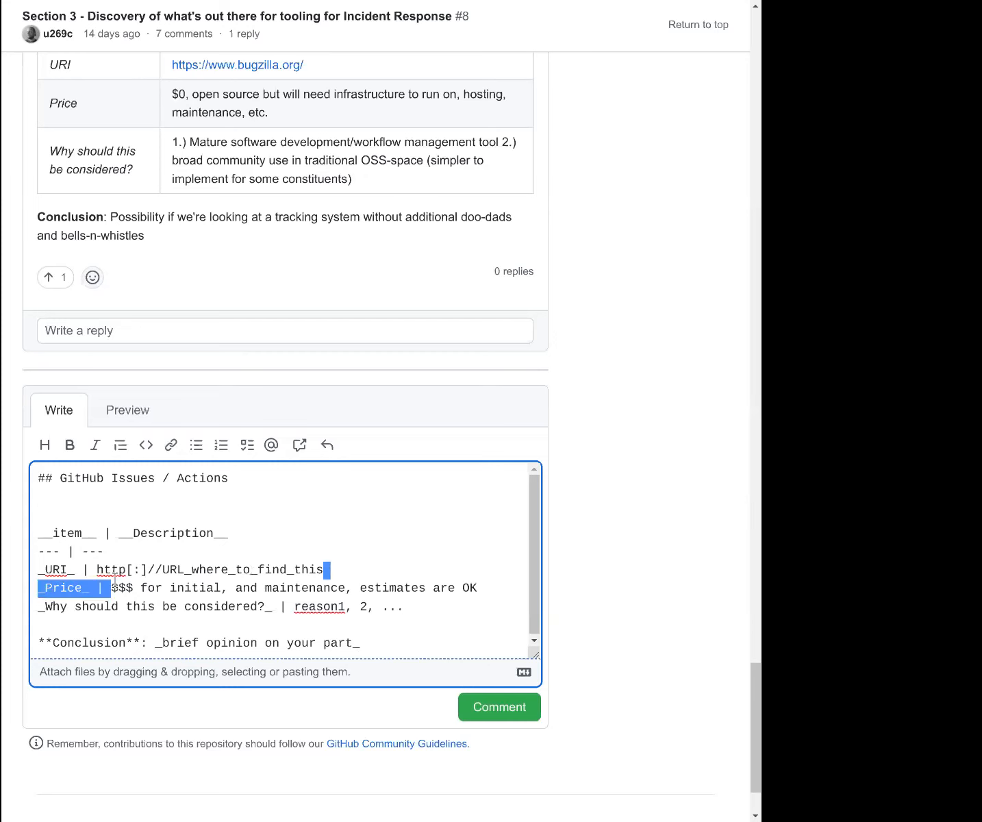
text(in)
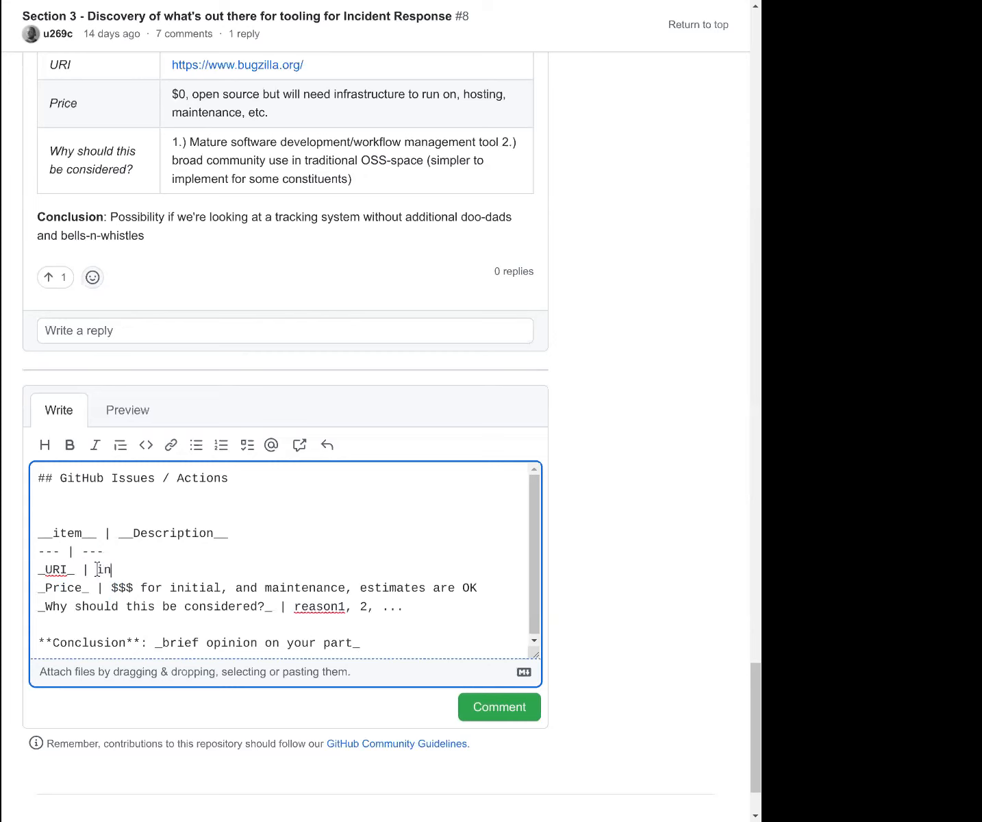
text(0$ - mostly)
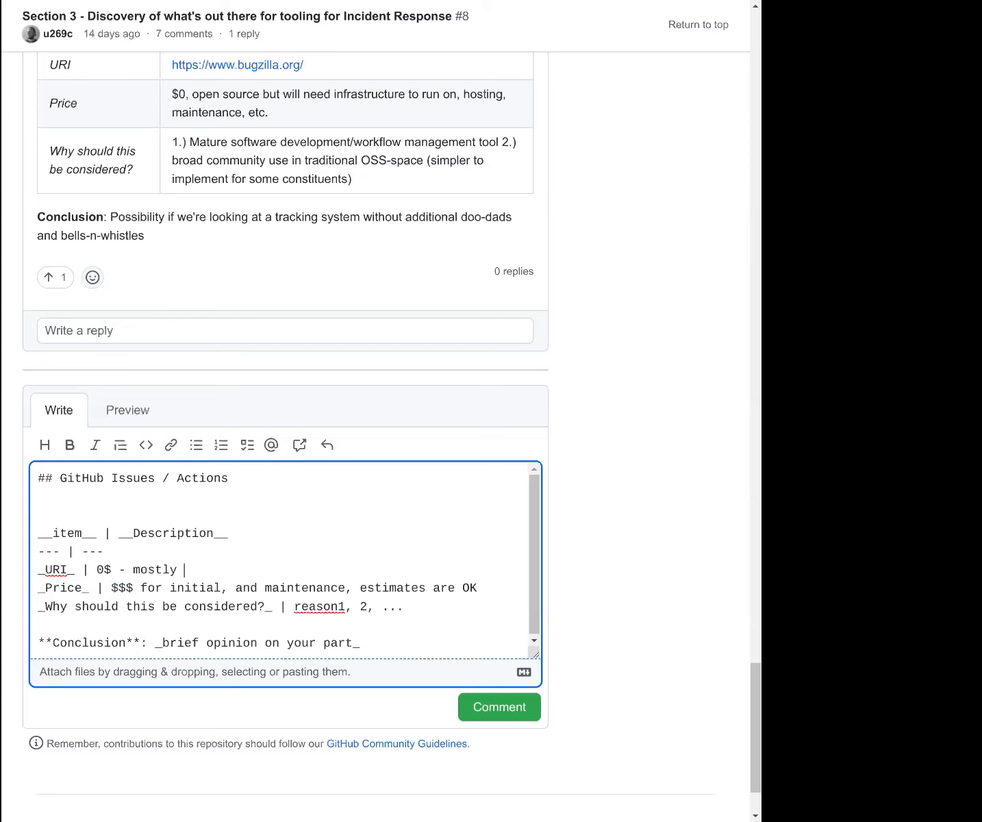
text(ad)
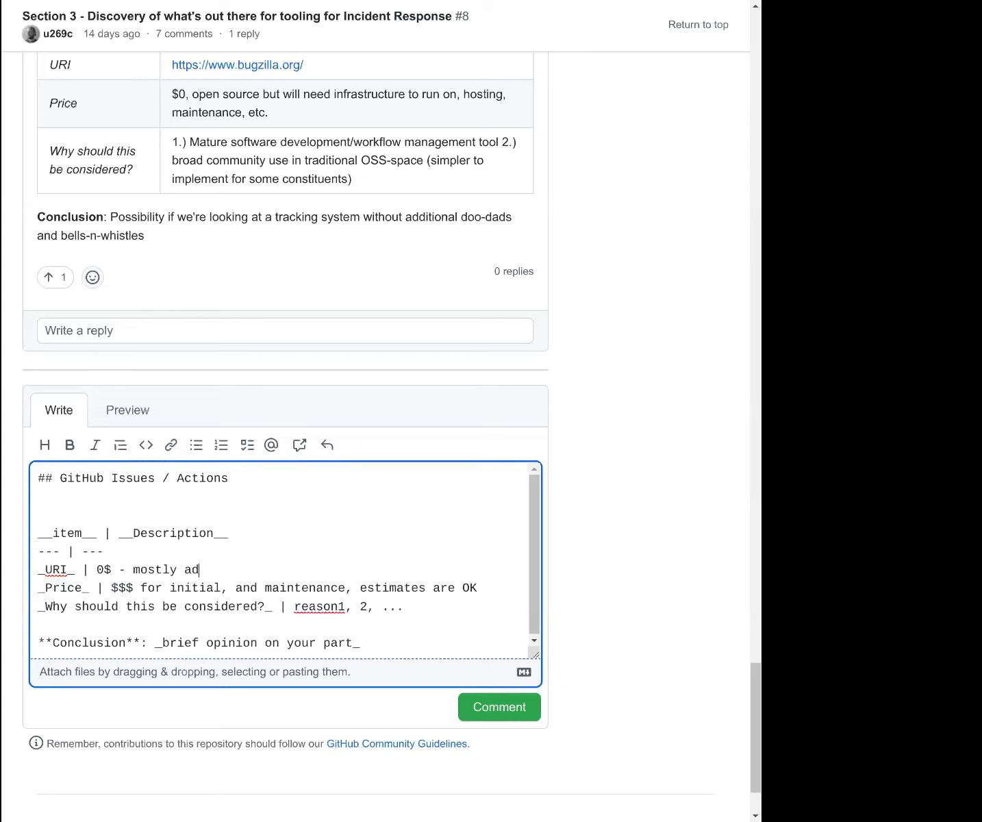
text(ministrative)
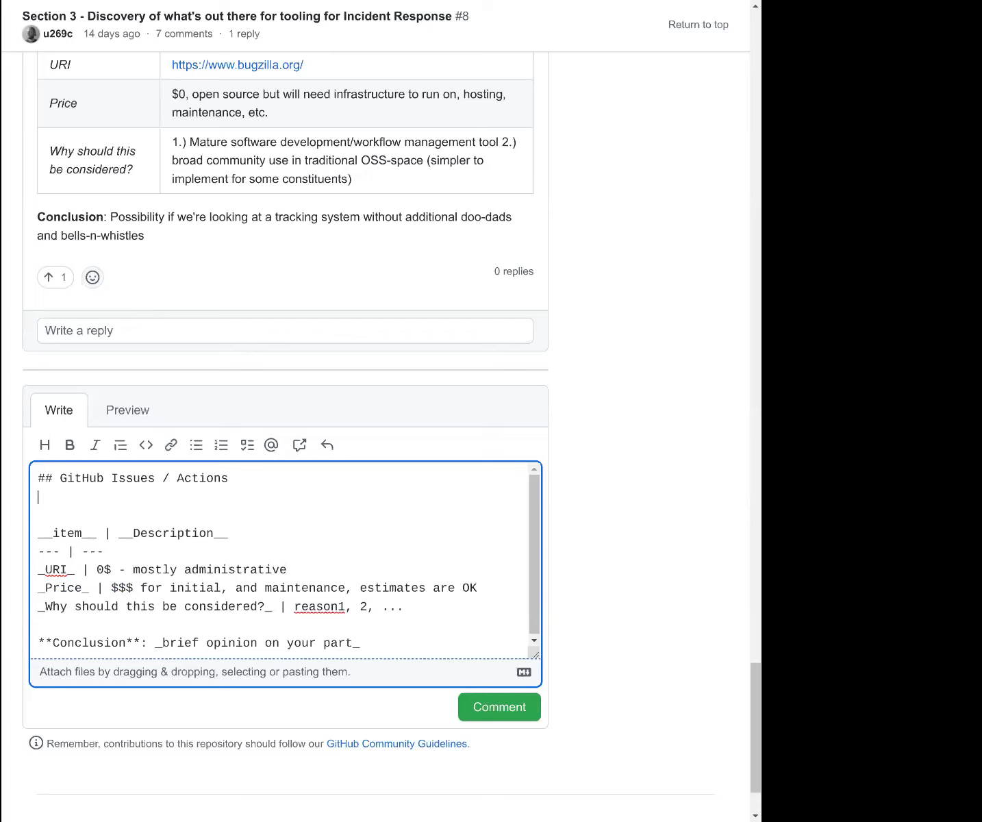
- Describe it as 'Using GH issues to track intake, coordination and other formats and automations.'
text(Using GH iss)
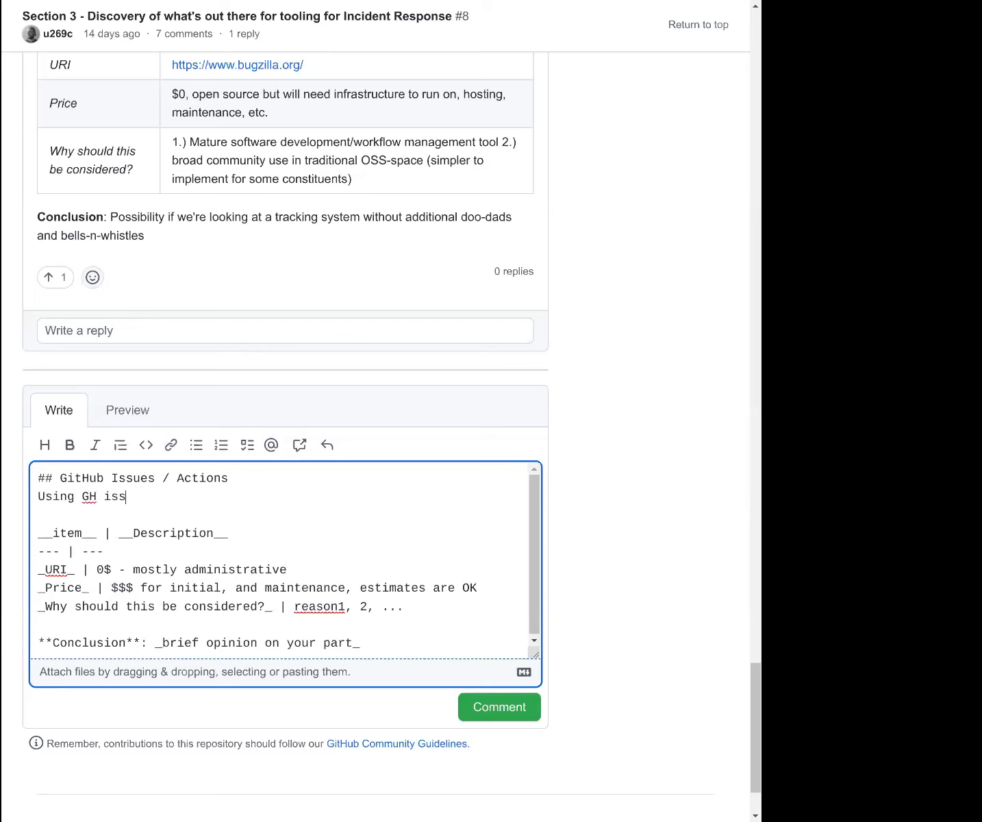
text(ues to track)
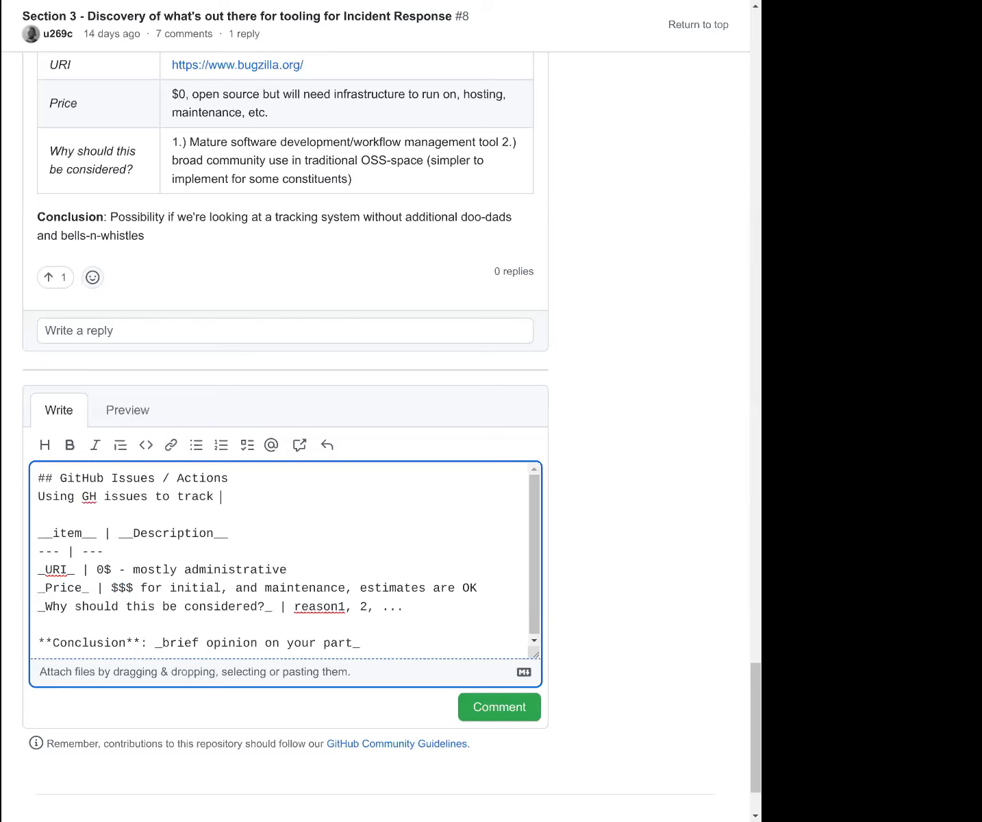
text(intake, coo)
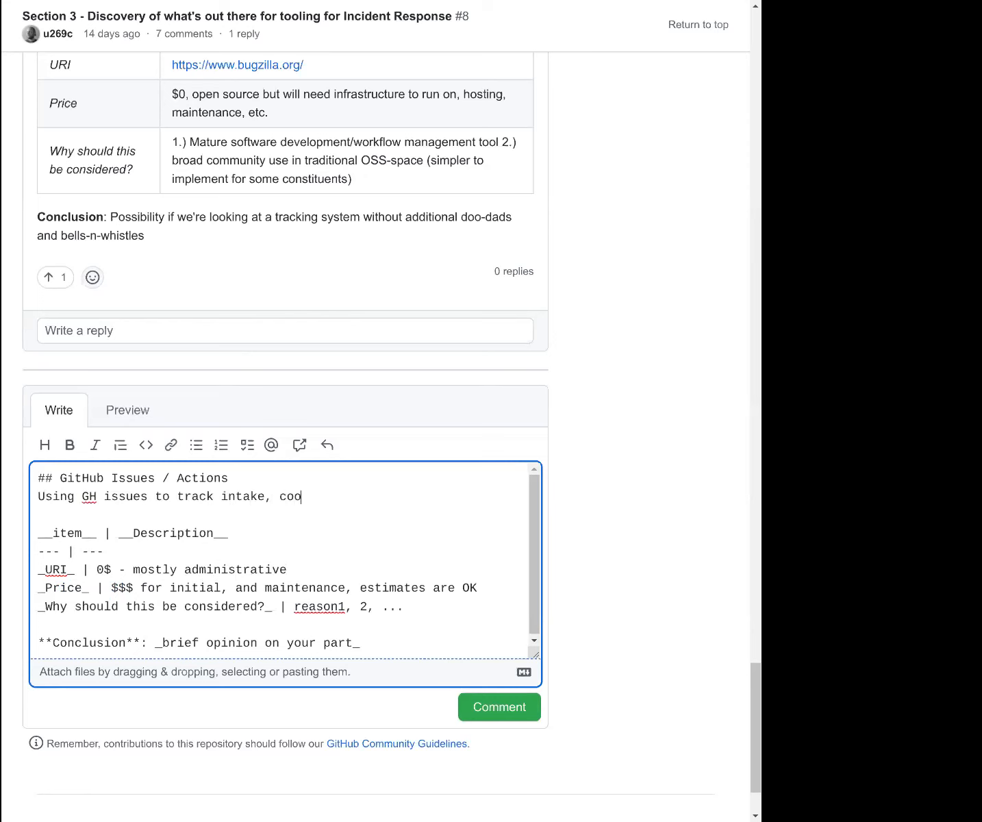
text(rdination and other)
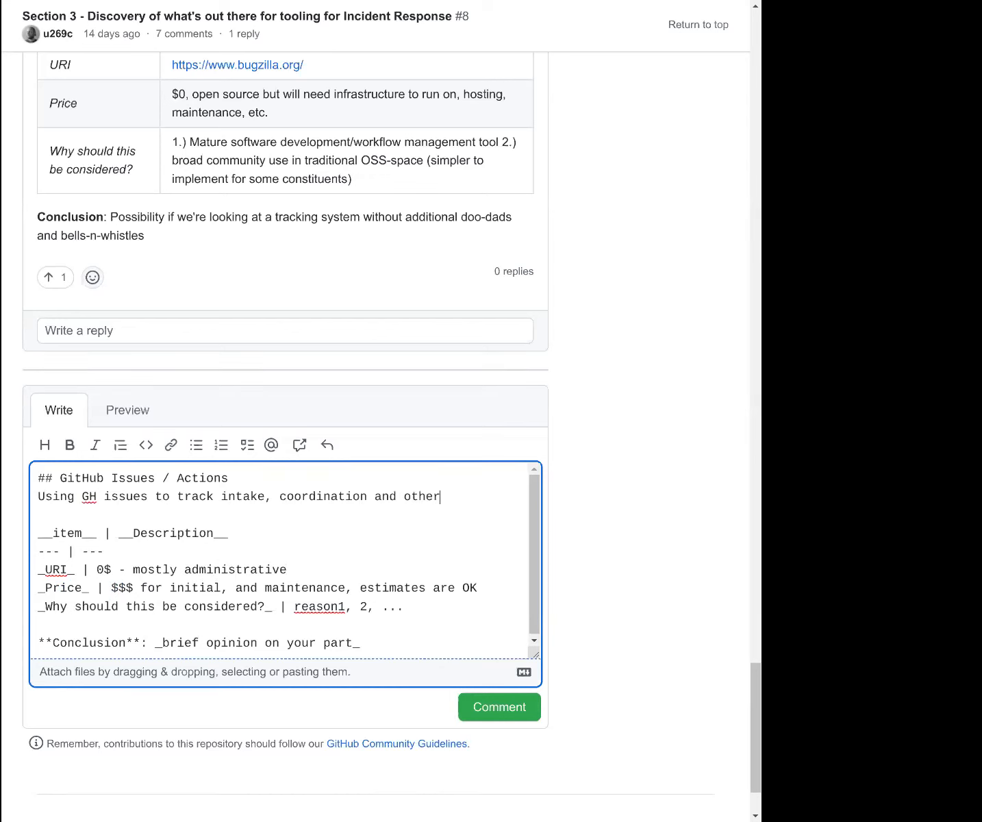
text(formats)
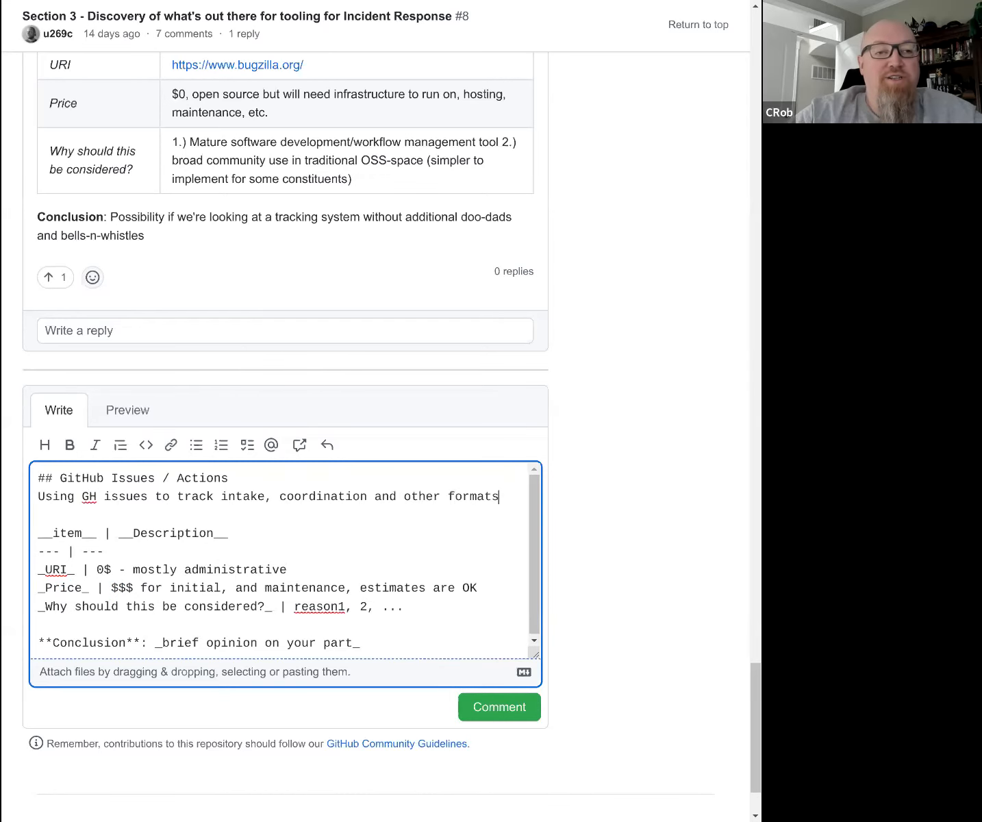
text(and au)
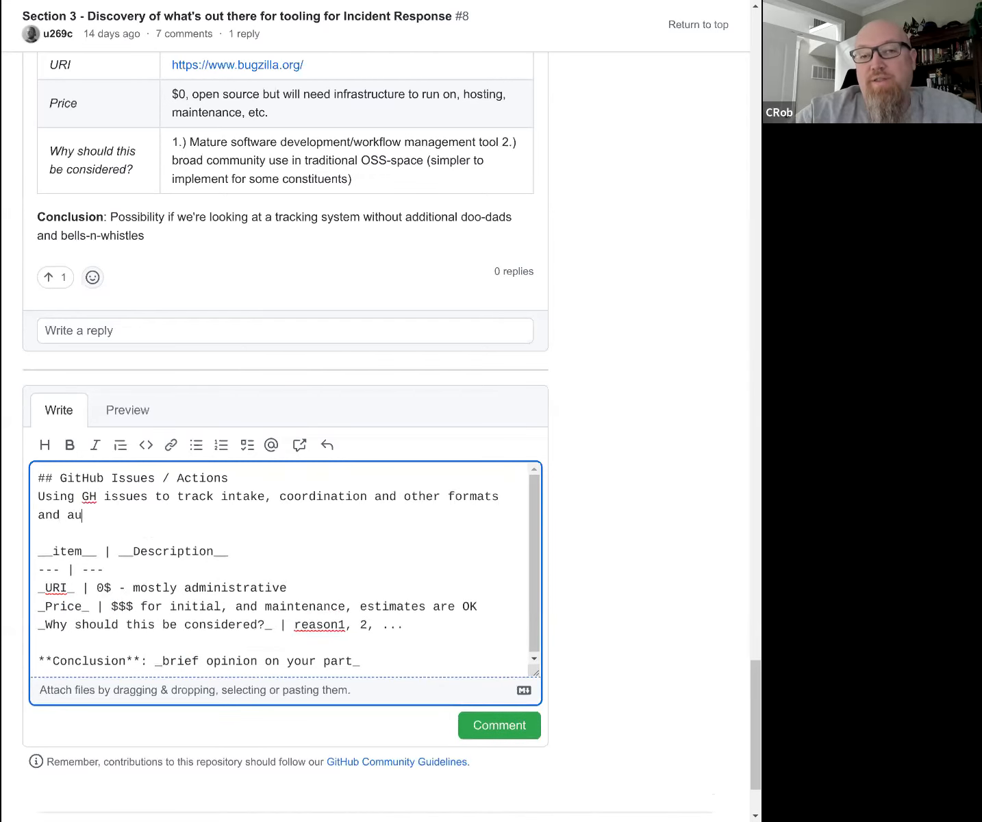
text(tomations.)
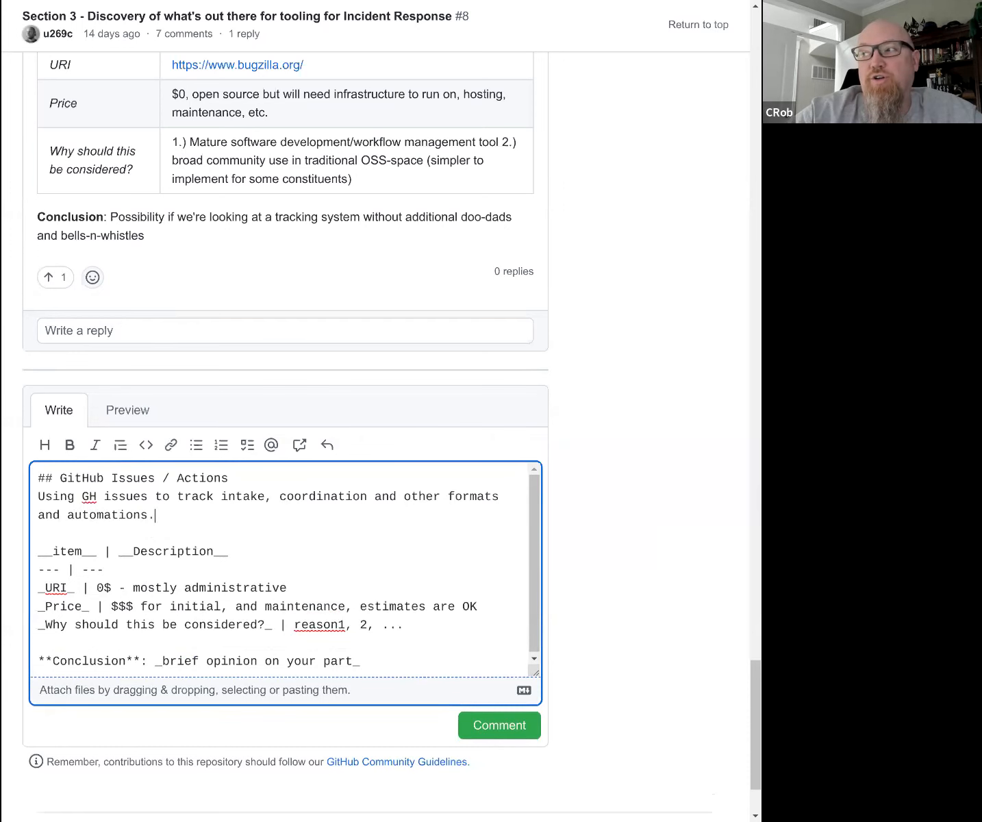
scroll(down, 3)
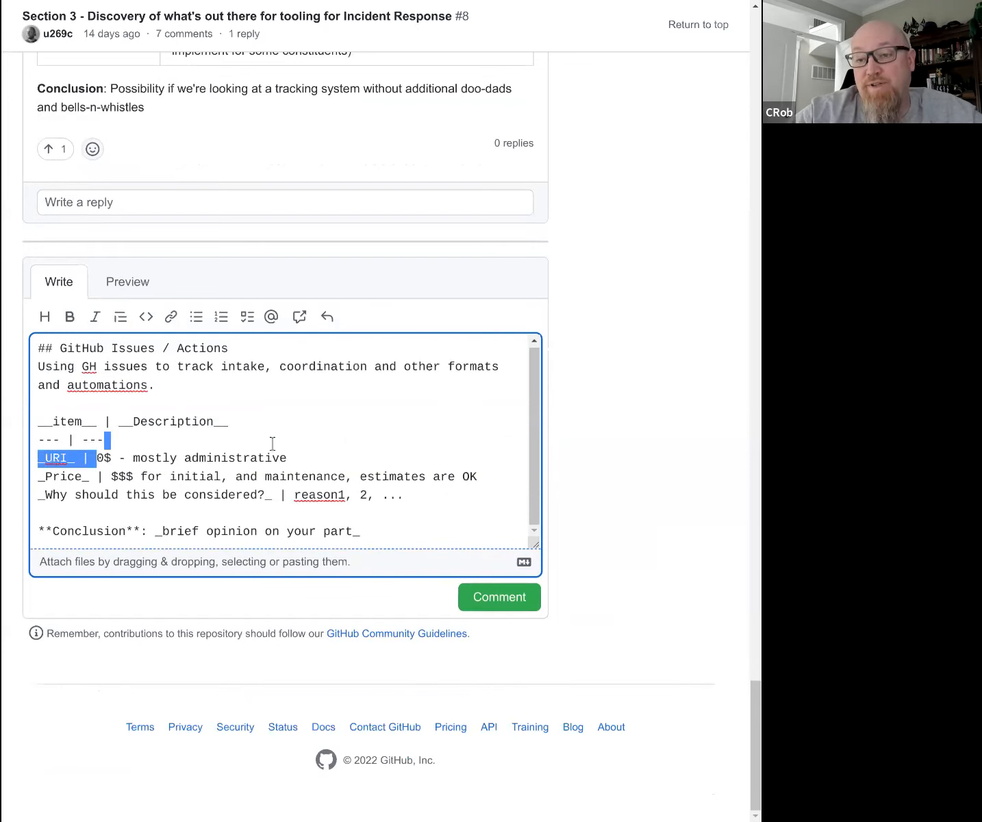
key(Delete)
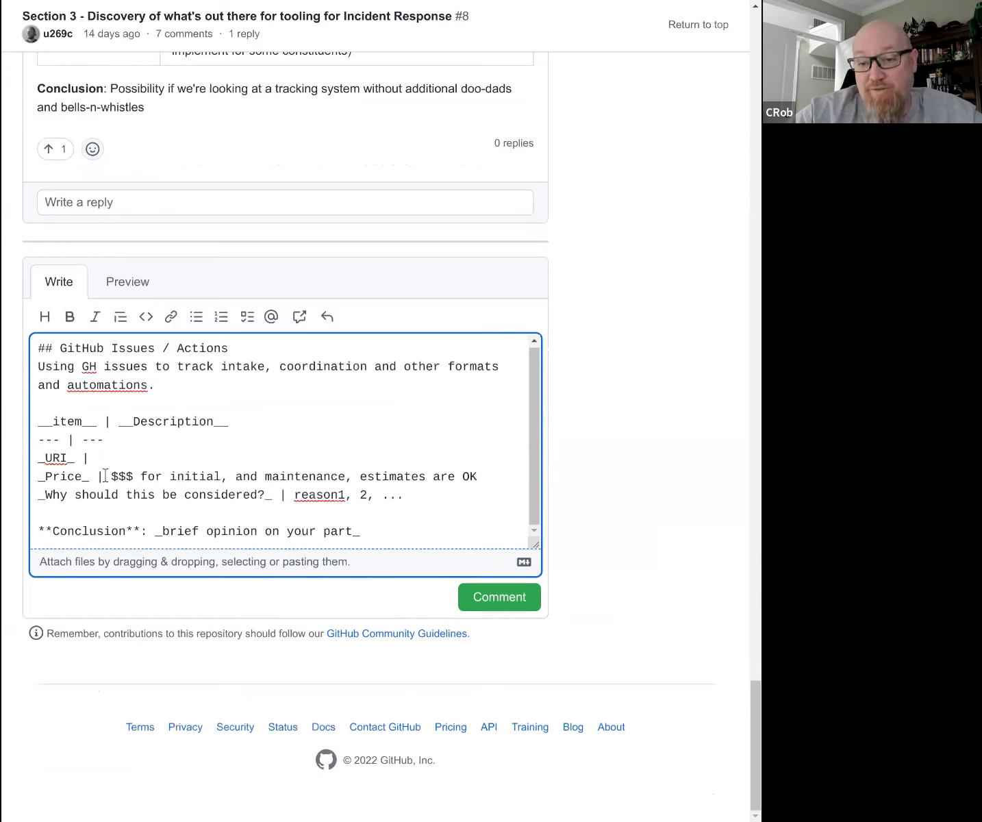
text(http://github.com)
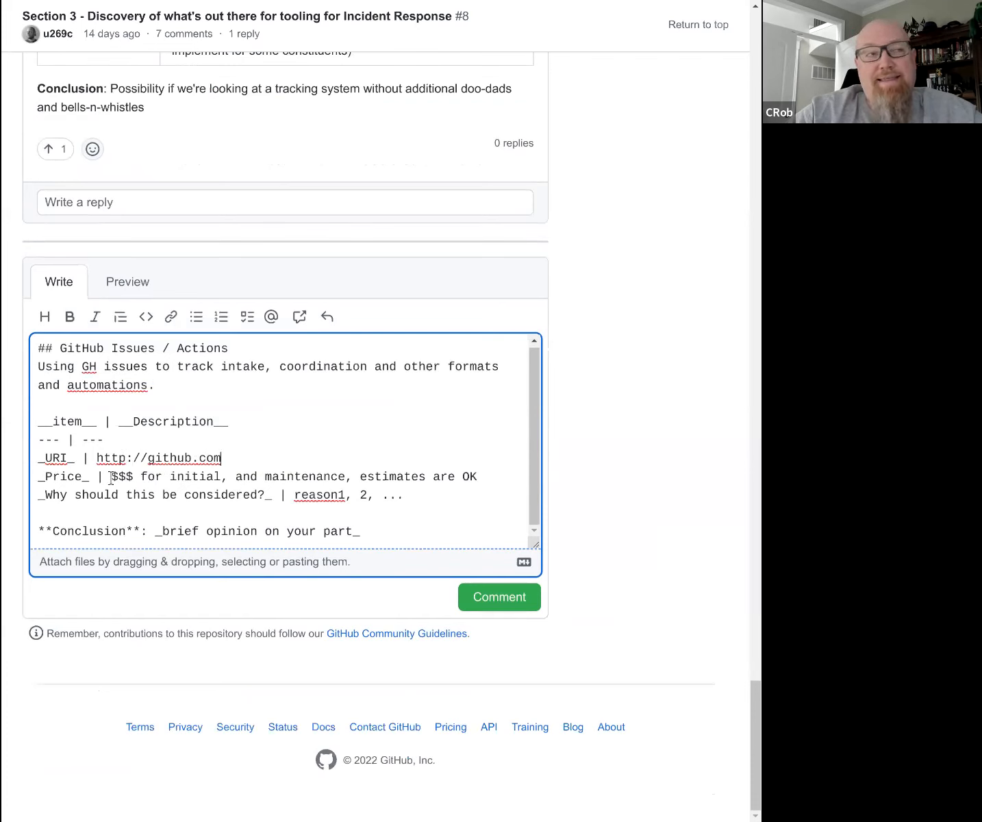
drag(111, 477, 482, 476)
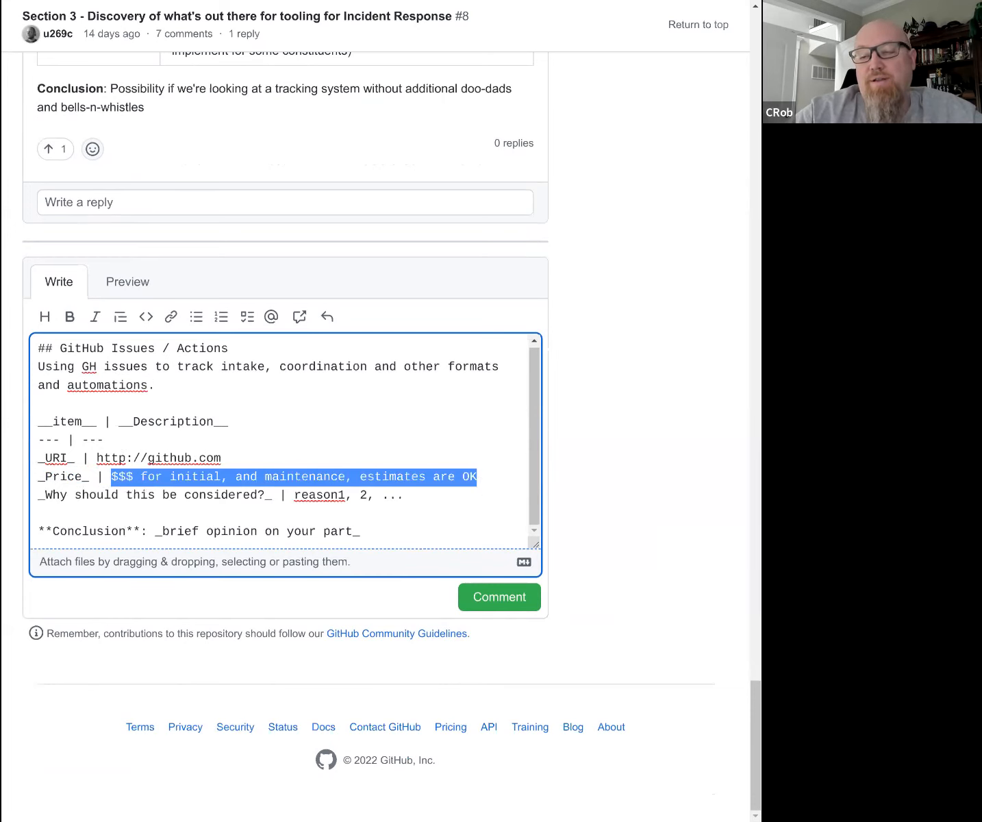
text($ or nothing)
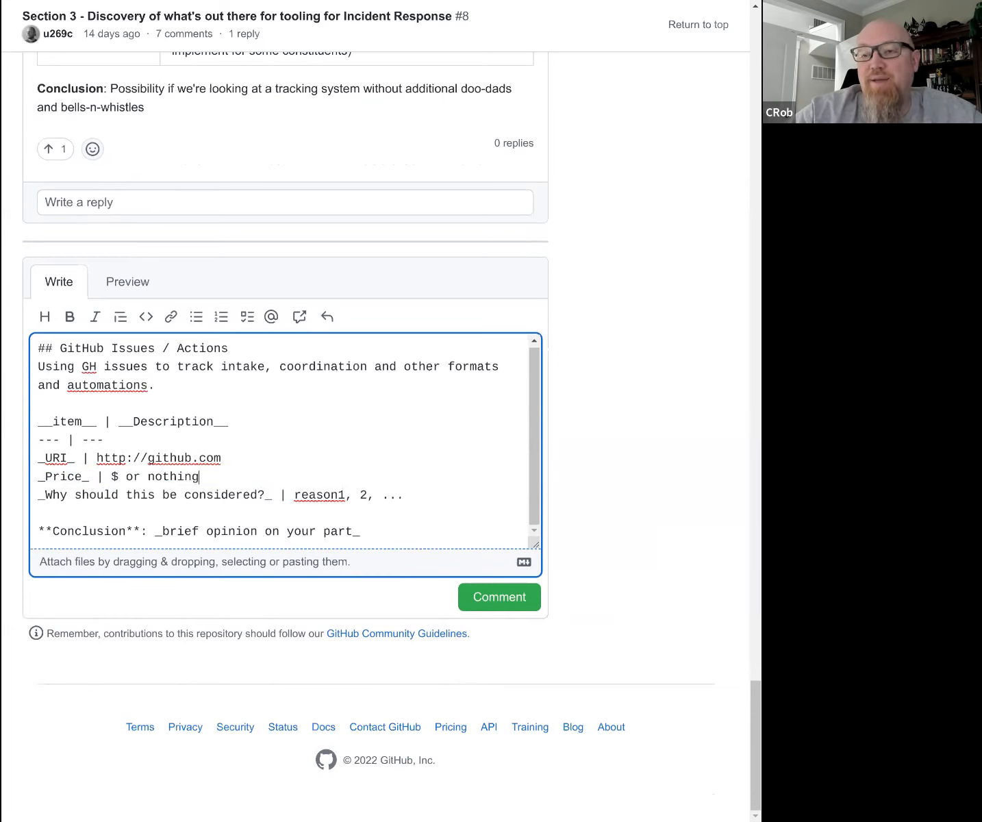
text(, might be |)
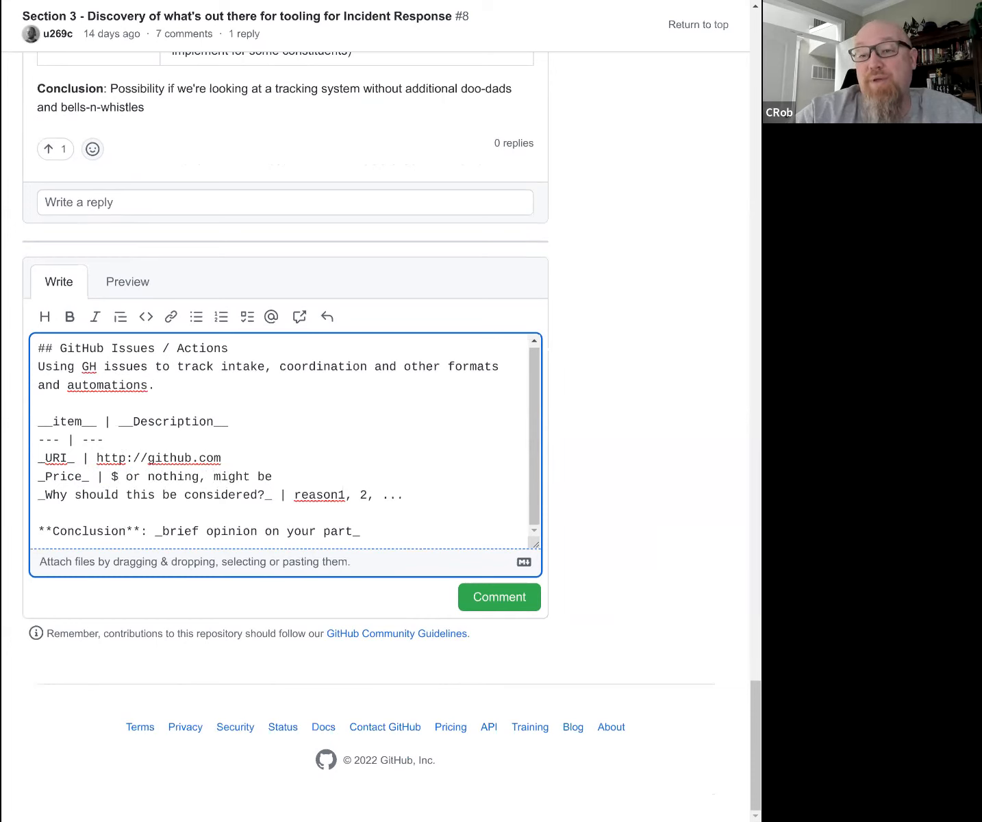
text(|)
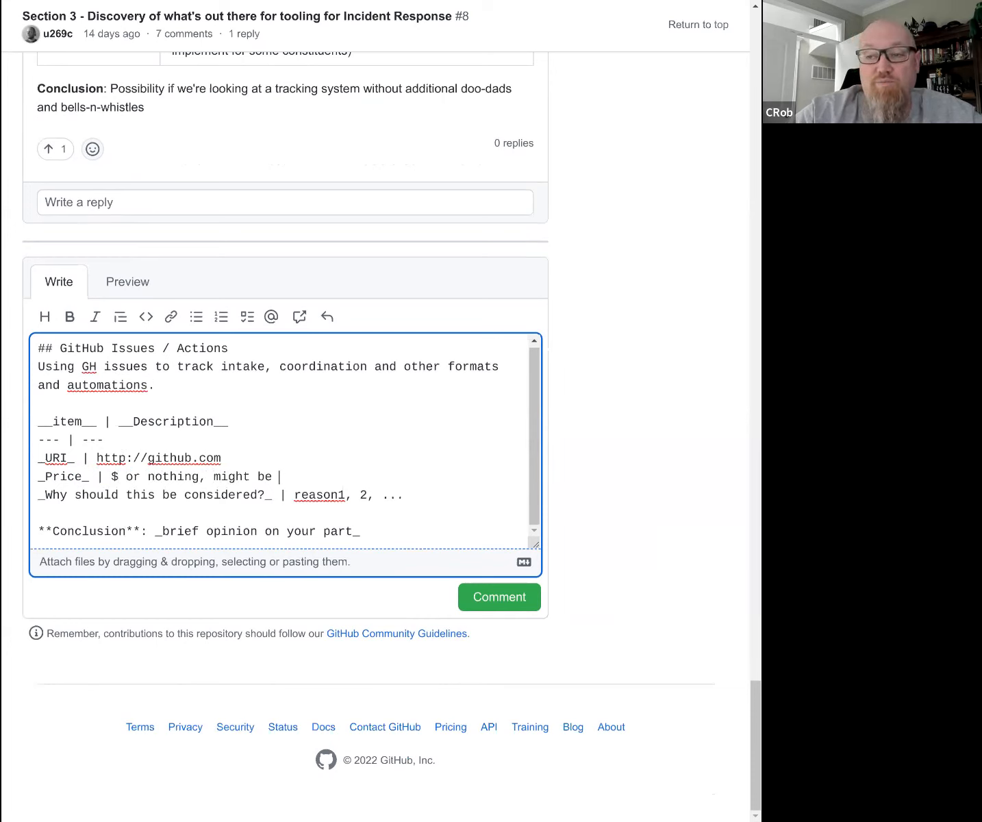
text(mostly limited by features here)
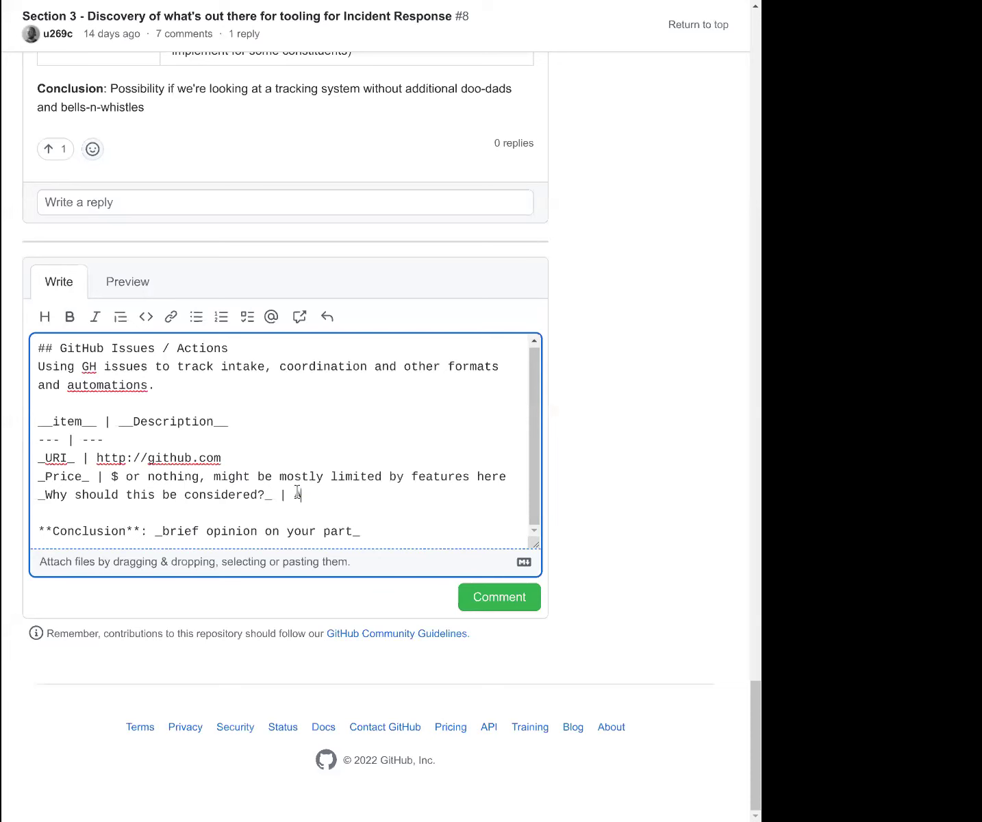
- Write the reasons: already well integrated with OSS maintainers, good management features around ACLs, automation and integrations
text(Already well integrated with most OSS)
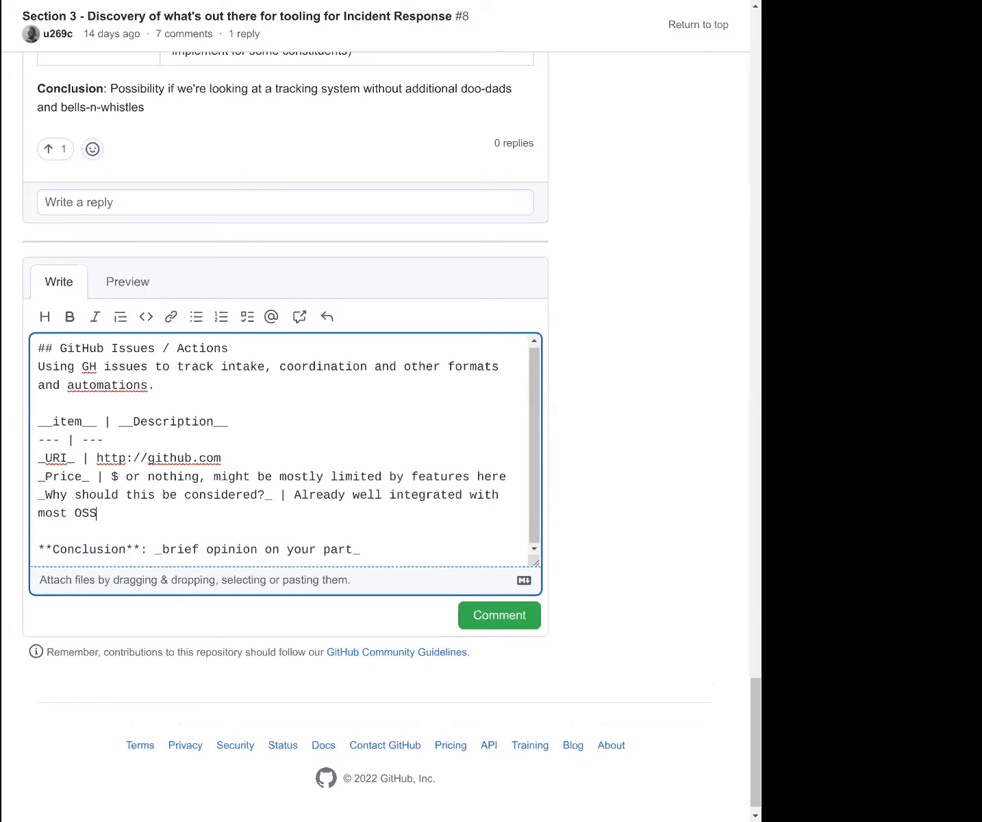
text(maintainer)
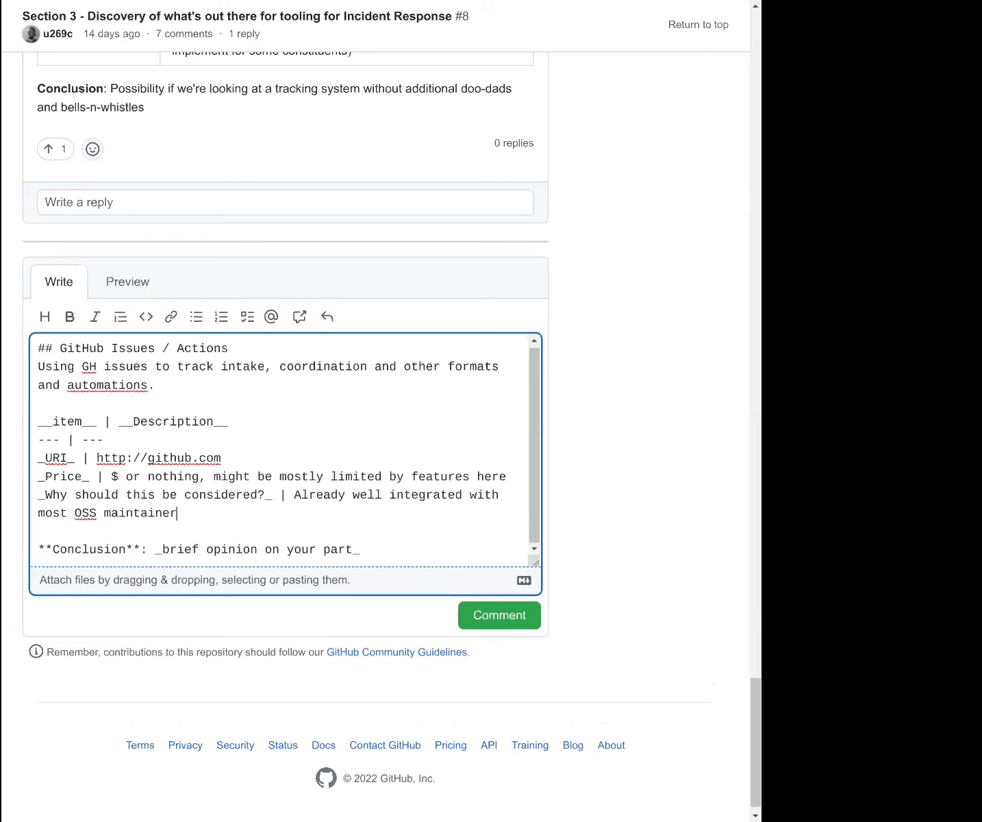
text(s, issues)
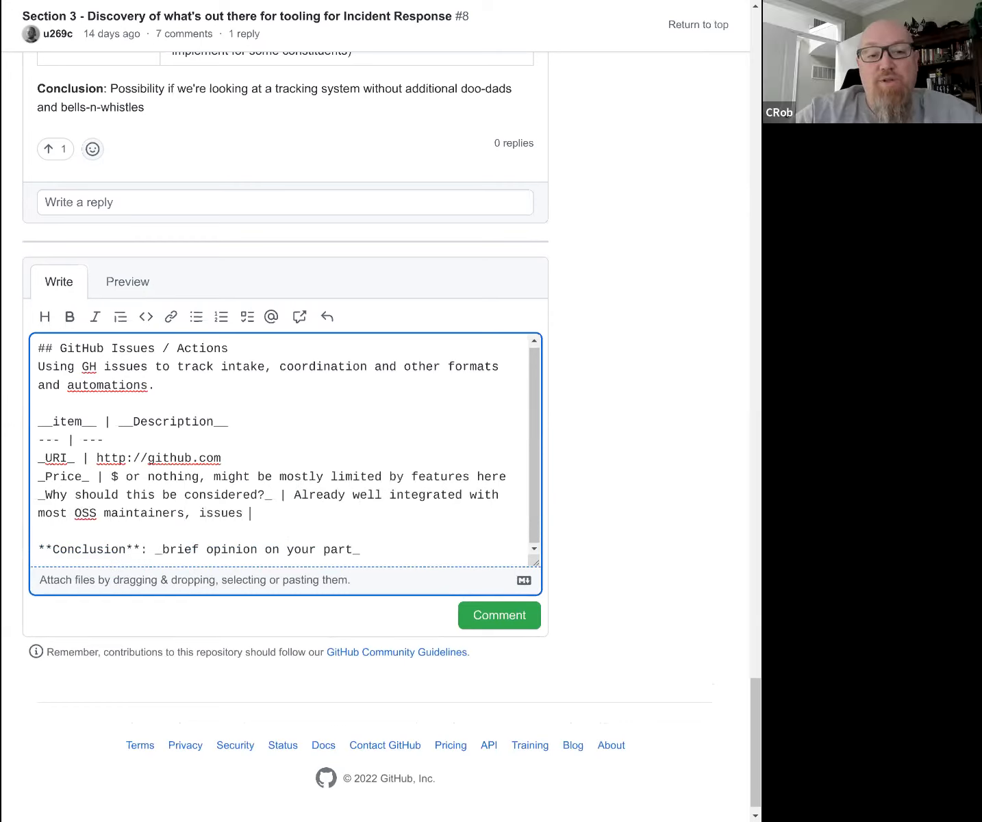
text(do have good)
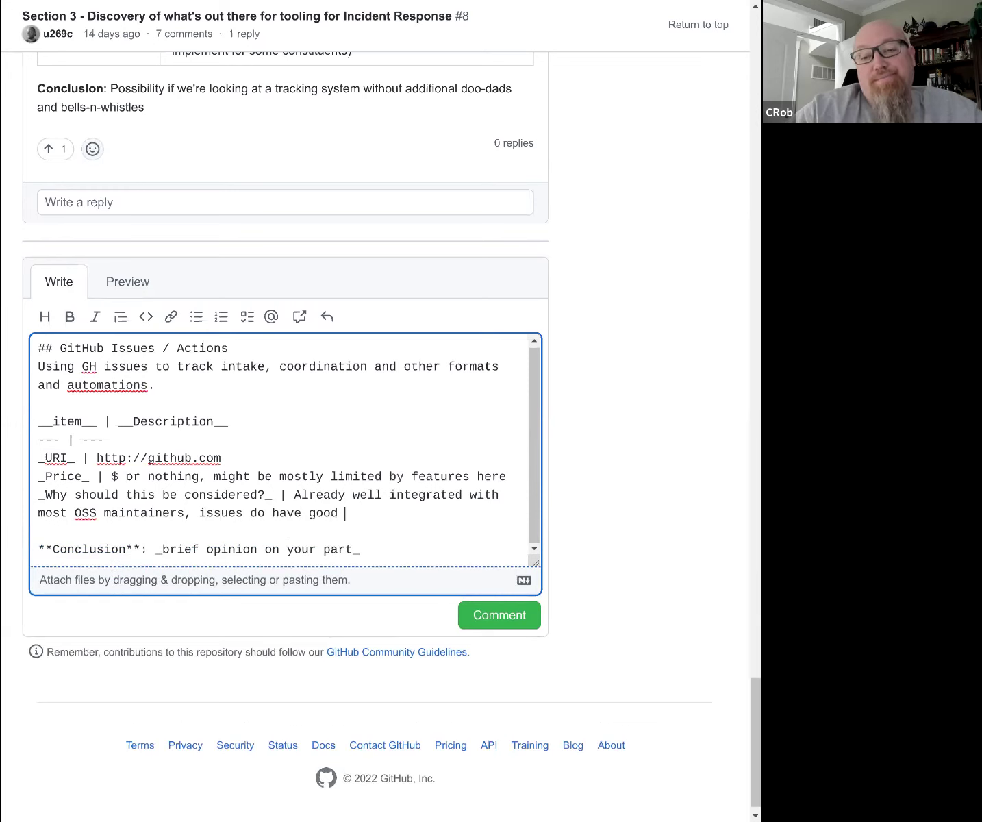
text(management)
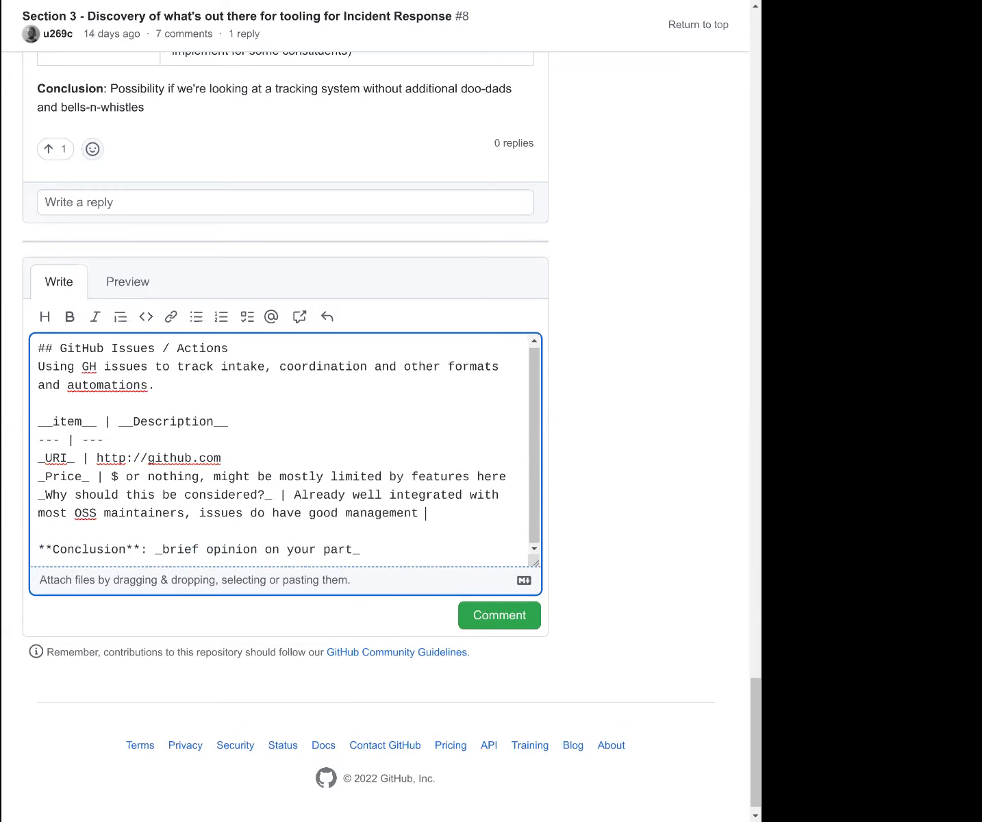
text(features around ACLs, w)
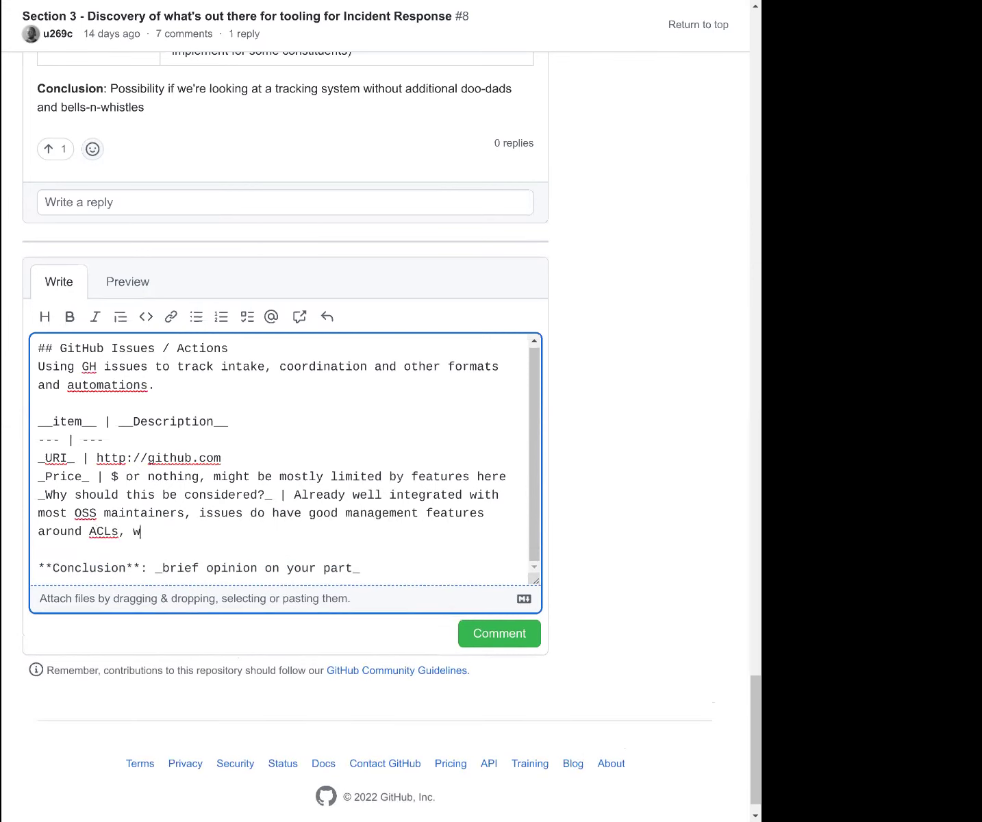
text(automation and other)
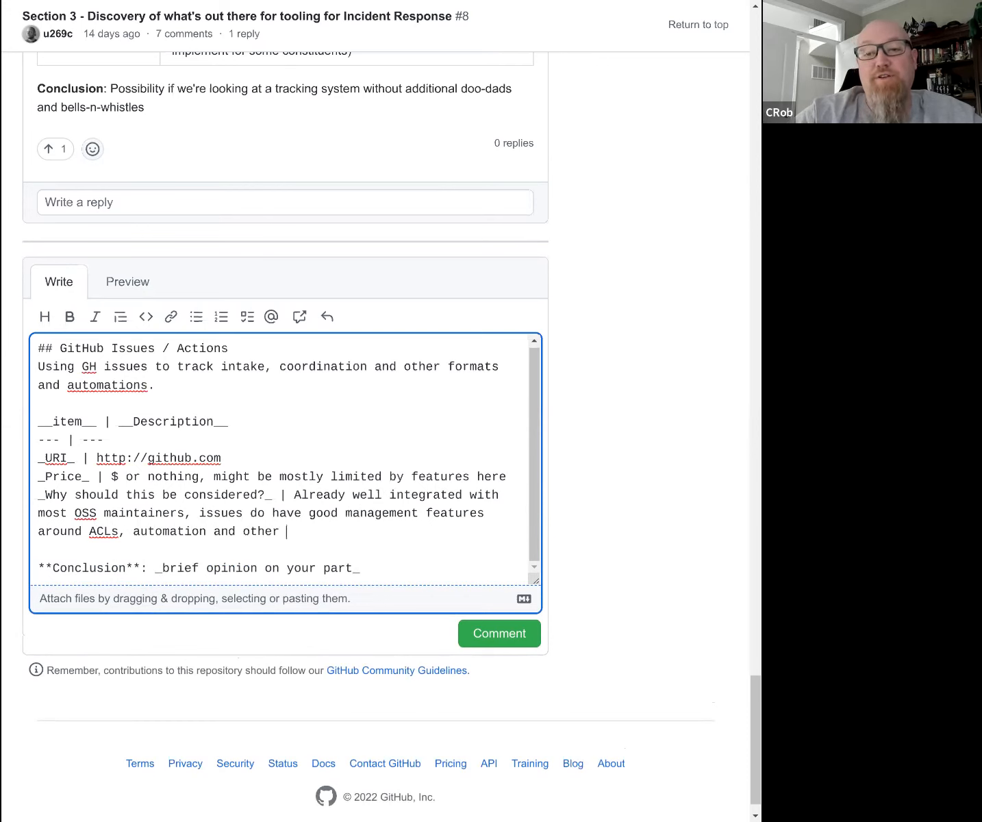
text(integrations.)
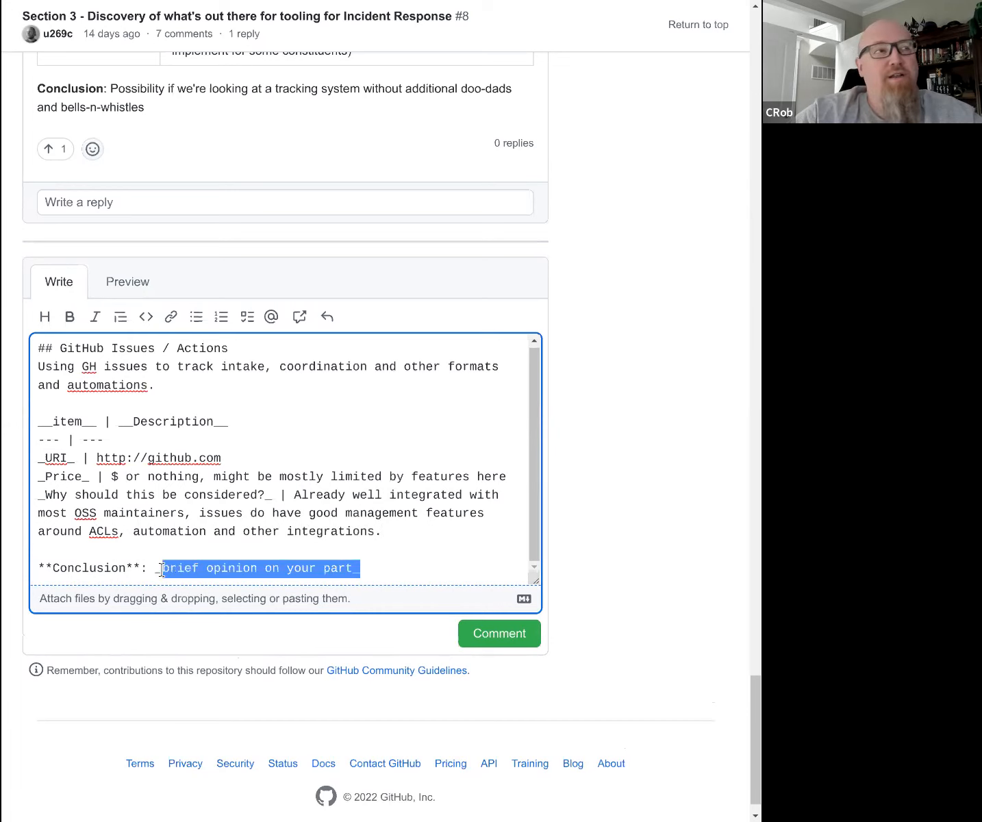
- Write the conclusion: genuinely worth trying, probably a dedicated org for closed access, needing discussions with GH experts
key(Delete)
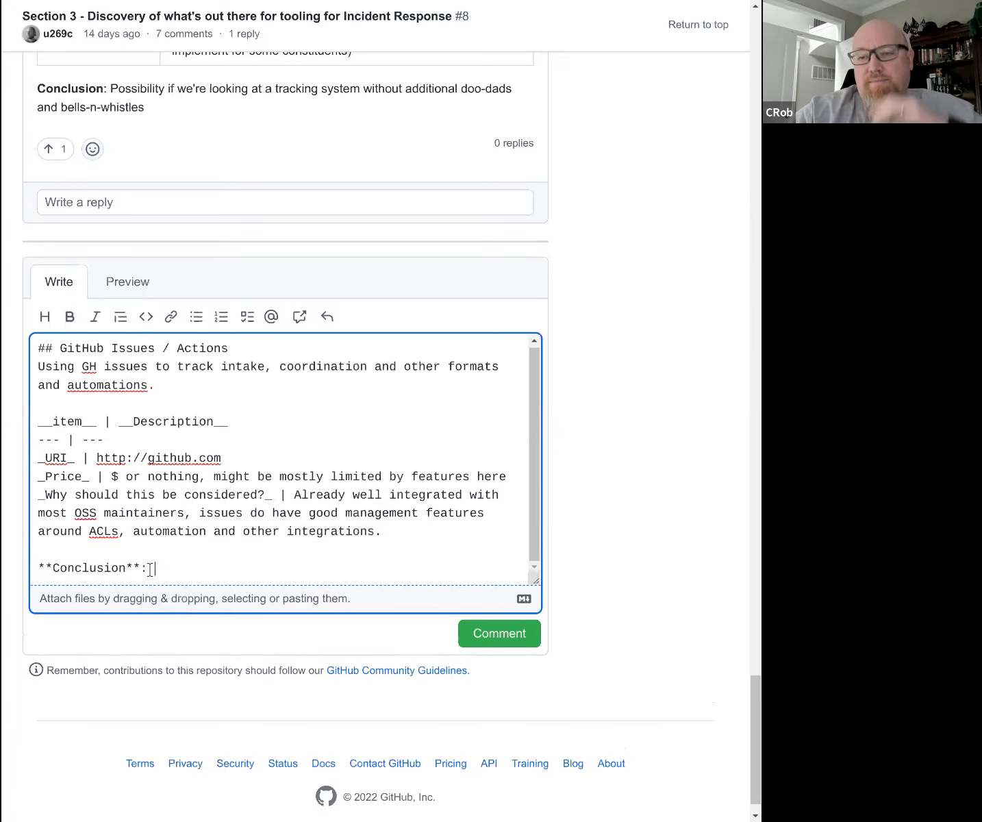
text(Genuinely, I'd l)
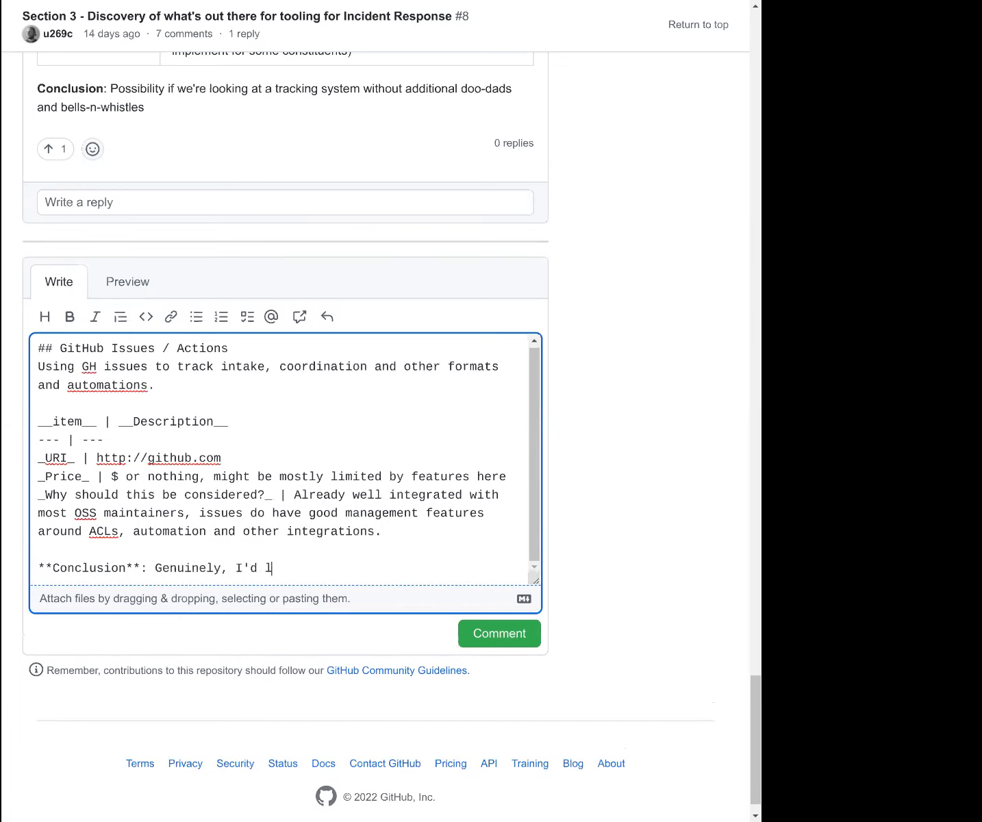
text(ike to try this. We can prob)
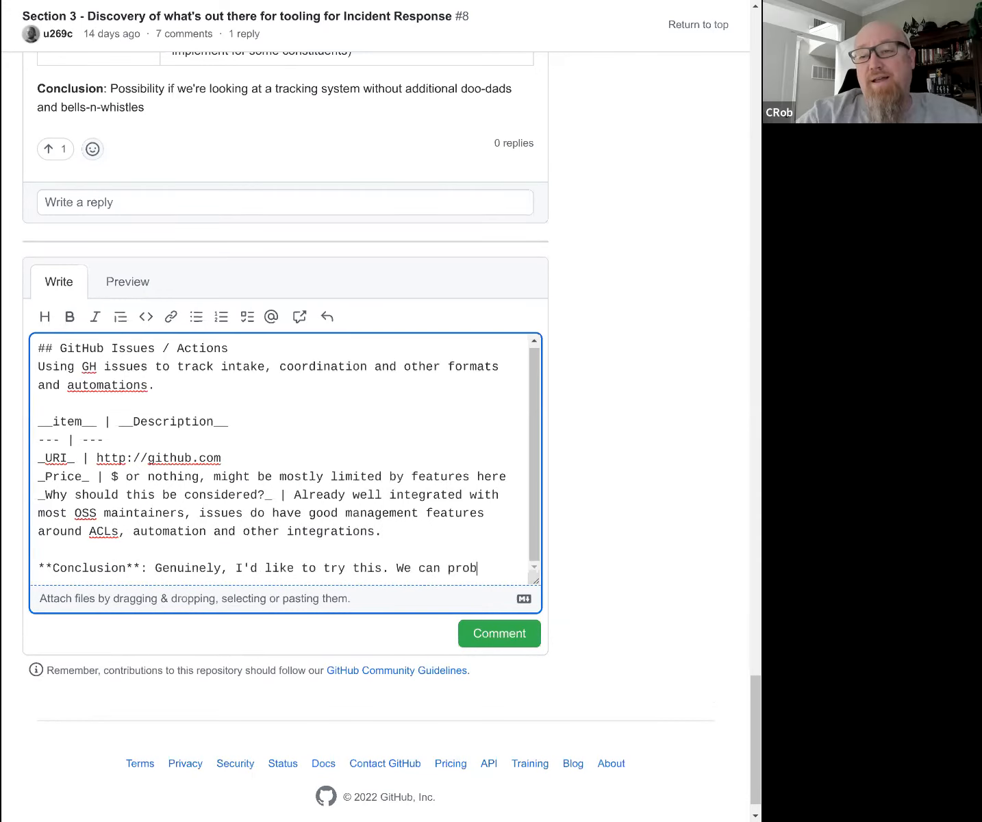
text(ably have a dedica)
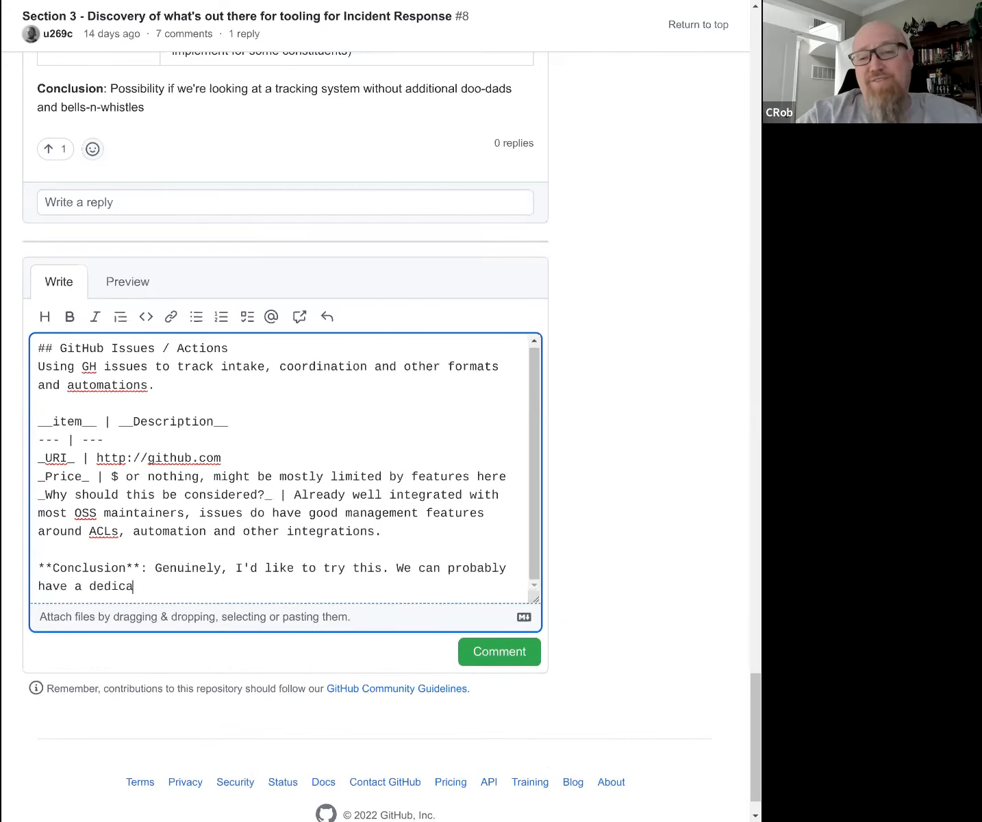
text(ted org for)
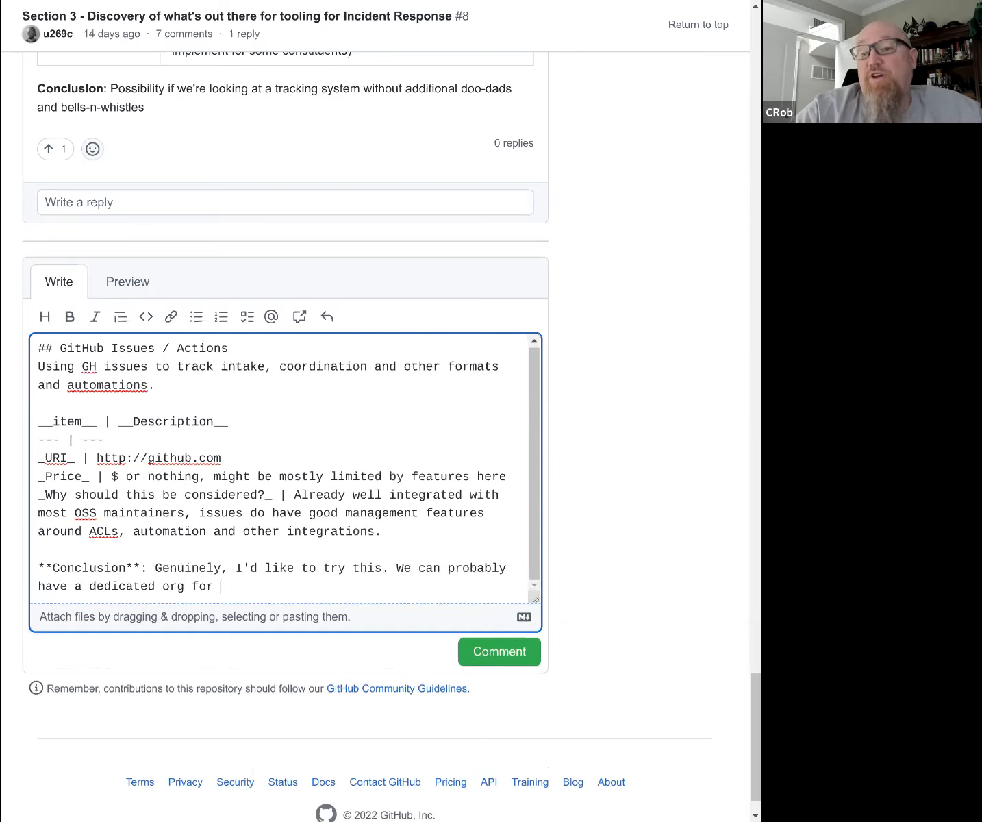
text(this)
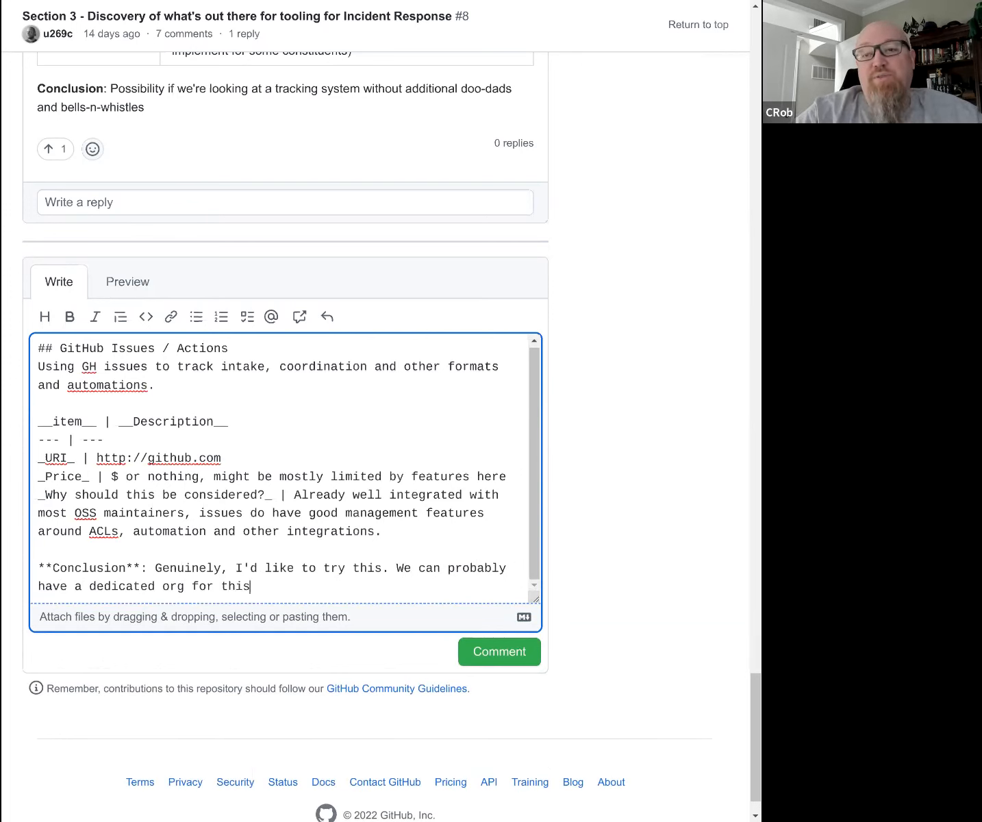
text(stuff if wewant to)
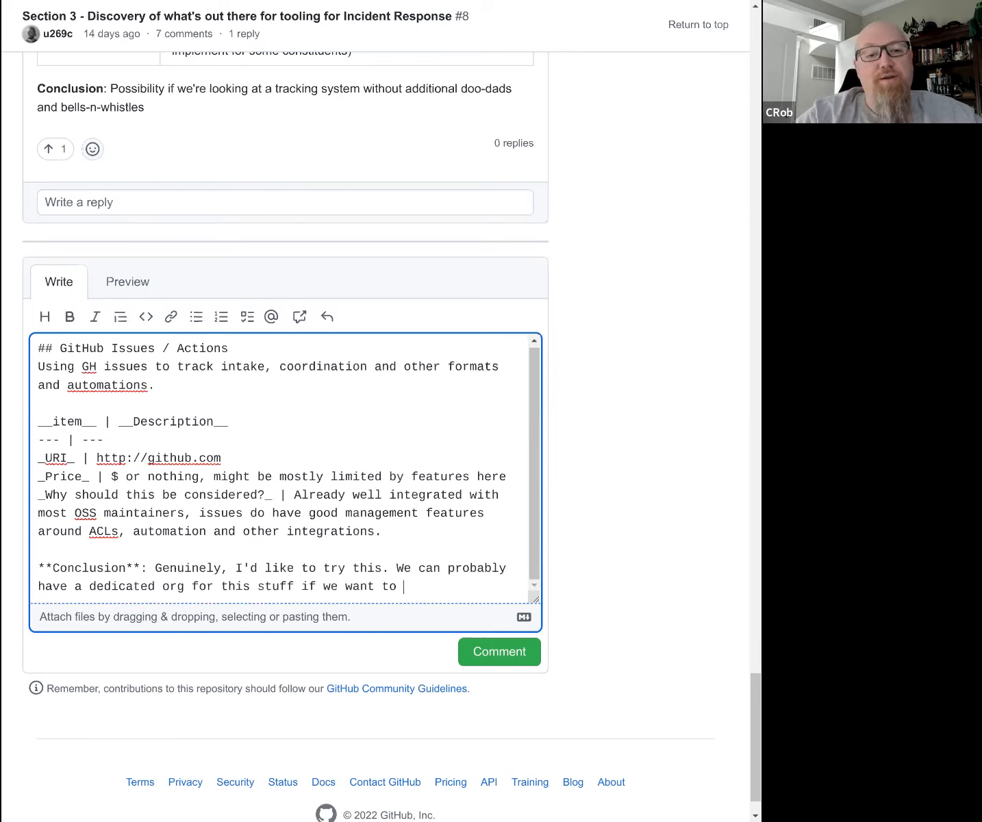
text(handly)
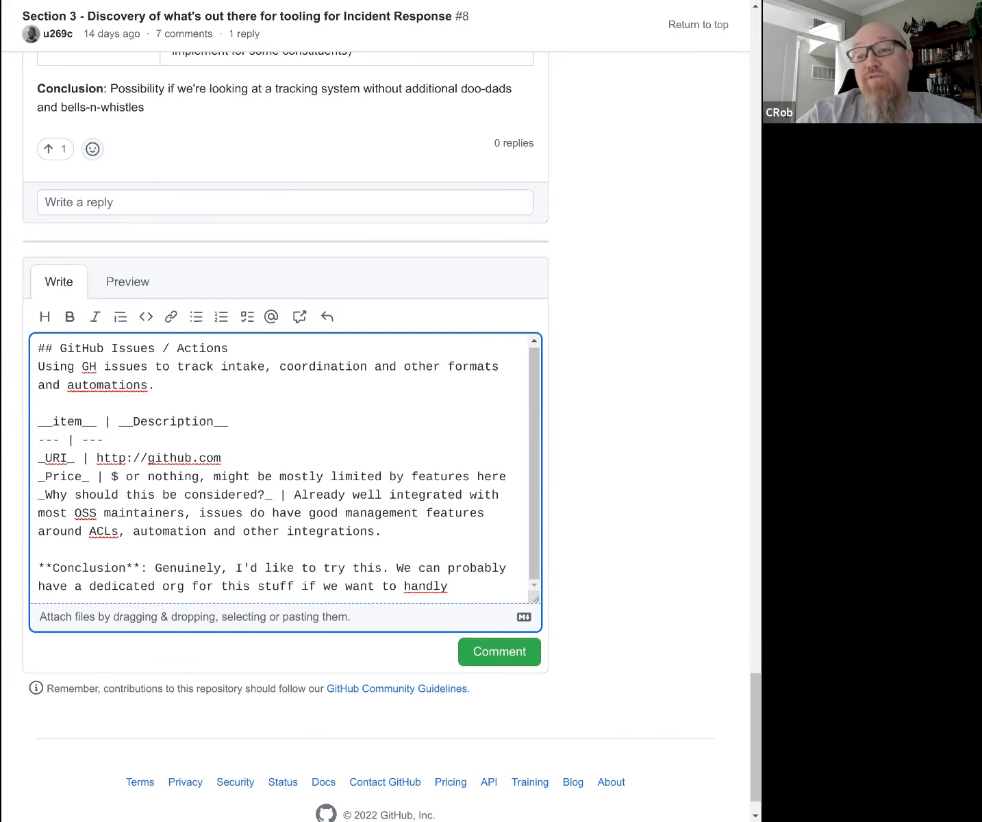
text(handle a clos)
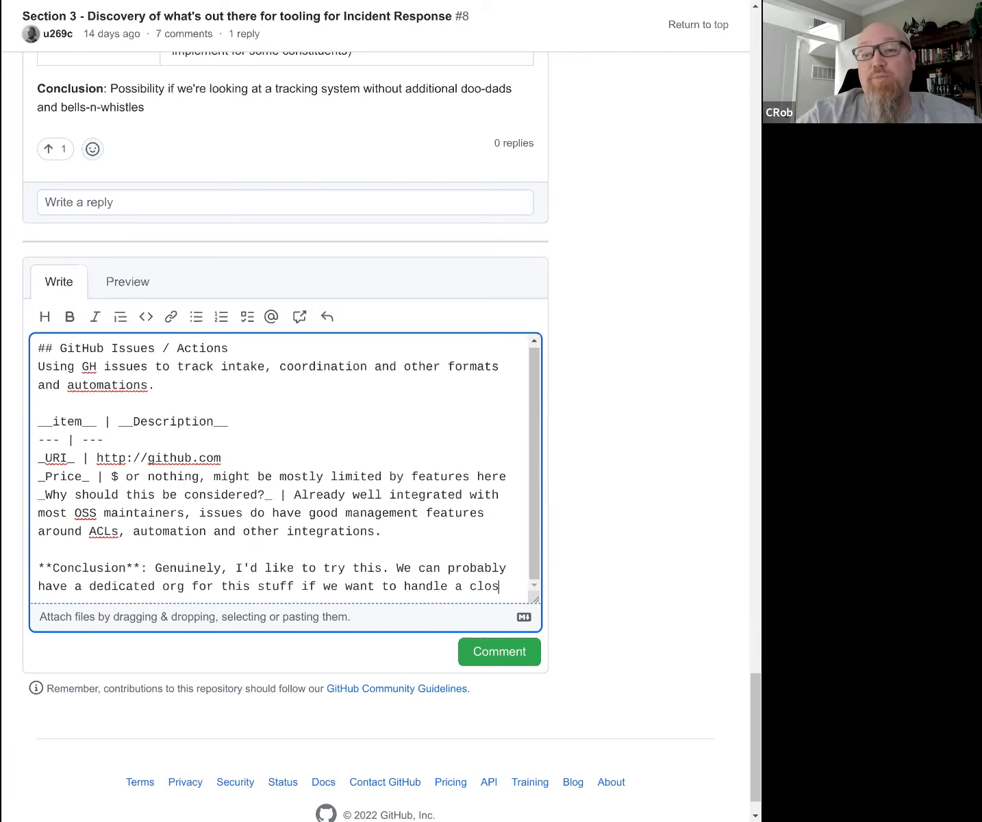
text(ed)
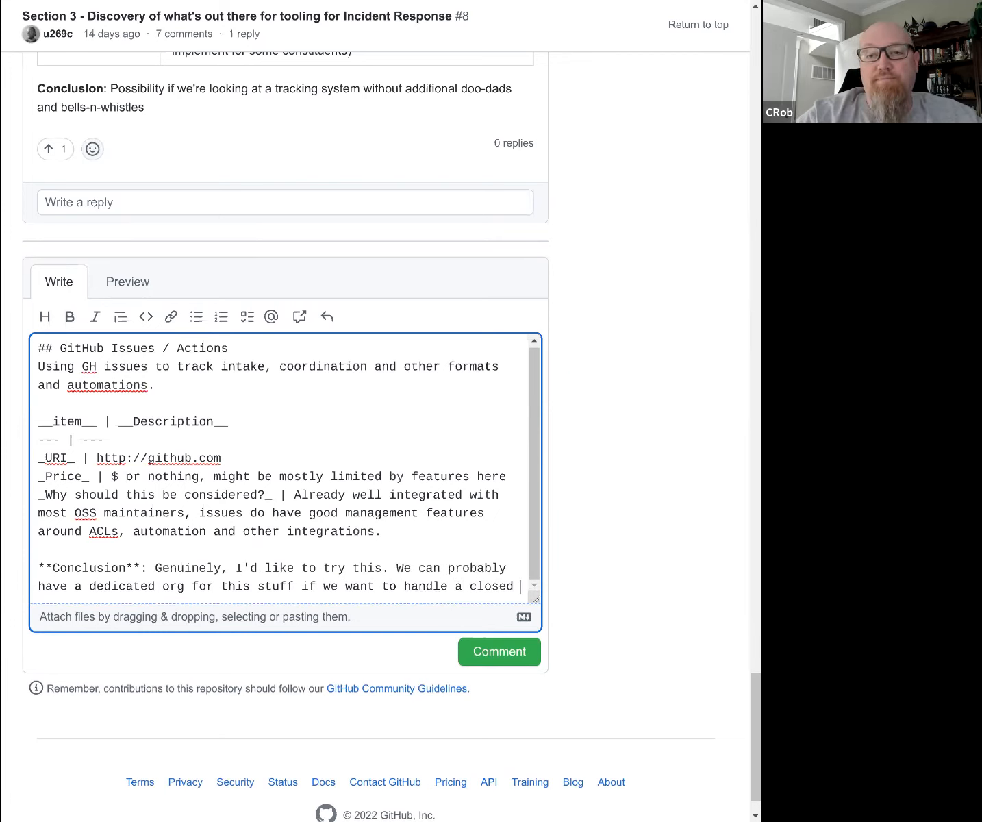
text(access better... need)
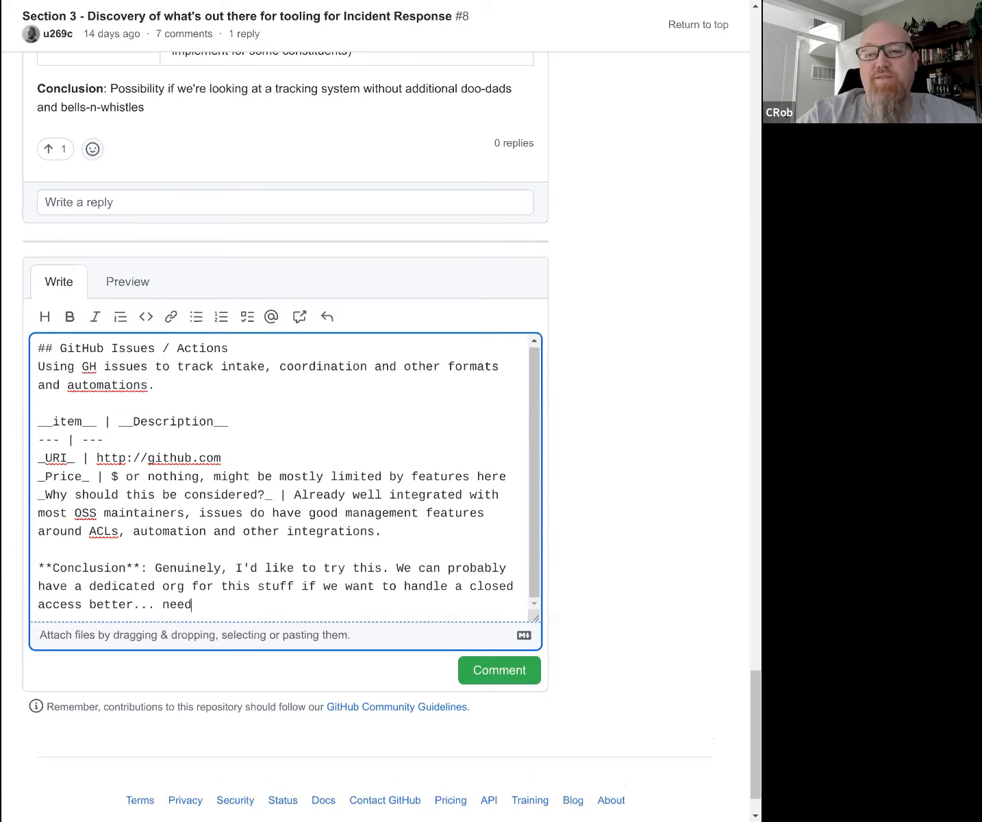
text(s discussions with GH experts here.)
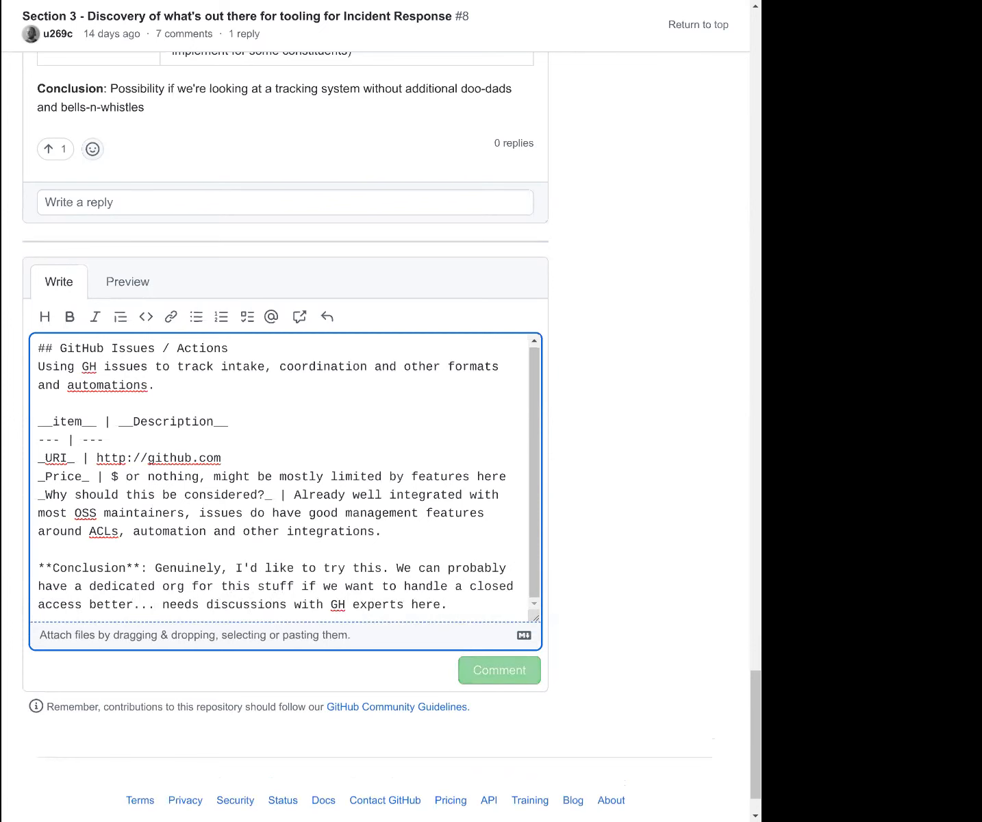
click(499, 670)
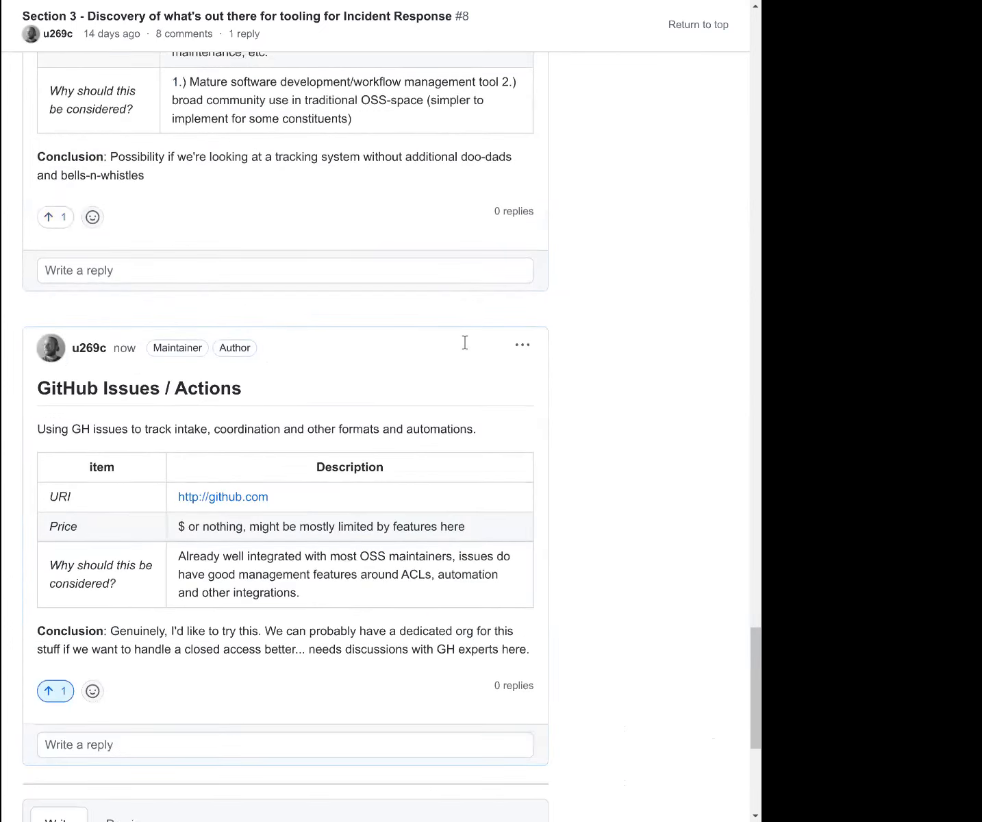
mouse_move(666, 391)
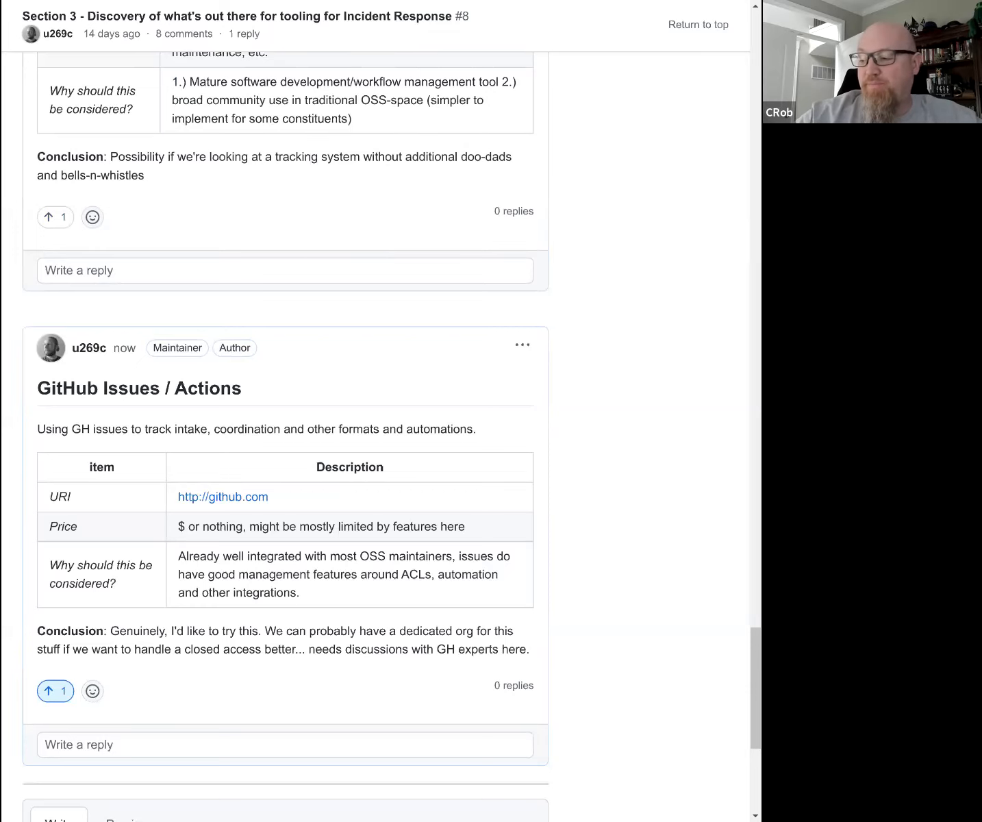
mouse_move(406, 252)
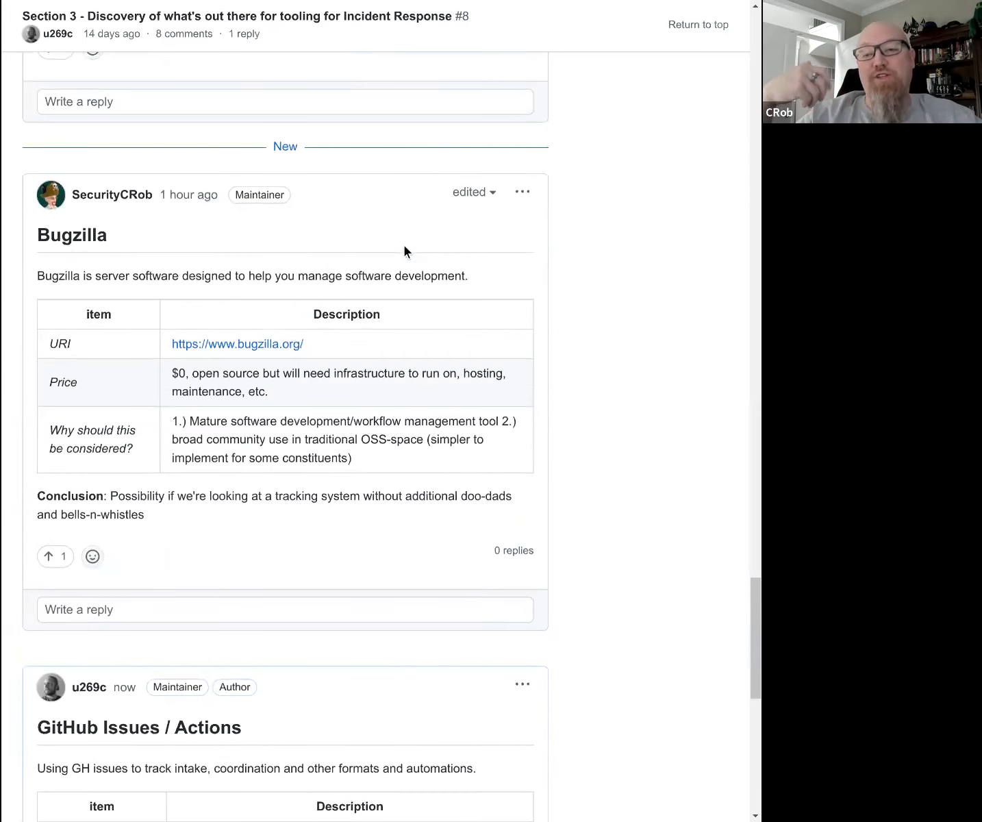
scroll(down, 3)
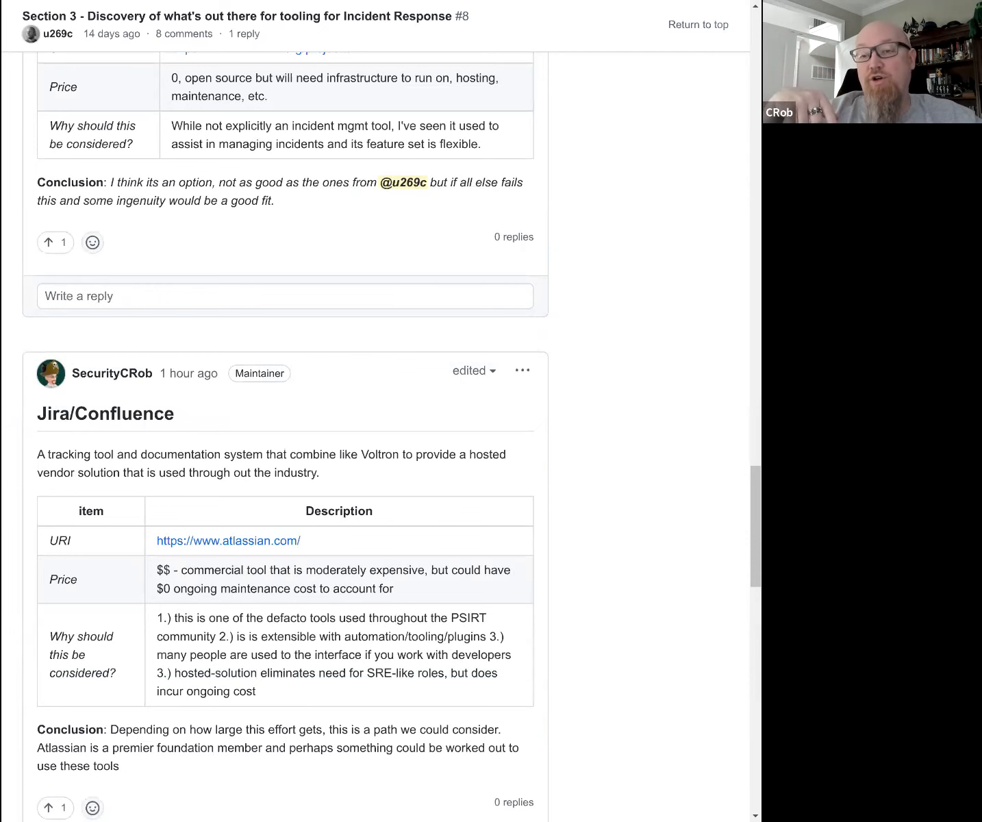
scroll(down, 3)
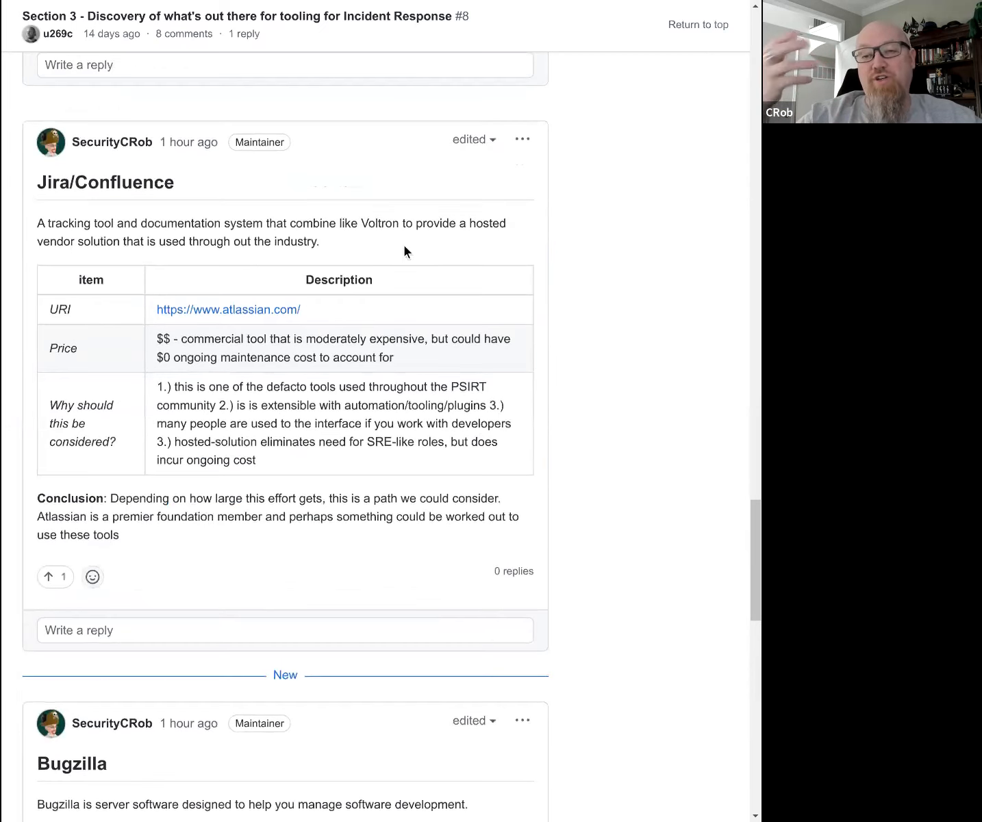
mouse_move(631, 308)
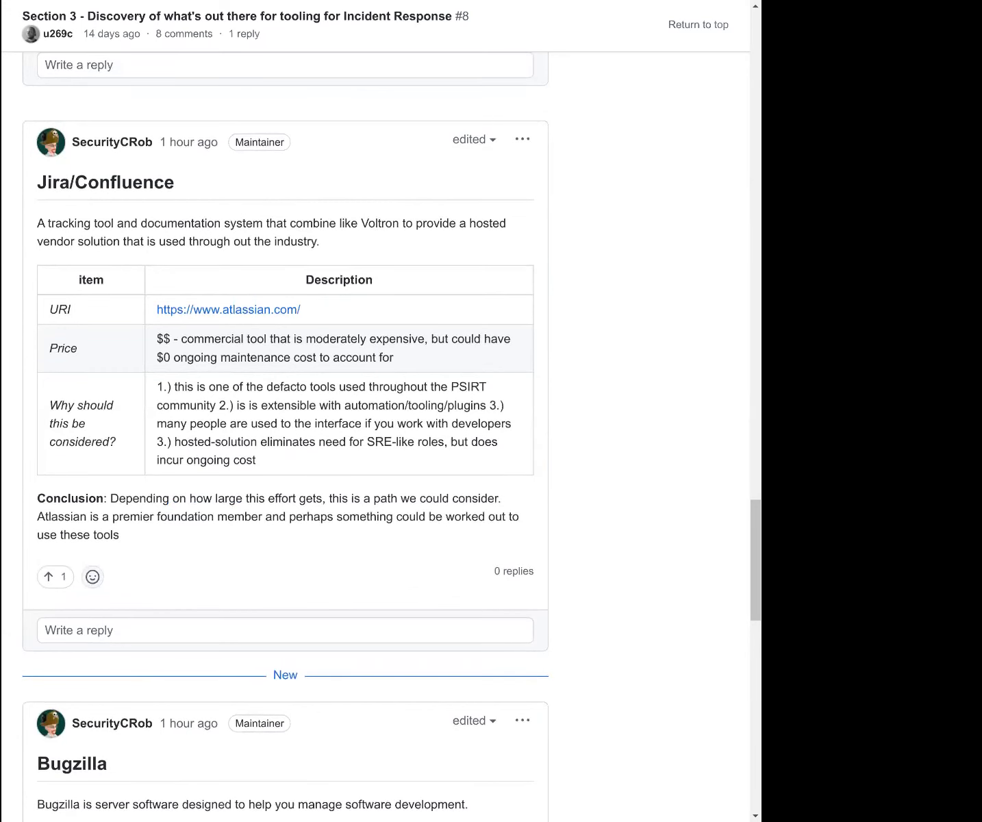
scroll(down, 3)
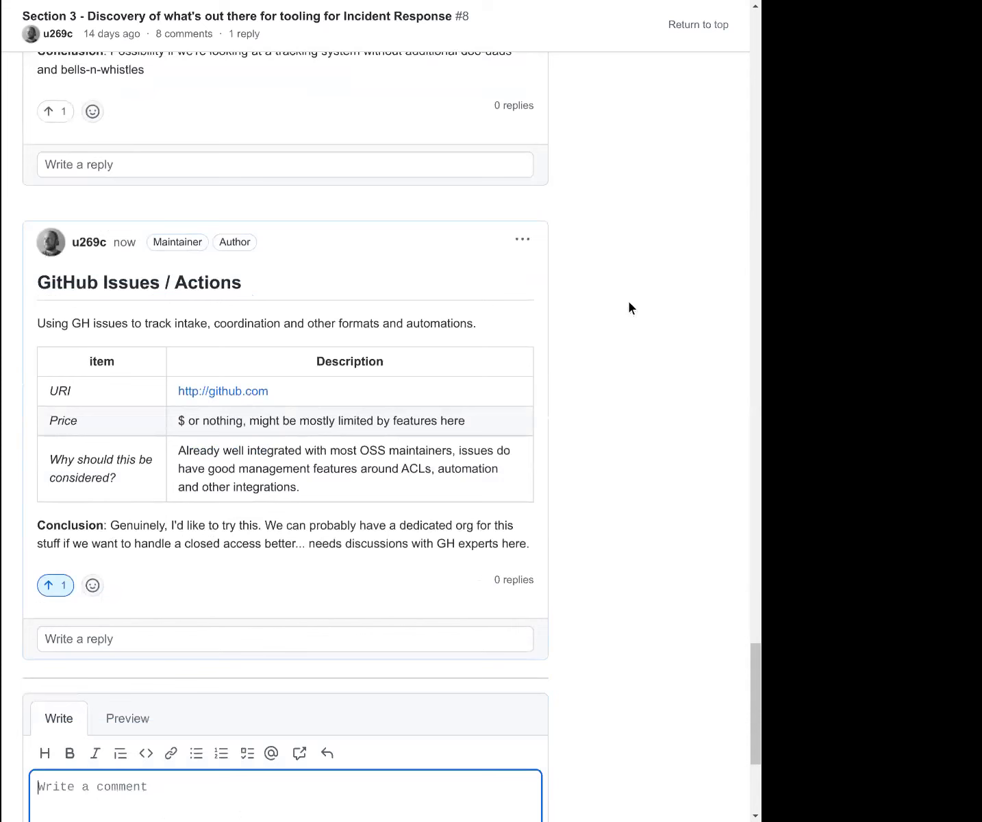
scroll(up, 3)
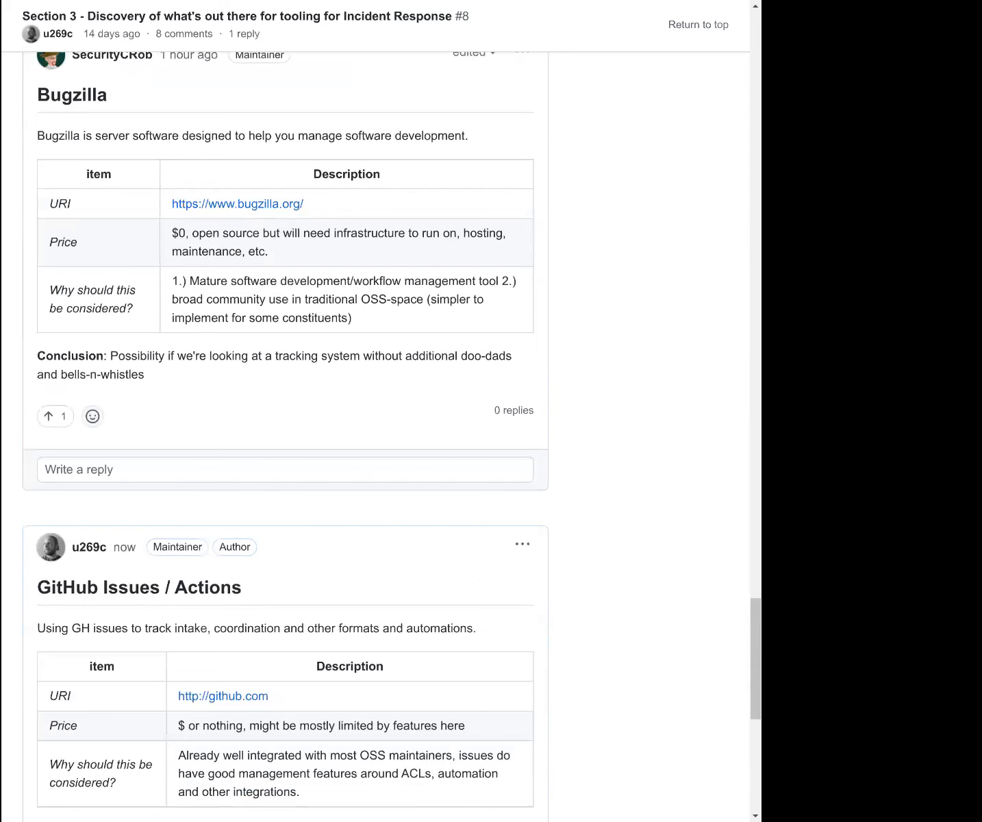
scroll(down, 3)
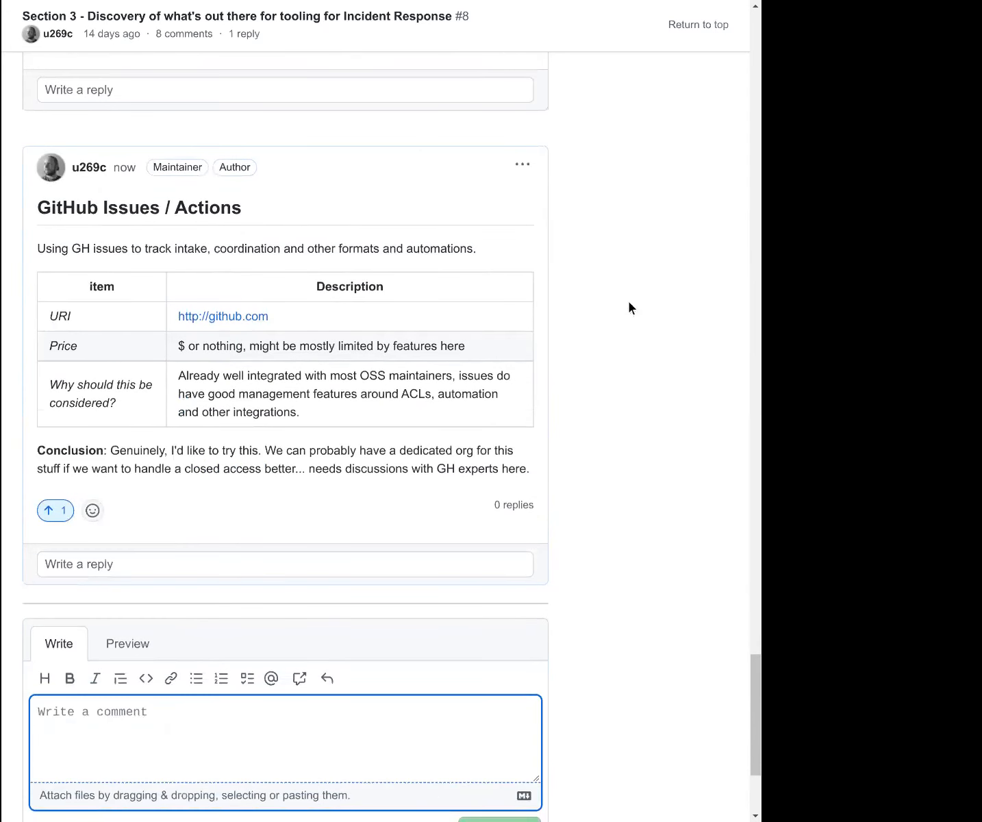
text(W)
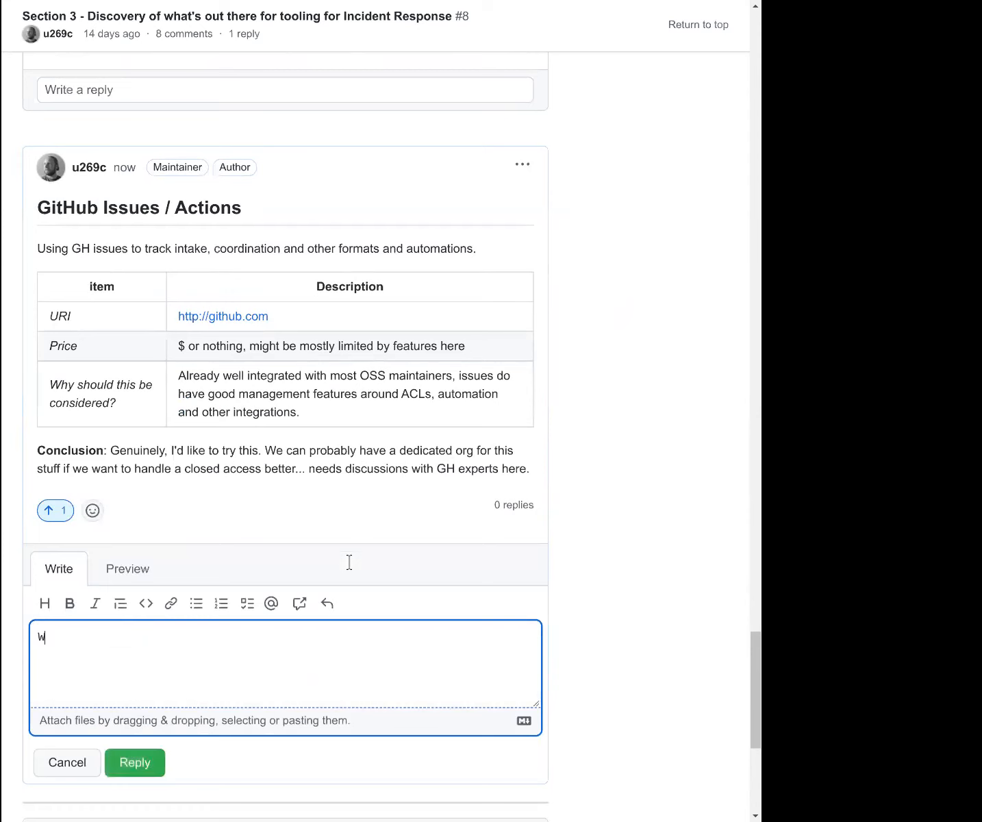
text(ebhooks)
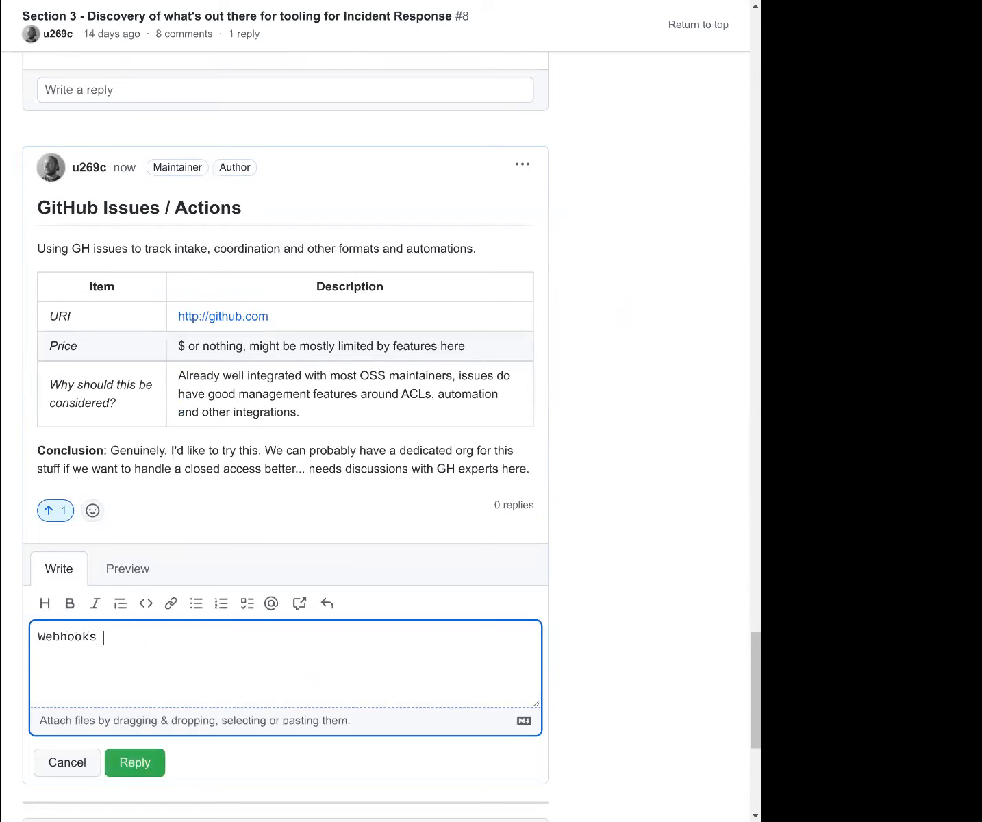
text(could be used here t)
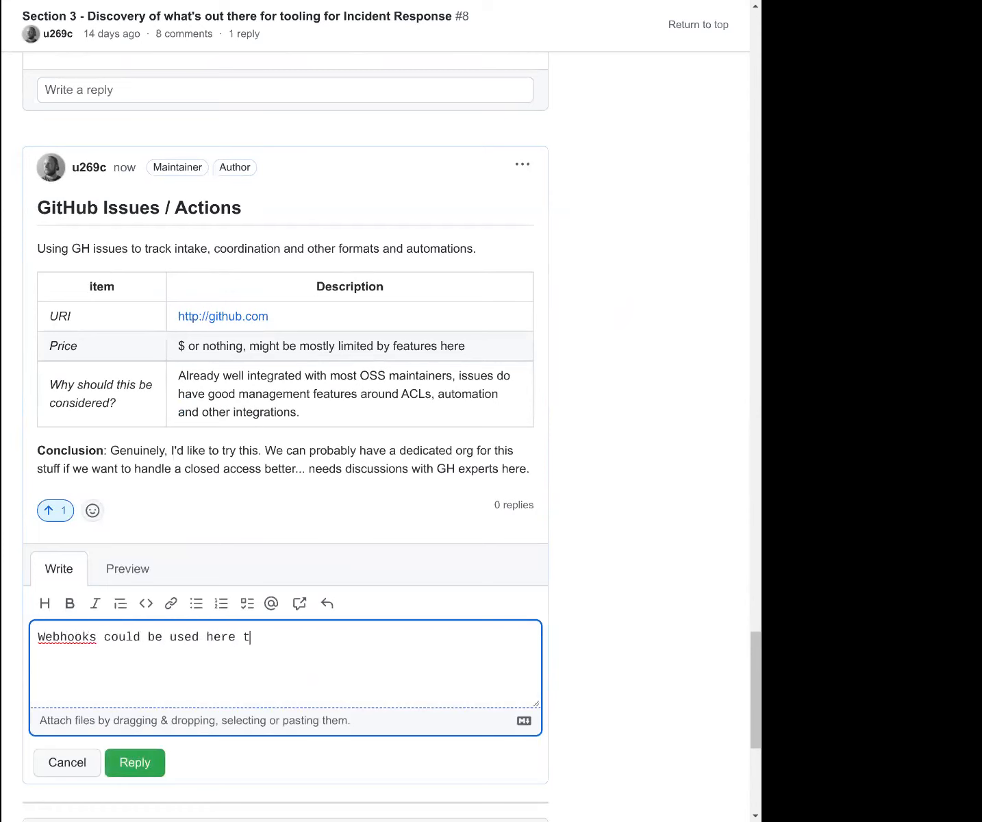
text(o automate A LOT.)
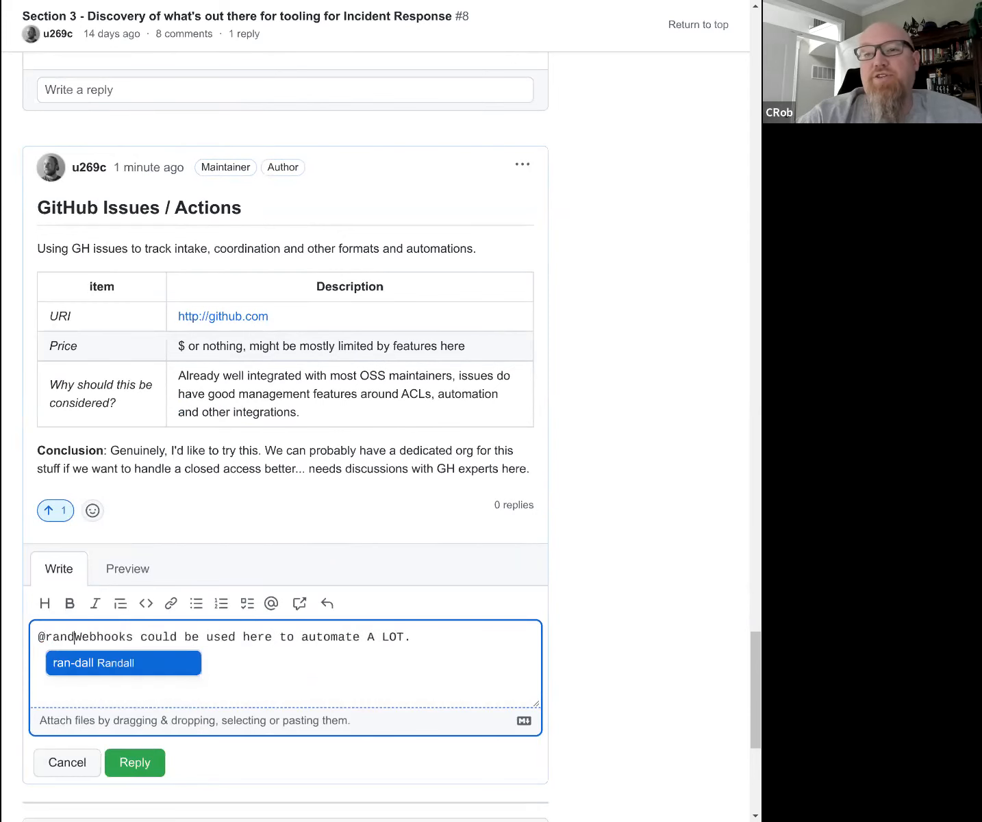
click(134, 762)
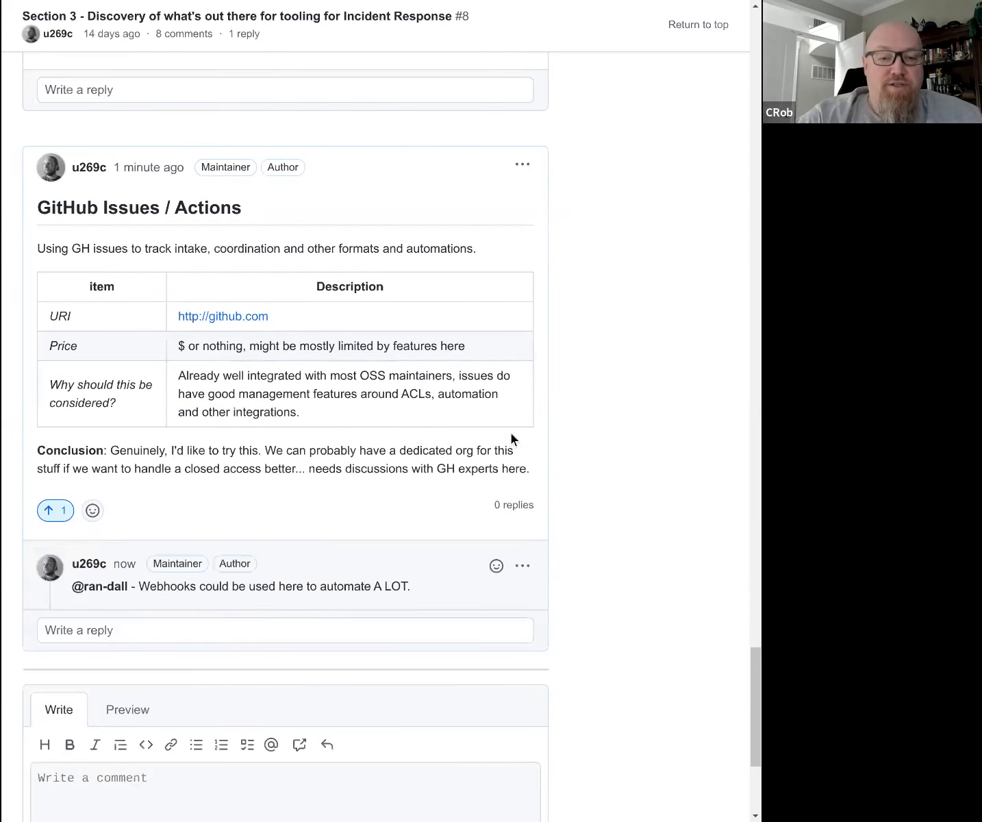
scroll(up, 3)
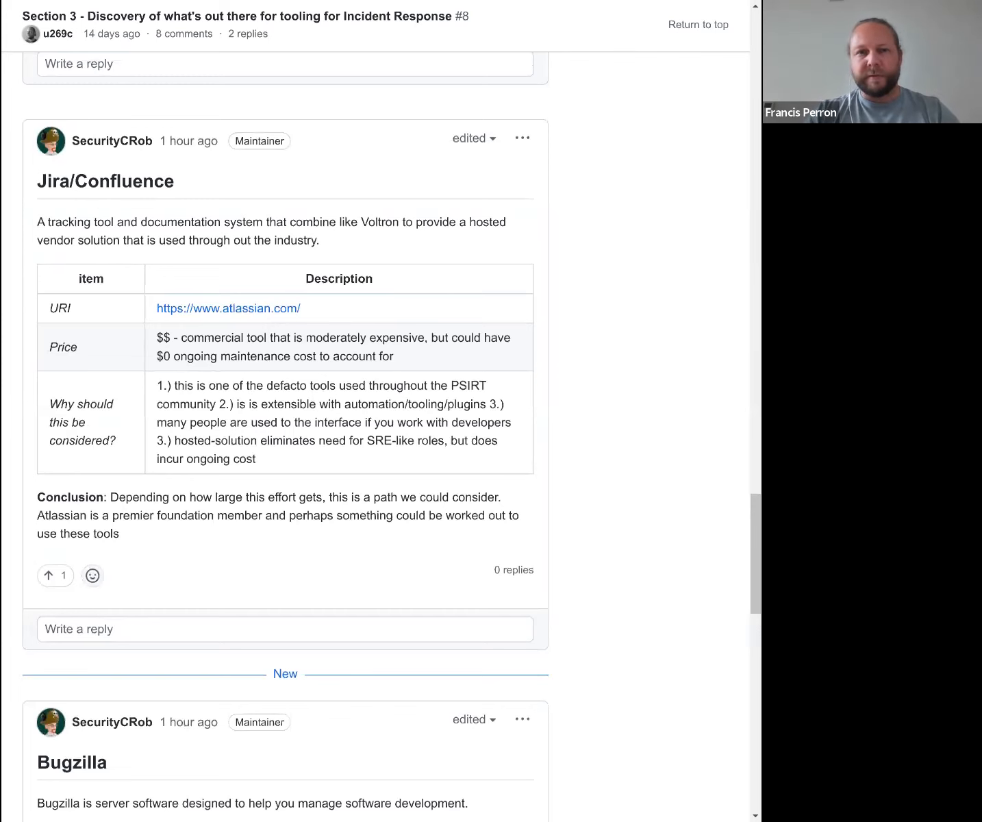
mouse_move(597, 249)
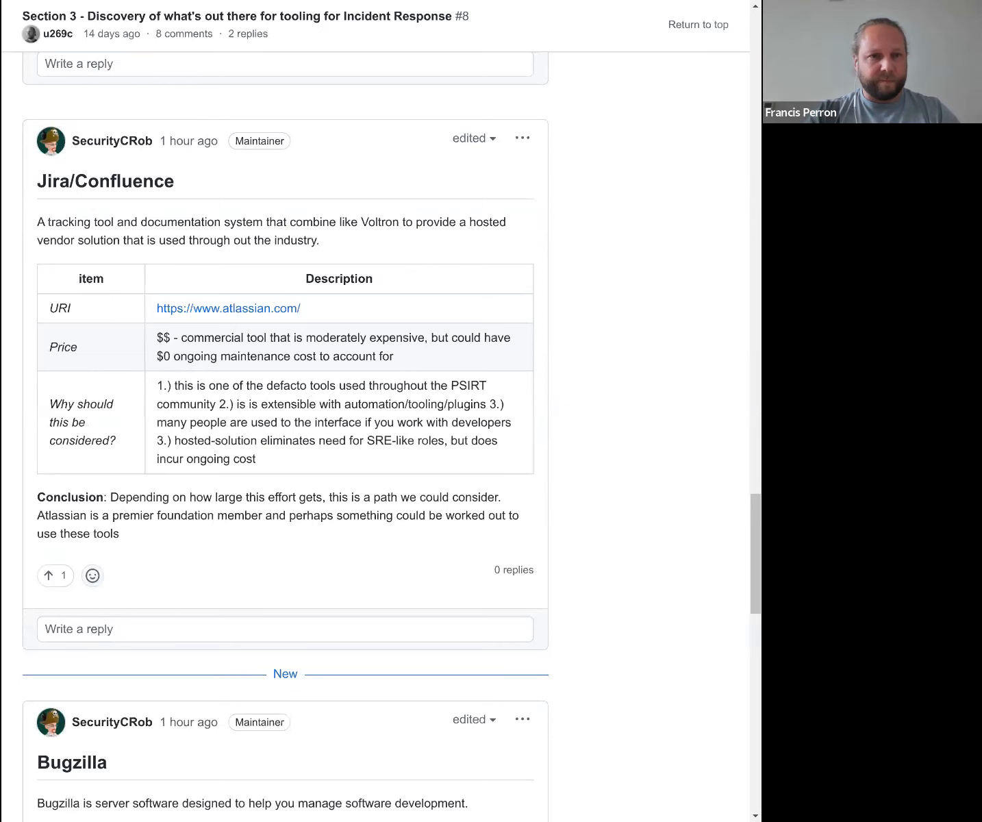
scroll(down, 3)
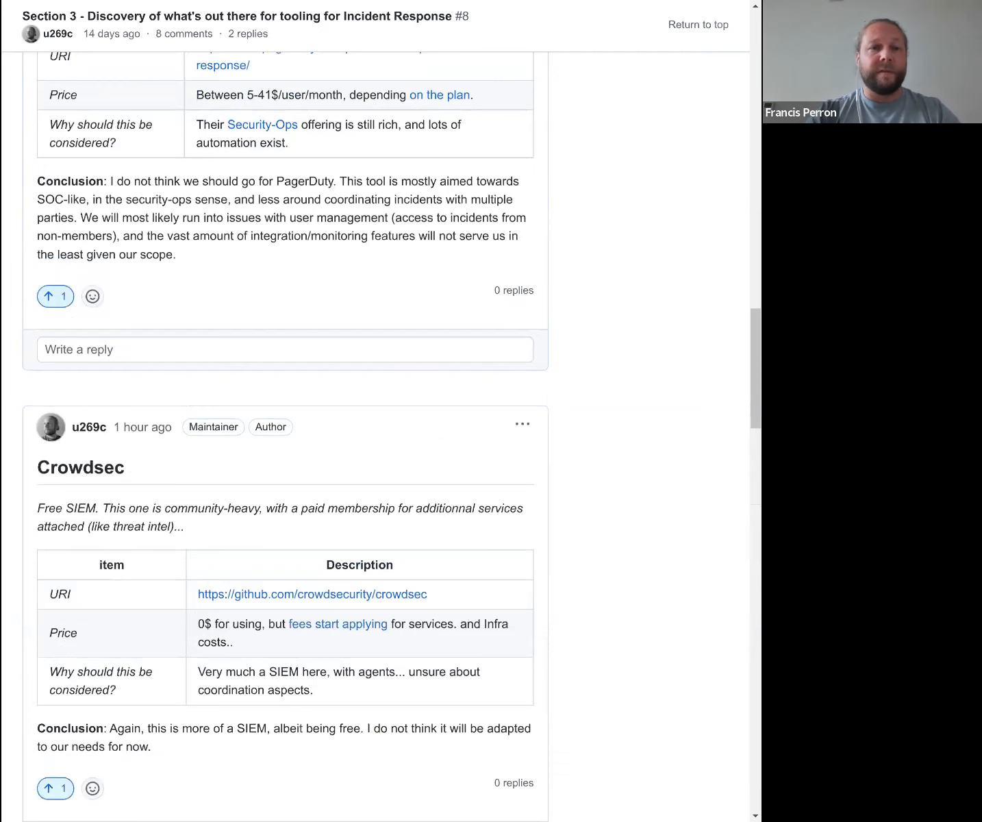
scroll(down, 3)
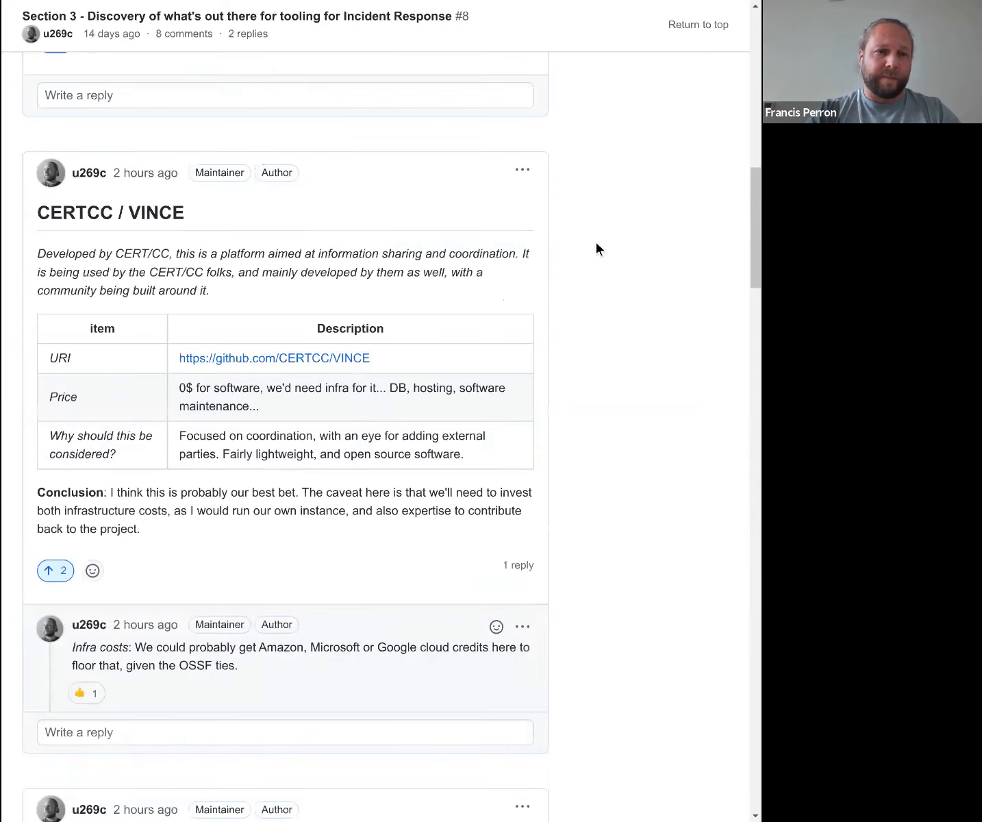
scroll(up, 3)
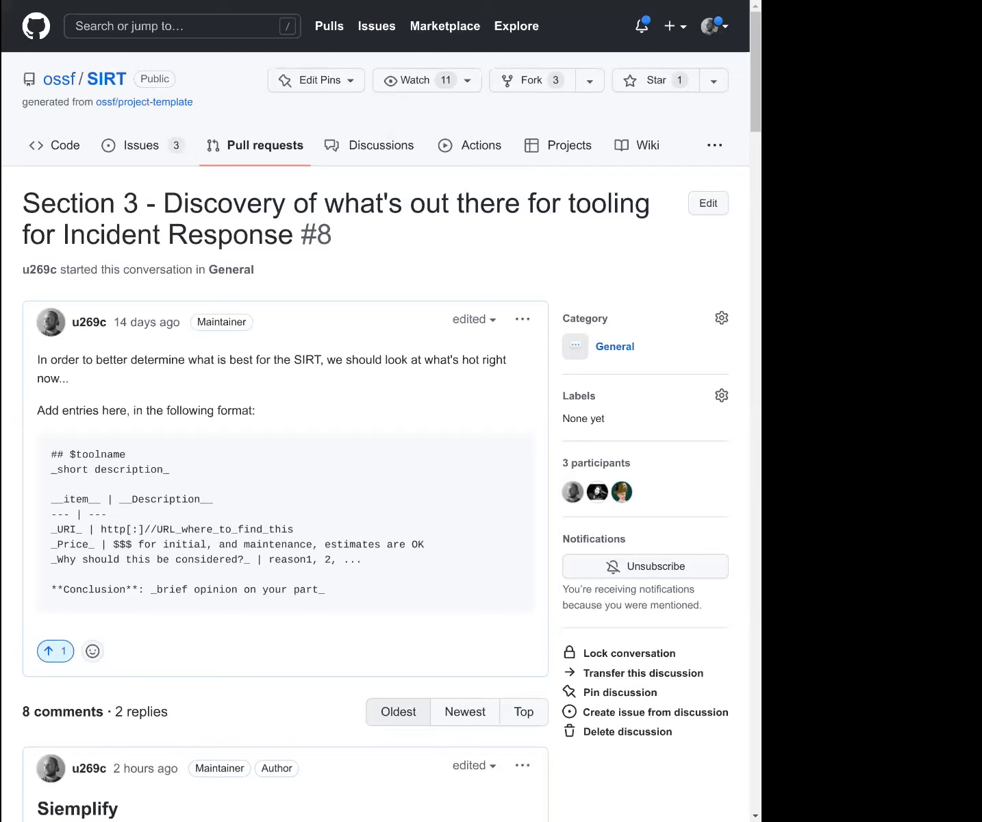
mouse_move(424, 51)
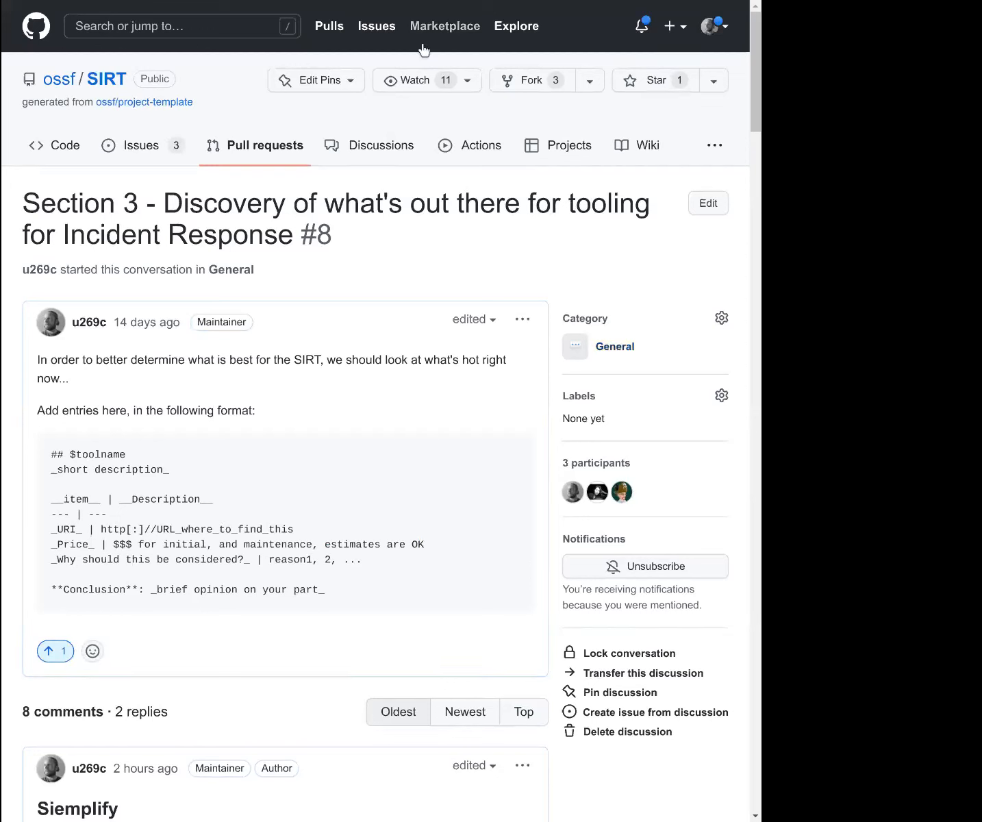
mouse_move(423, 6)
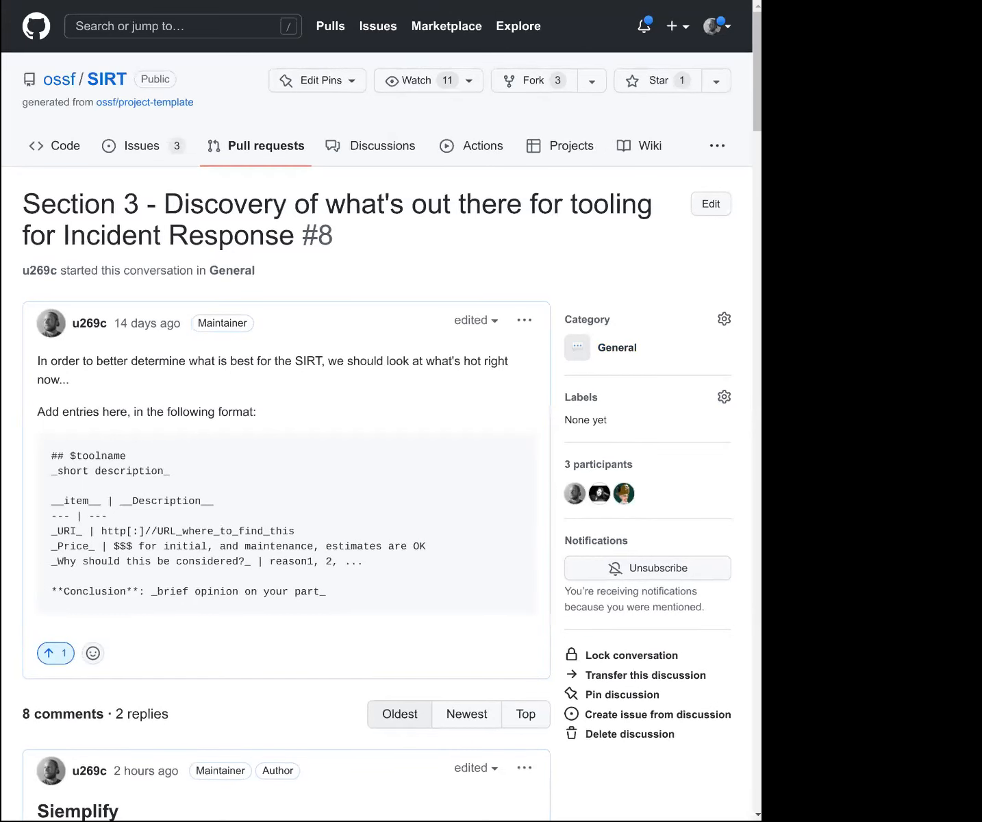
mouse_move(327, 346)
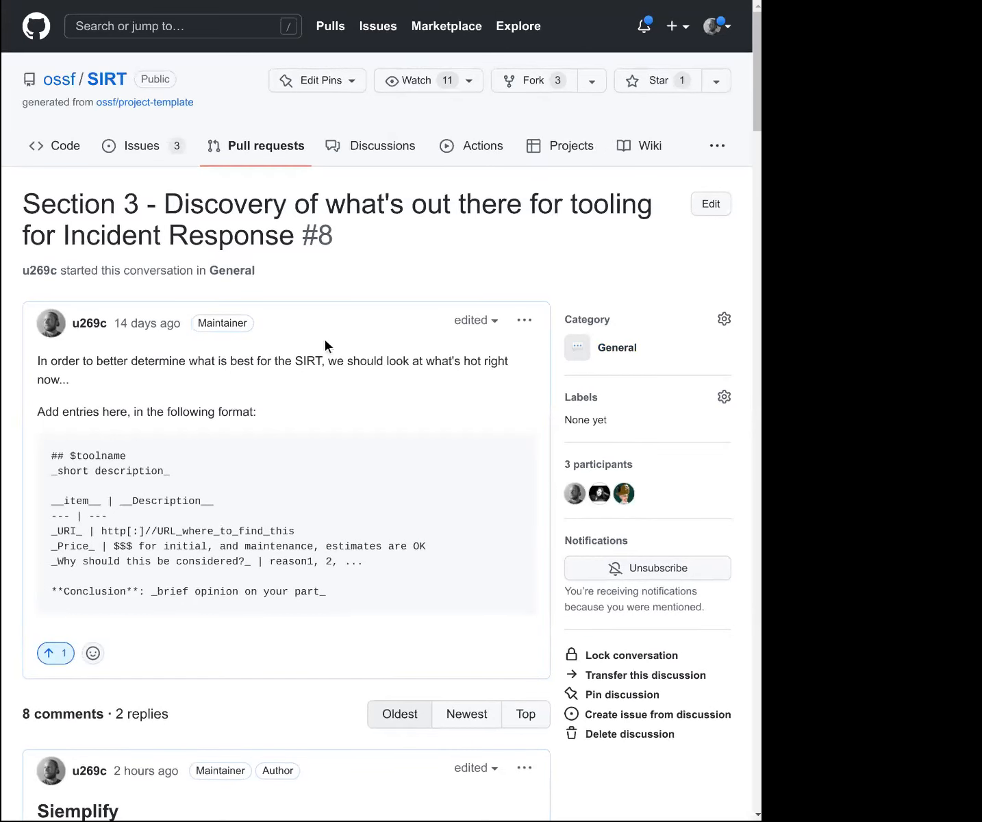
mouse_move(144, 145)
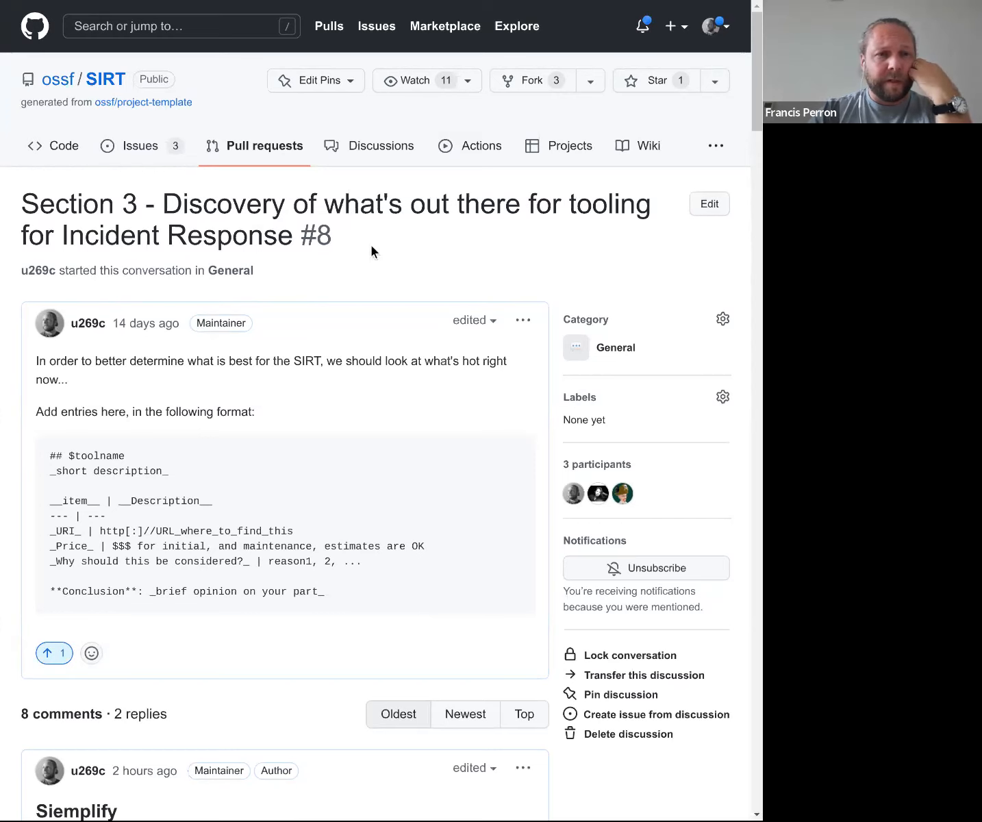
scroll(down, 3)
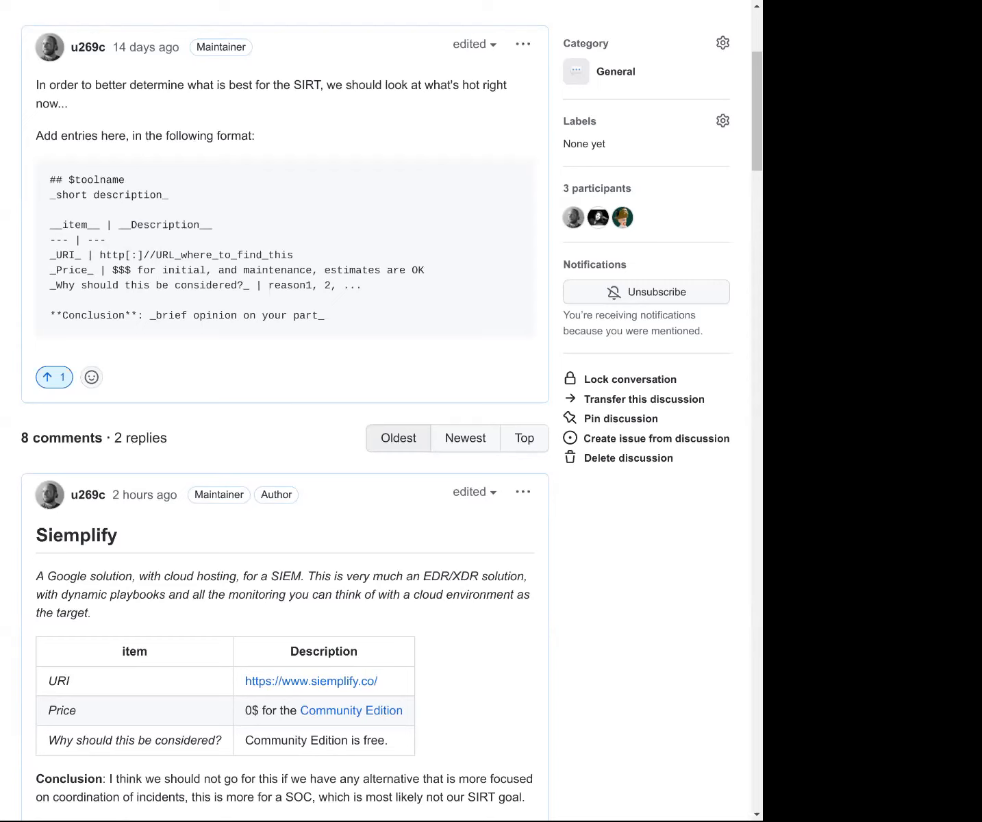
mouse_move(273, 411)
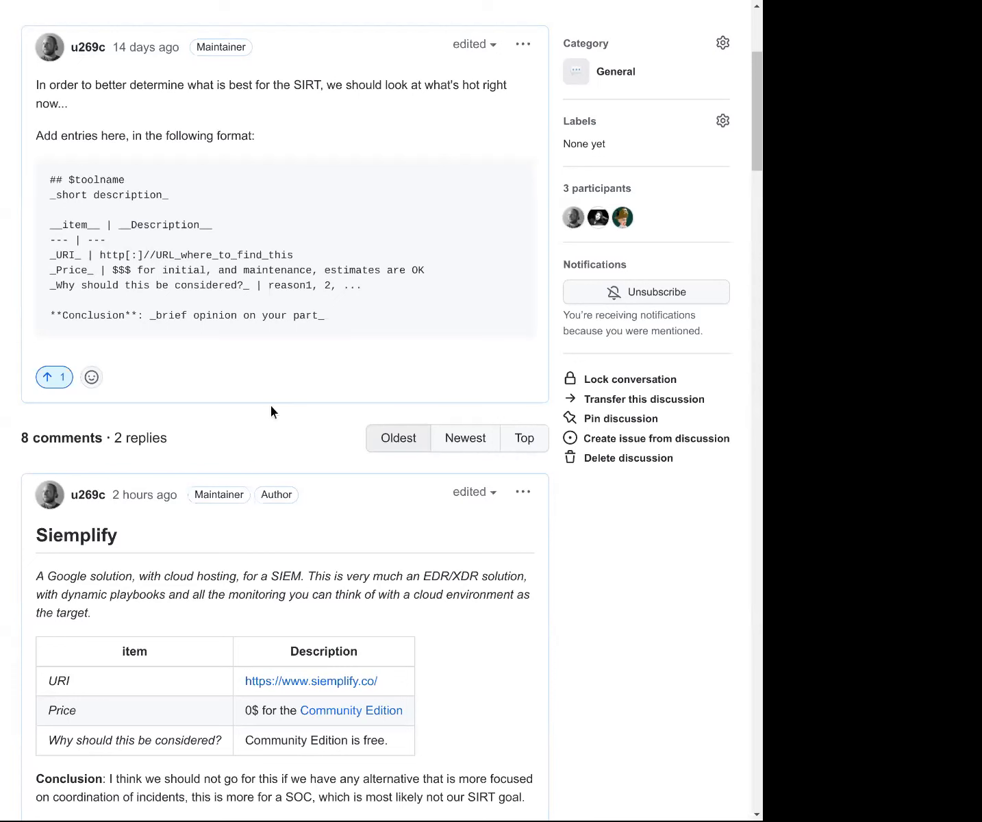
mouse_move(393, 403)
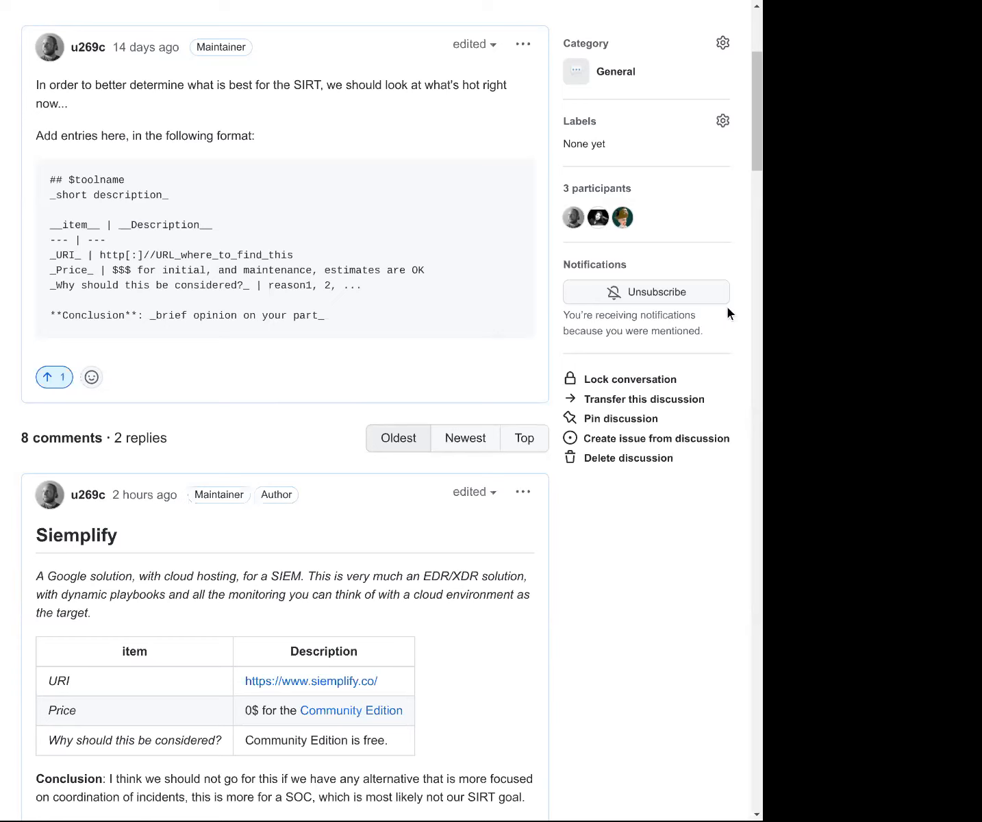
mouse_move(413, 358)
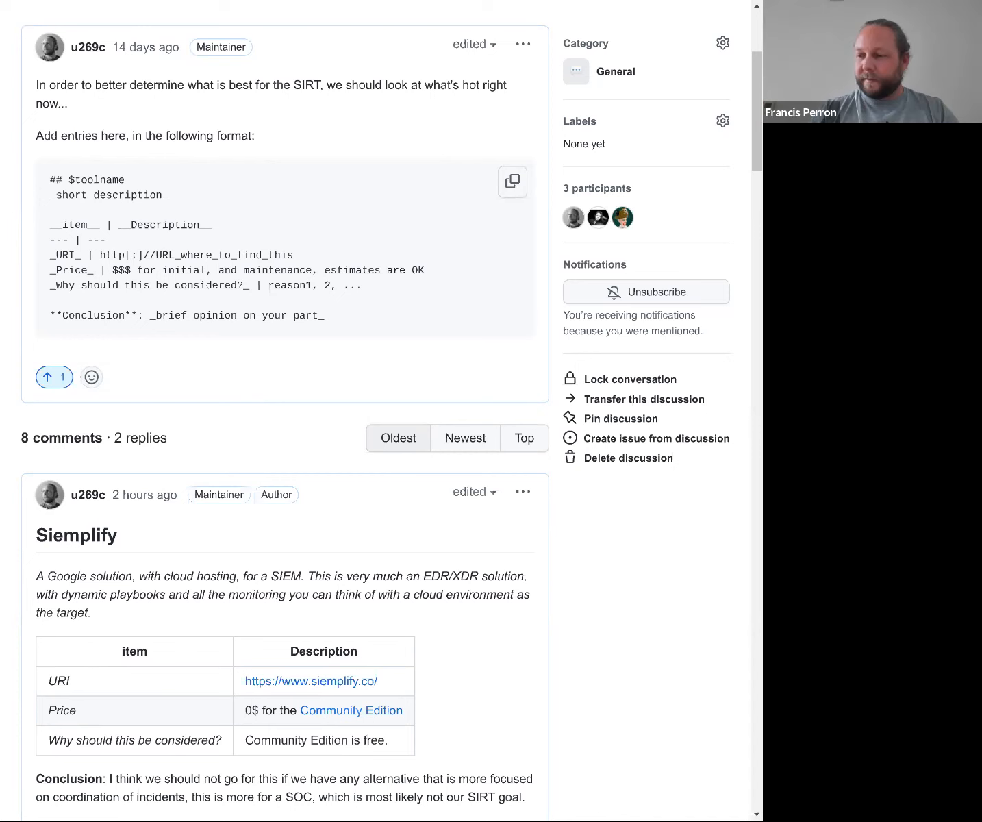
mouse_move(485, 289)
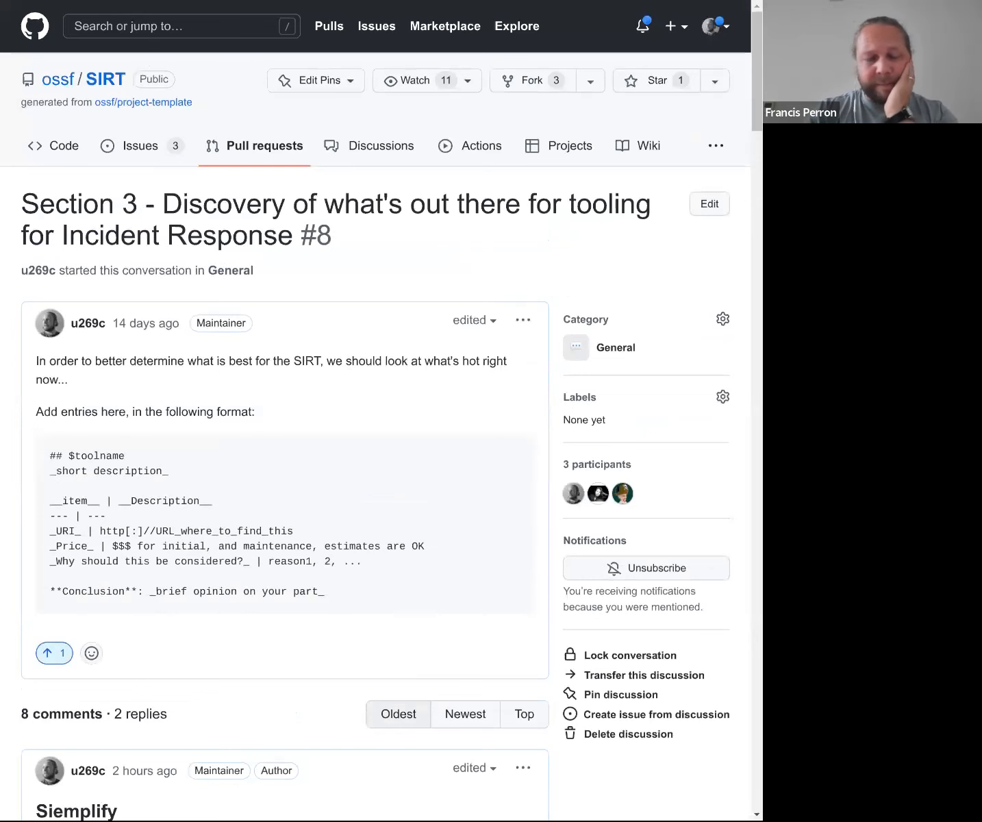
scroll(down, 3)
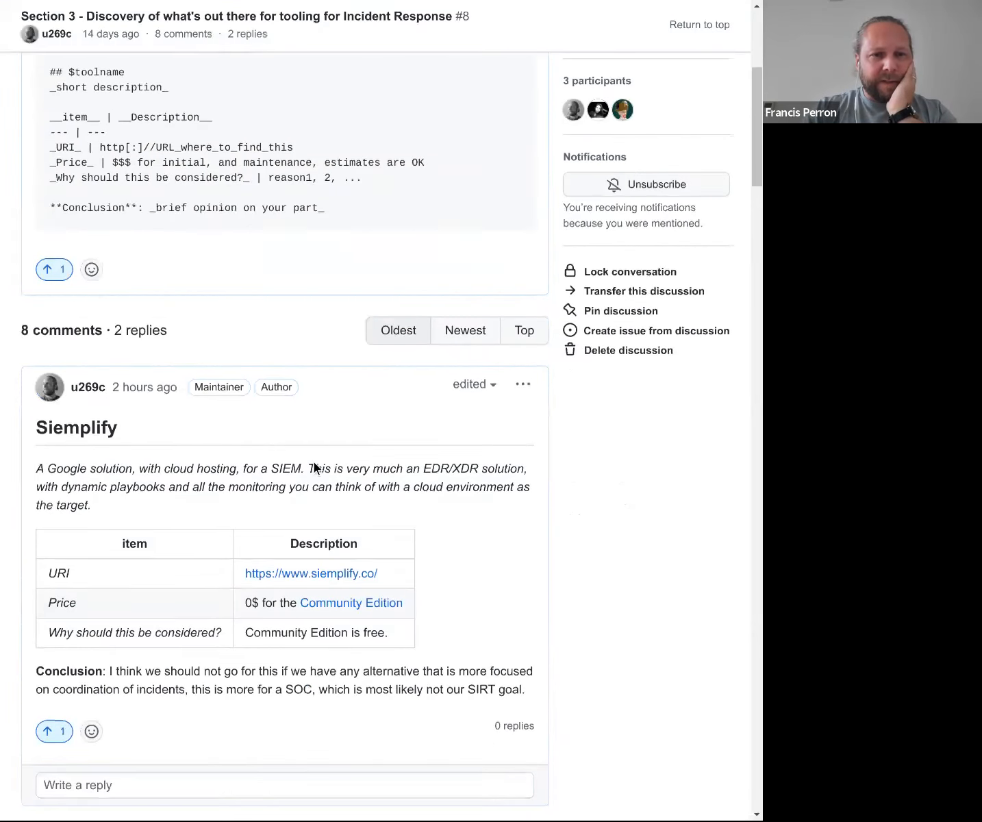
scroll(down, 3)
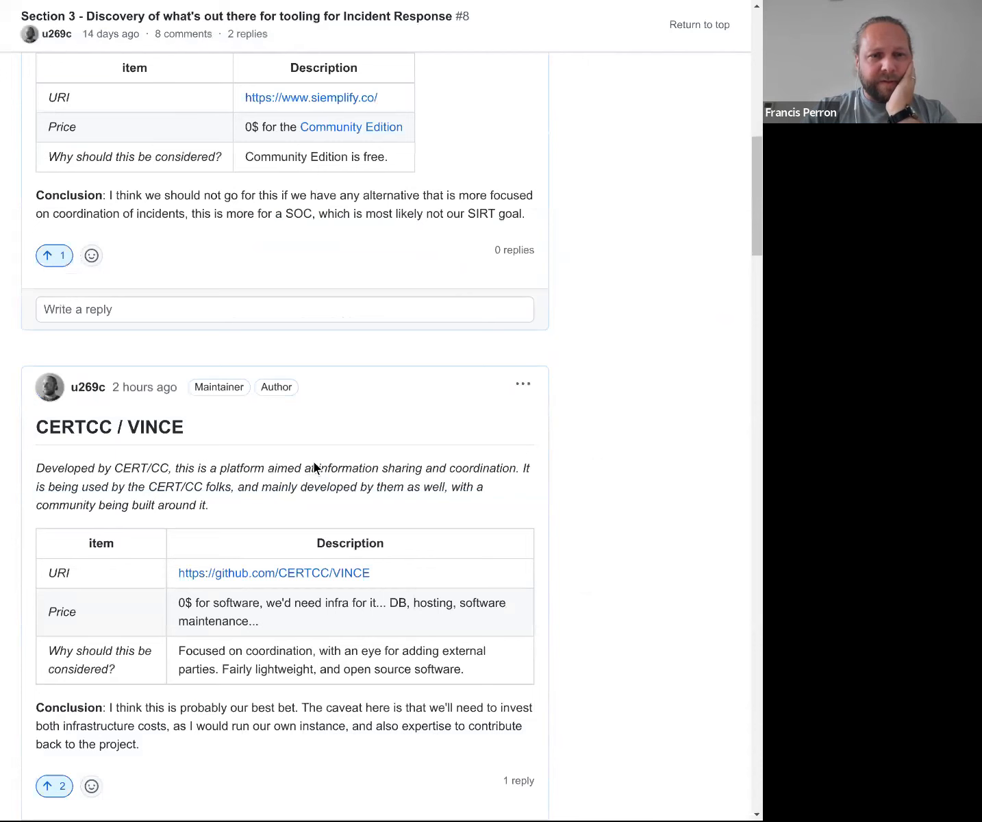